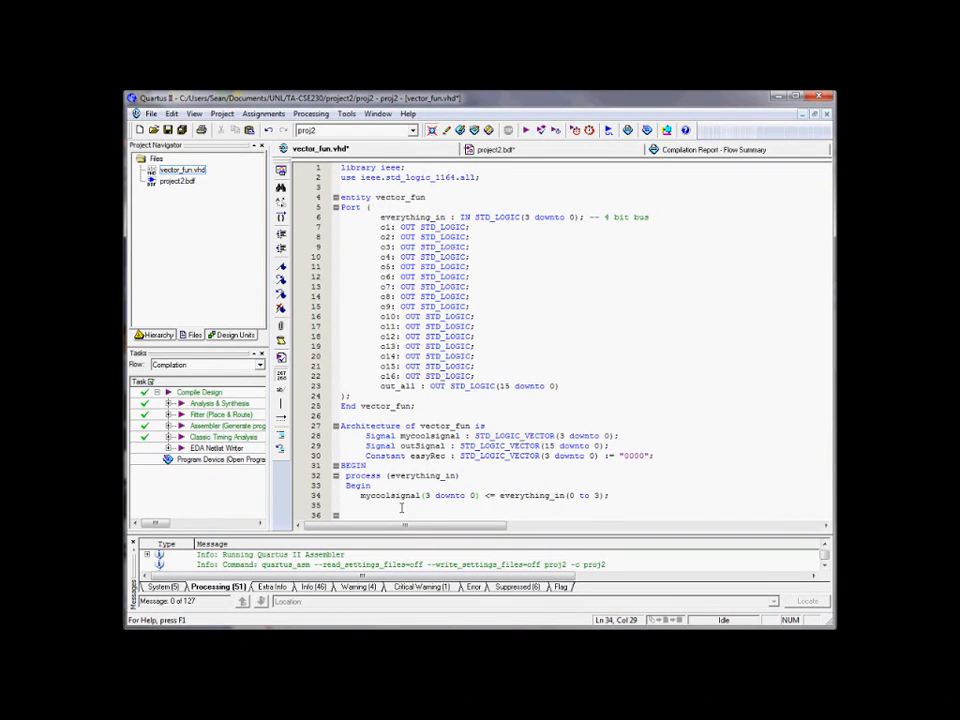
Step: Type the scratch notes '1000 = 8' and '0110 = 6' on separate lines below mycoolsignal
text();)
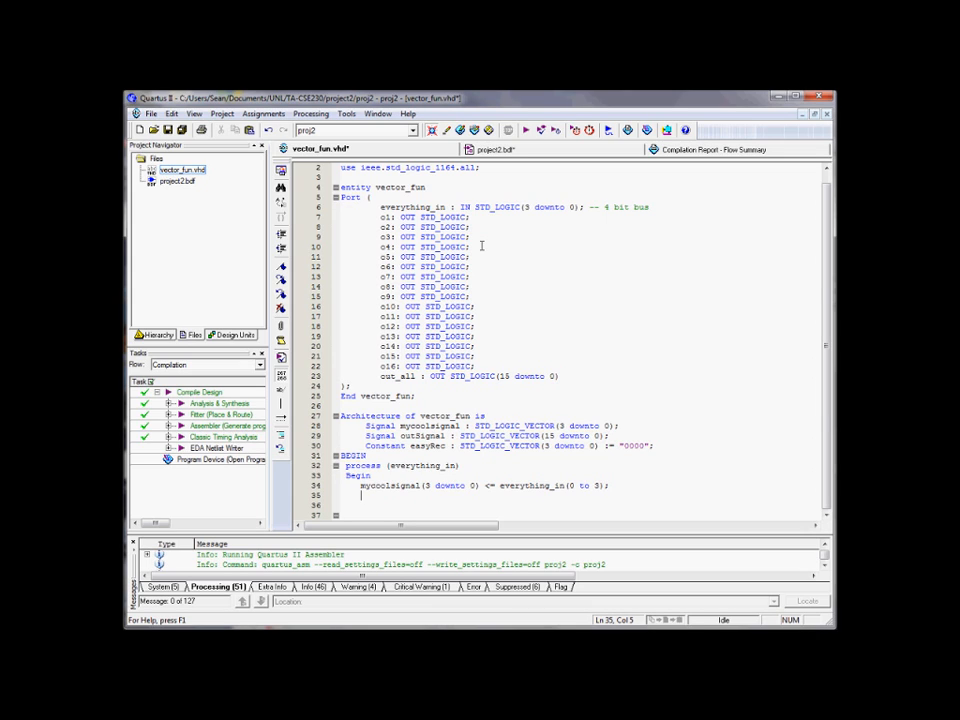
text(1)
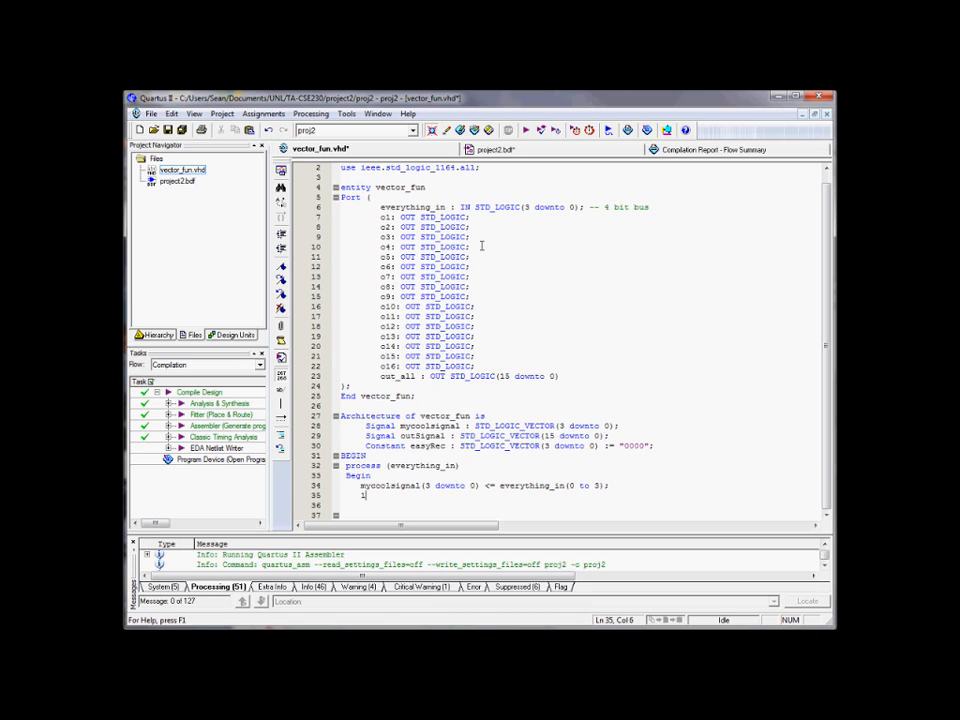
text(000 = 8)
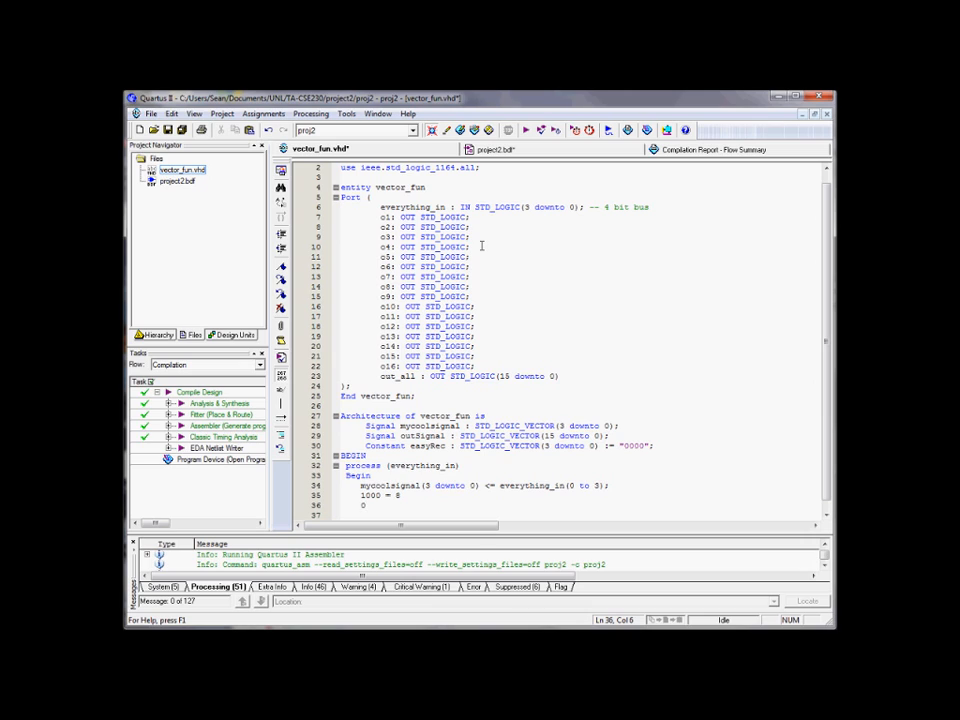
text(0110)
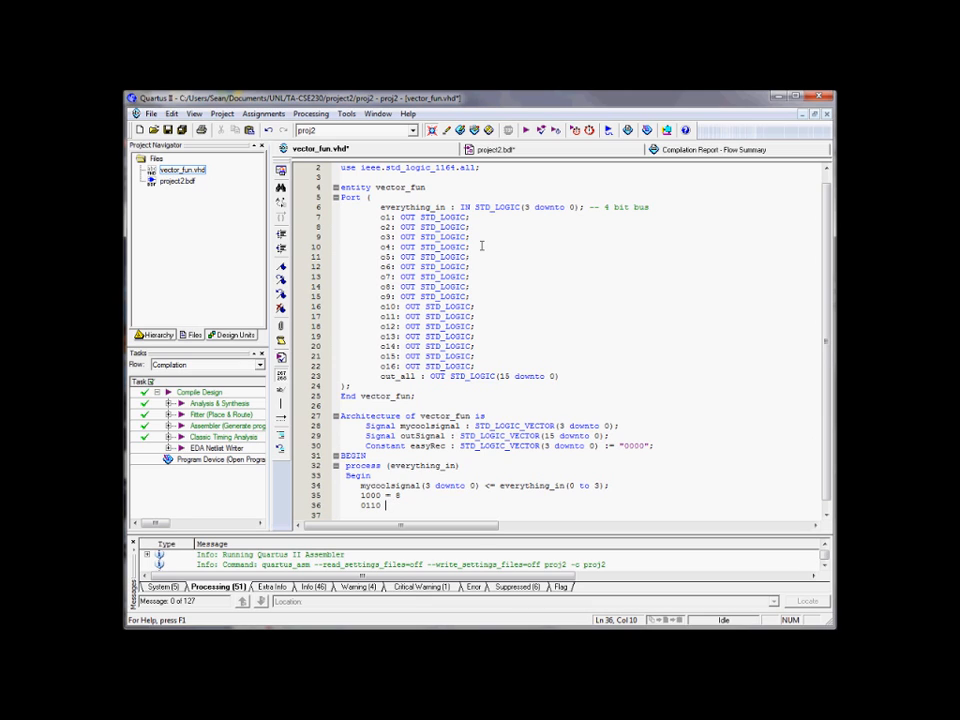
text(= 6)
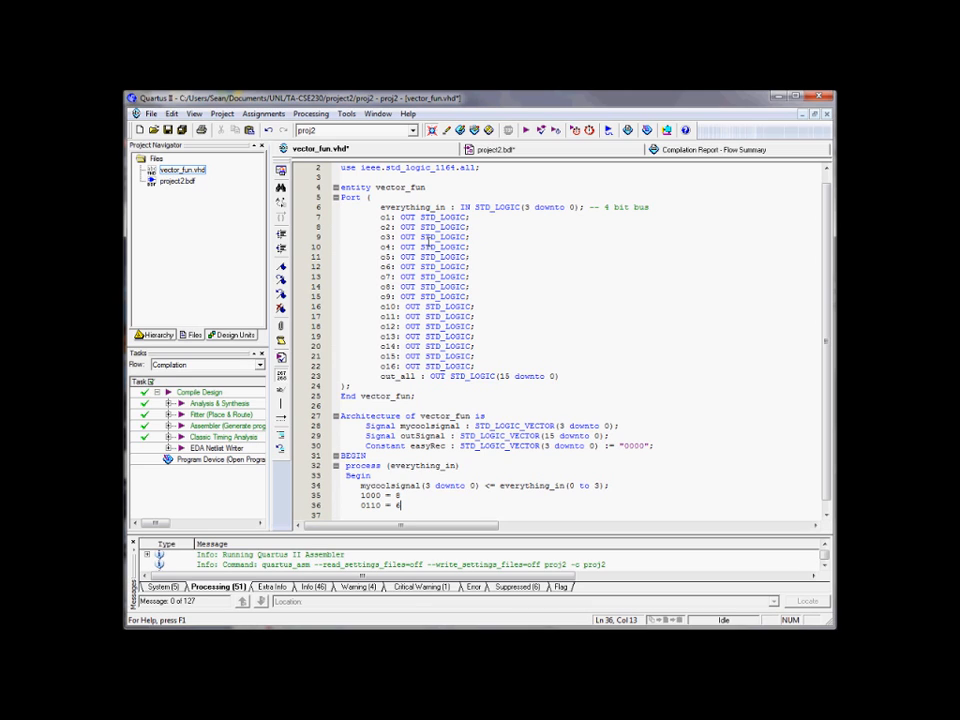
mouse_move(415, 503)
text(o0: OUT STD_LOGIC;)
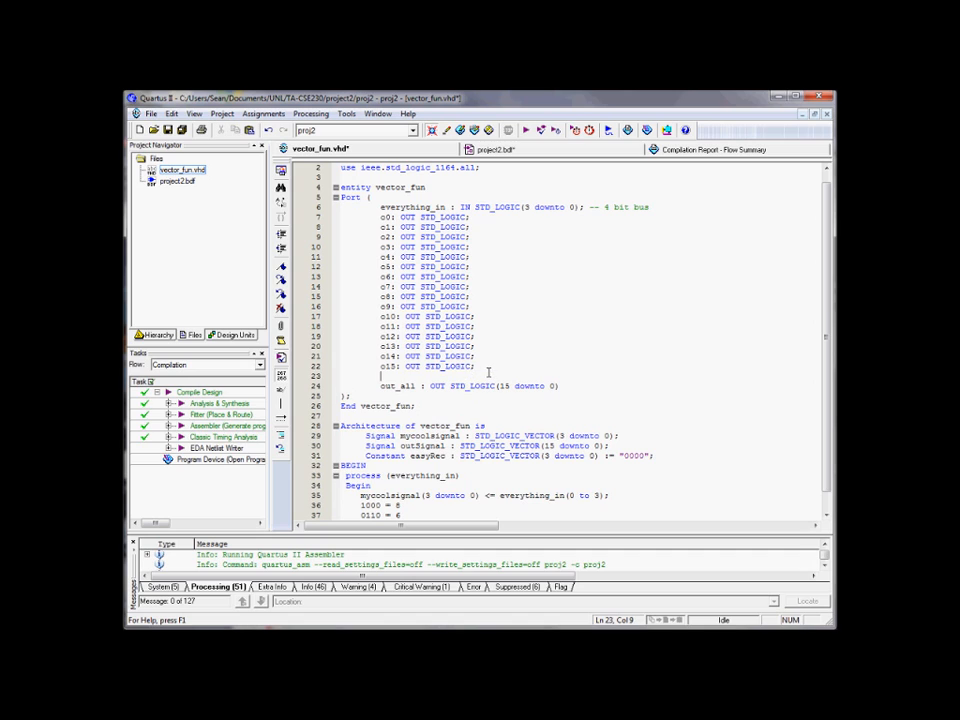
Step: Renumber outputs o1–o16 to o0–o15 and delete the two scratch note lines
scroll(down, 3)
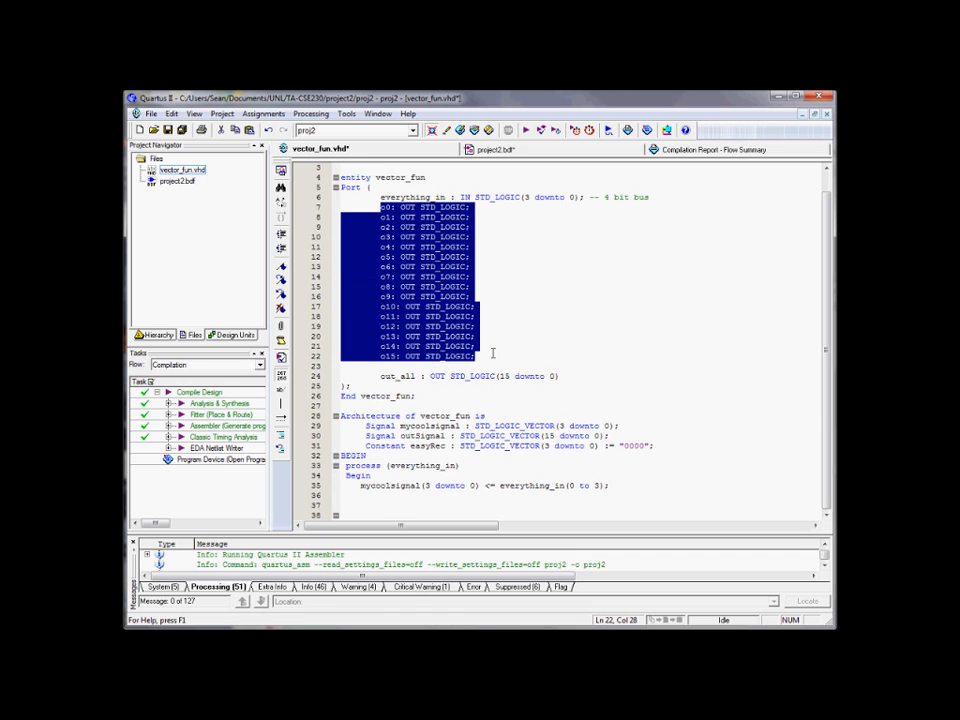
click(422, 486)
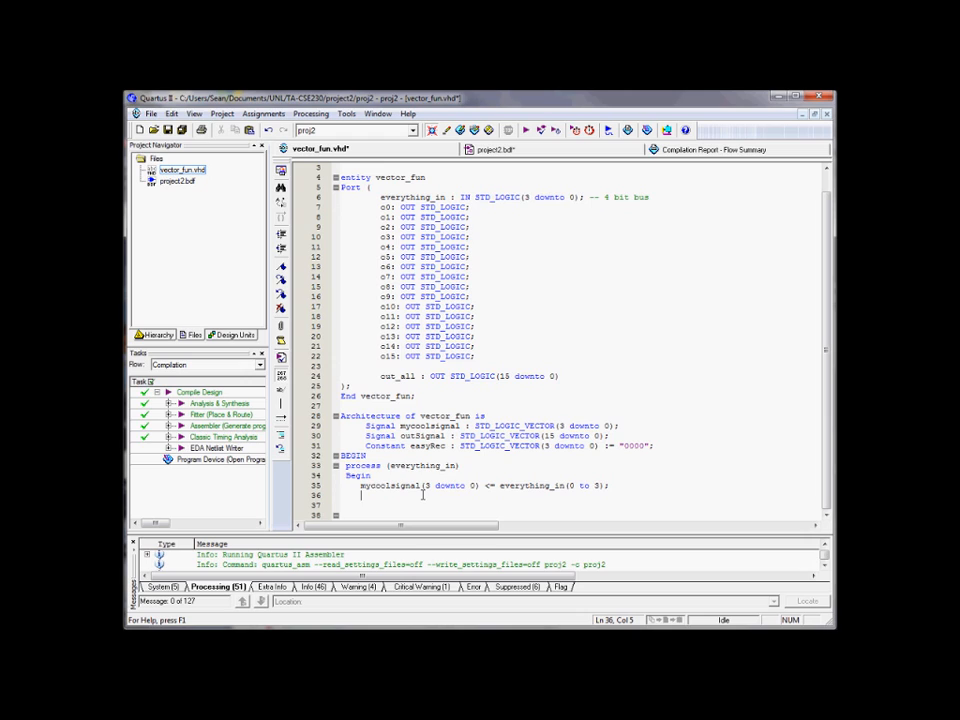
click(556, 486)
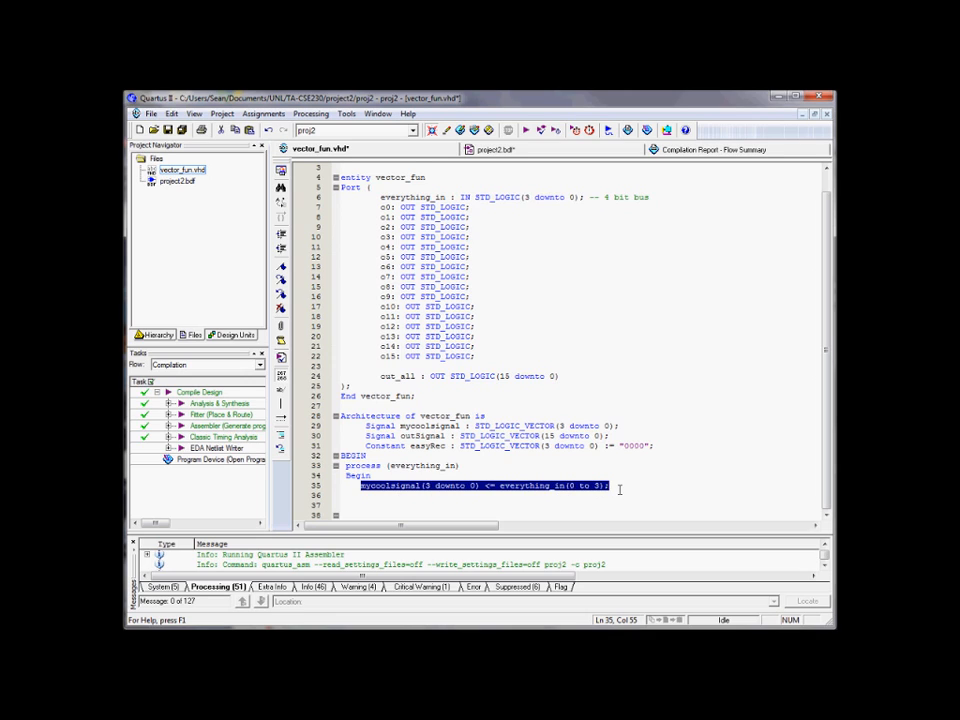
click(395, 496)
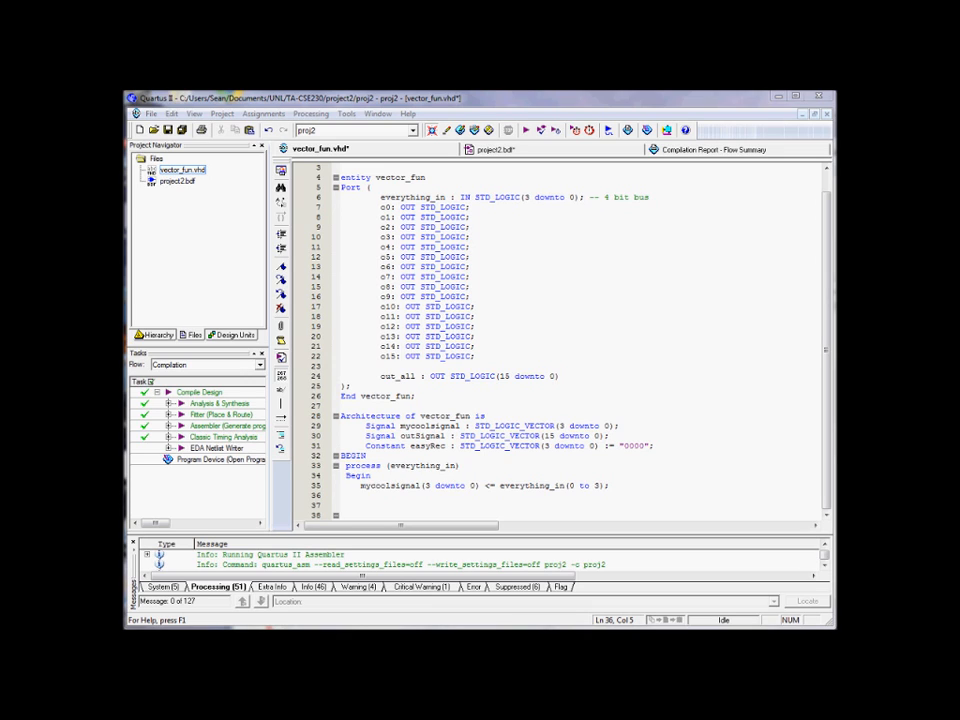
click(340, 505)
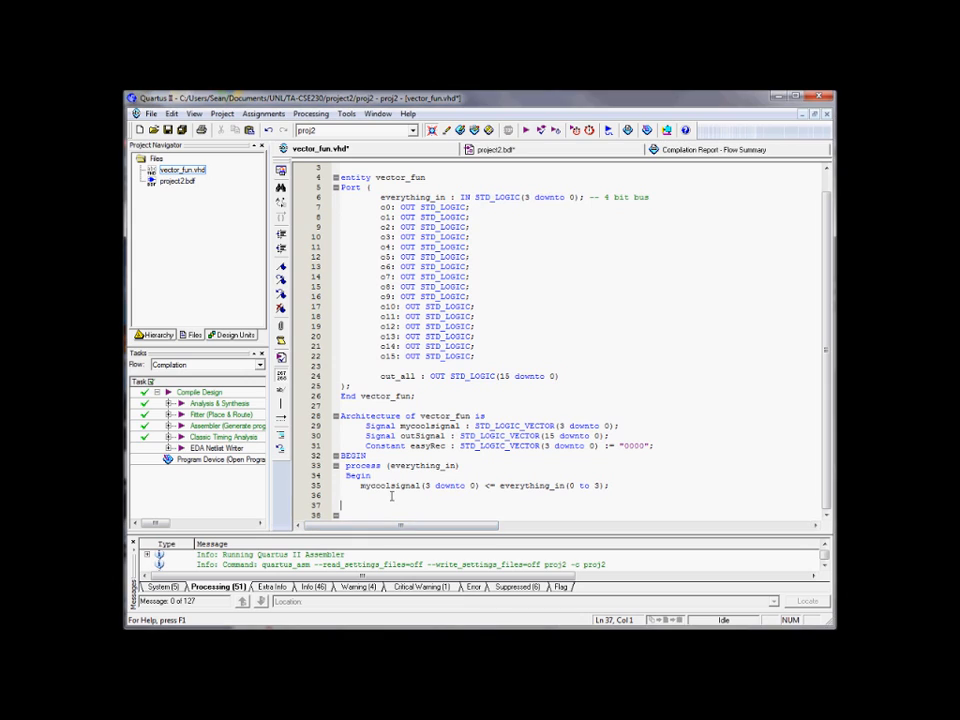
Step: On line 36 write IF mycoolsignal = x"00" THEN followed by o1 <= '1';
click(390, 495)
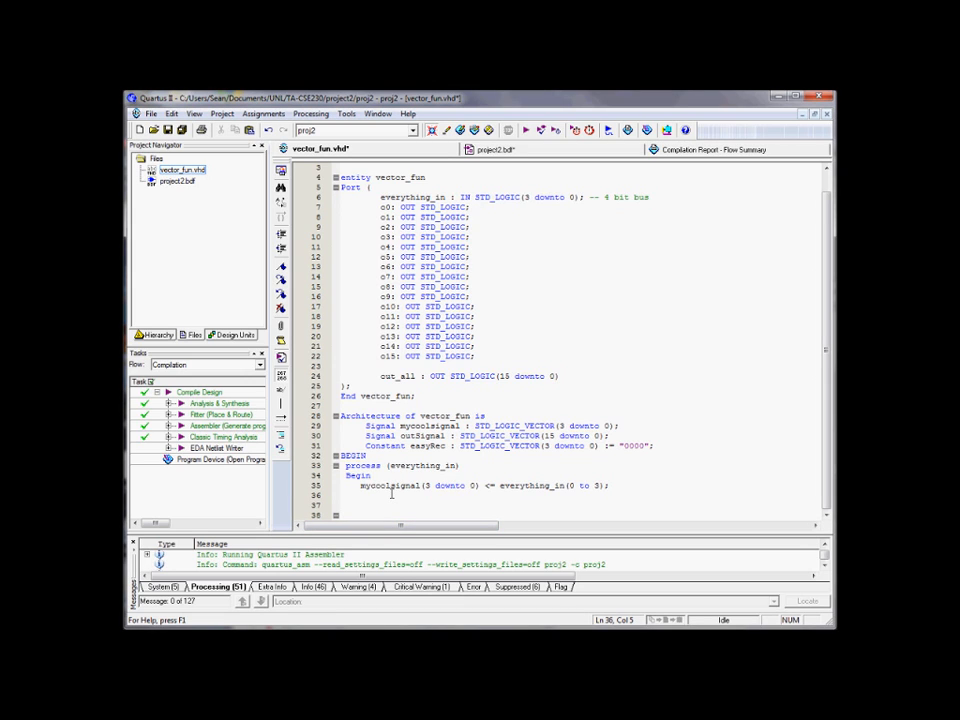
text(IF ()
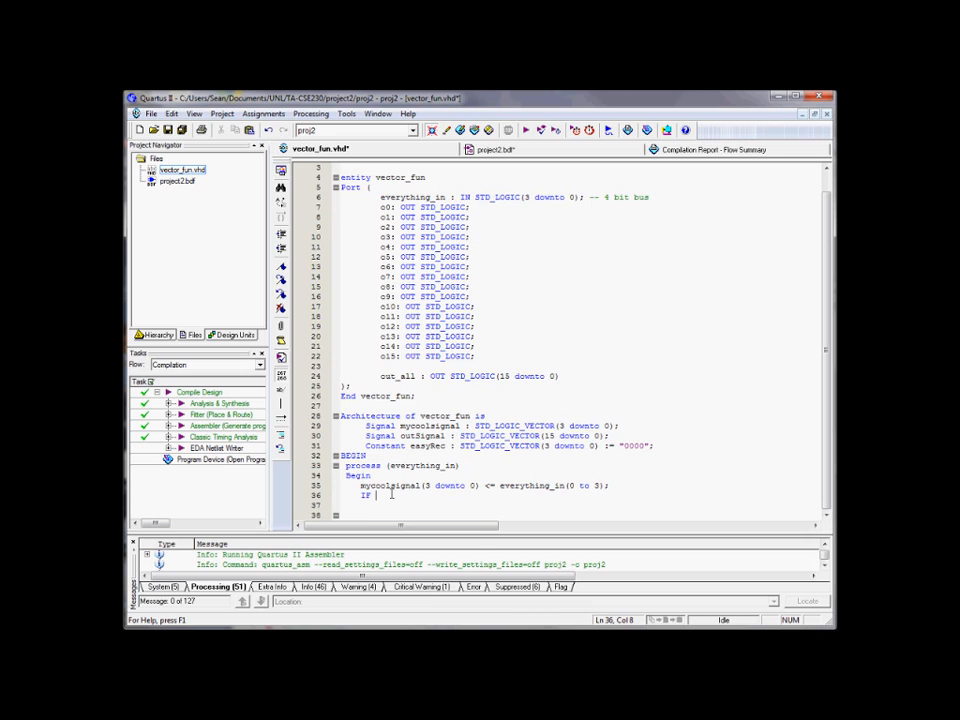
text(mycoo)
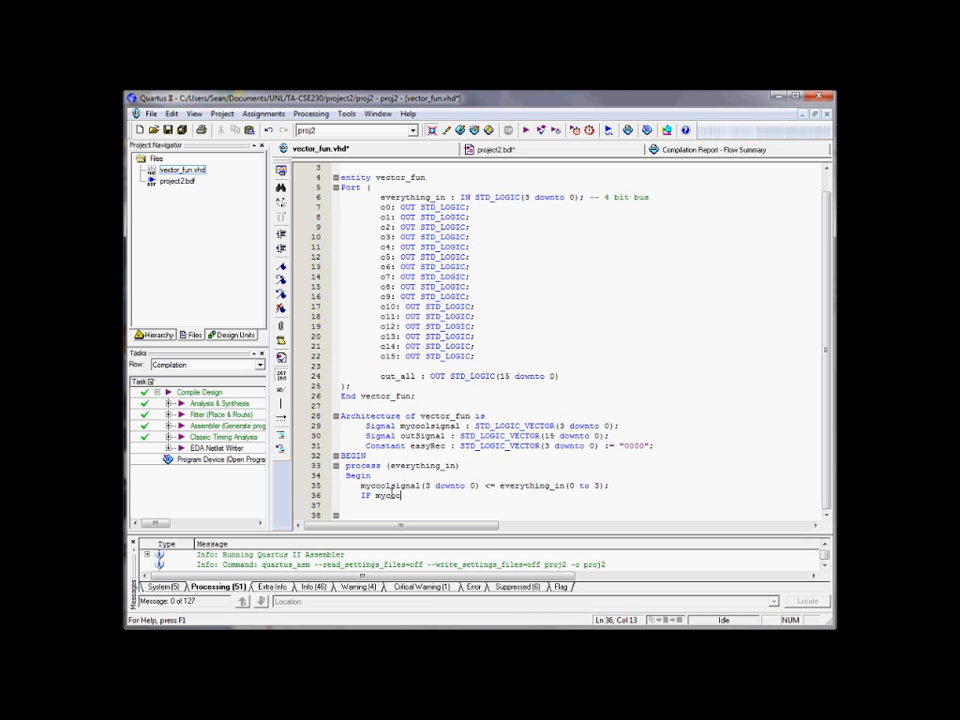
text(ycoolsignal)
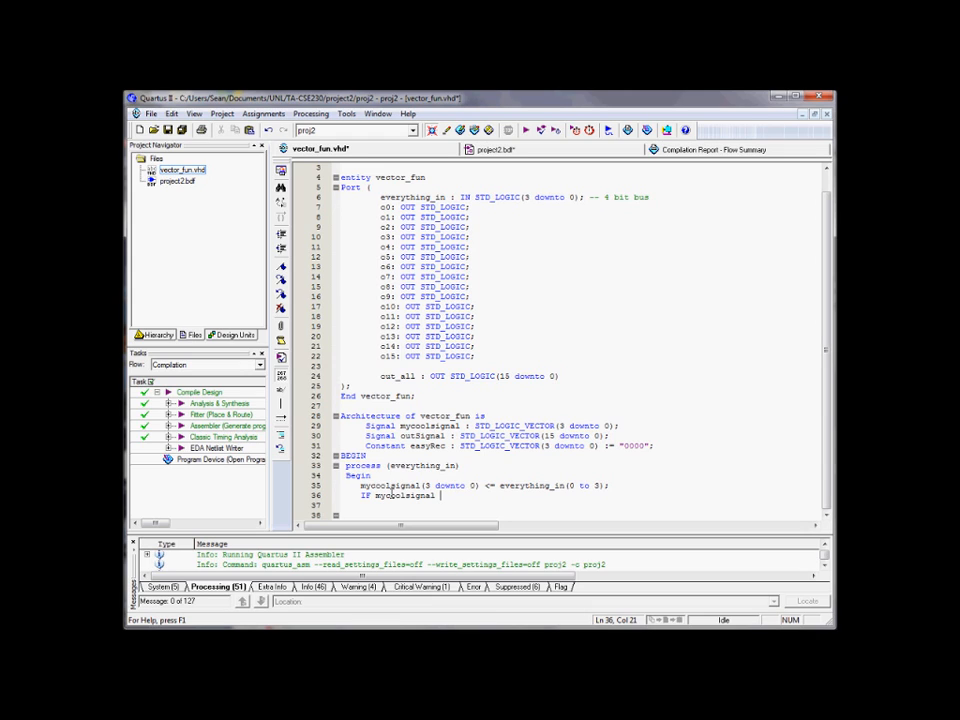
text(=)
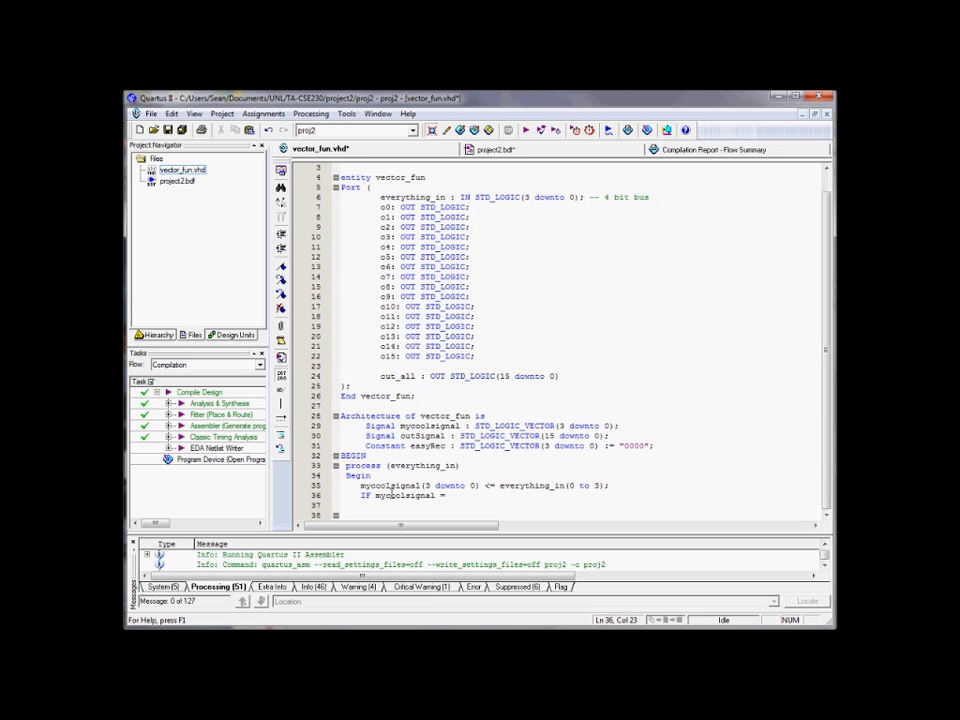
text(x)
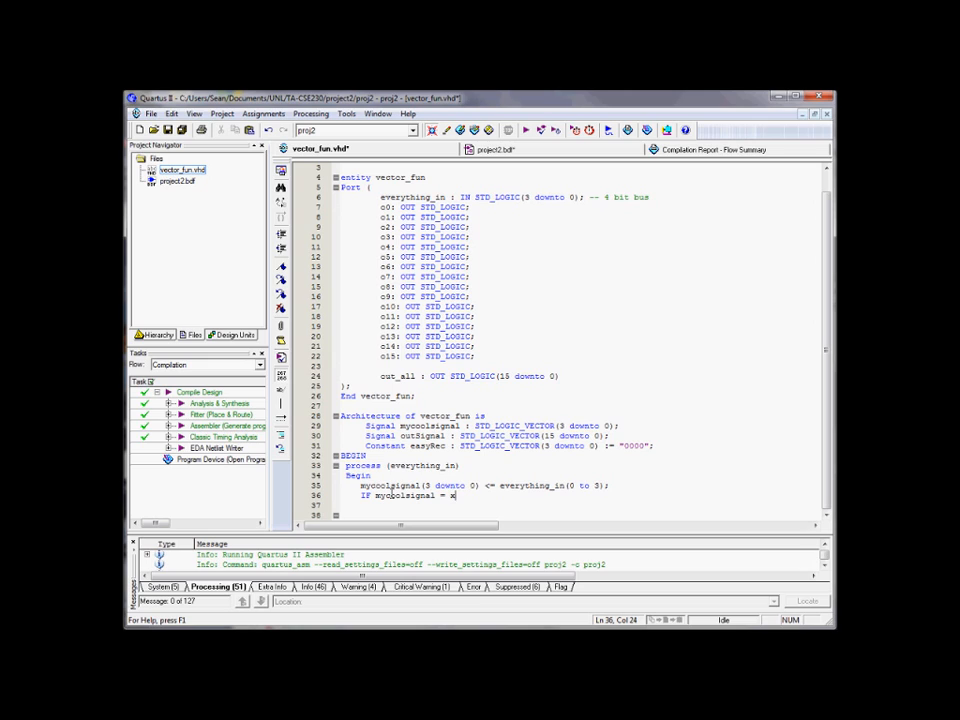
text(")
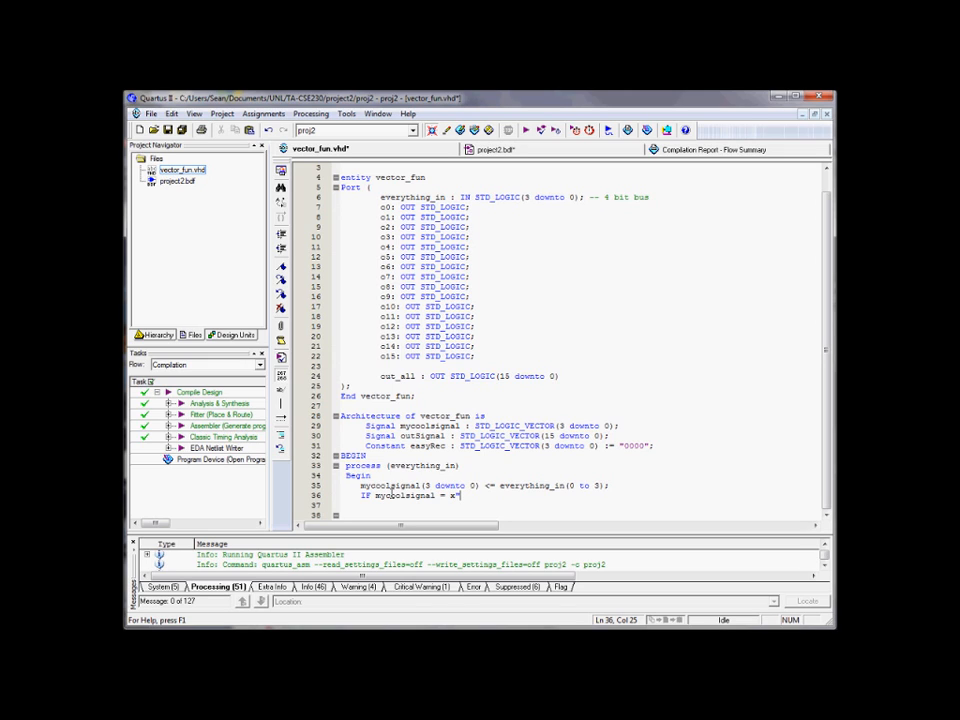
text(00" THEN)
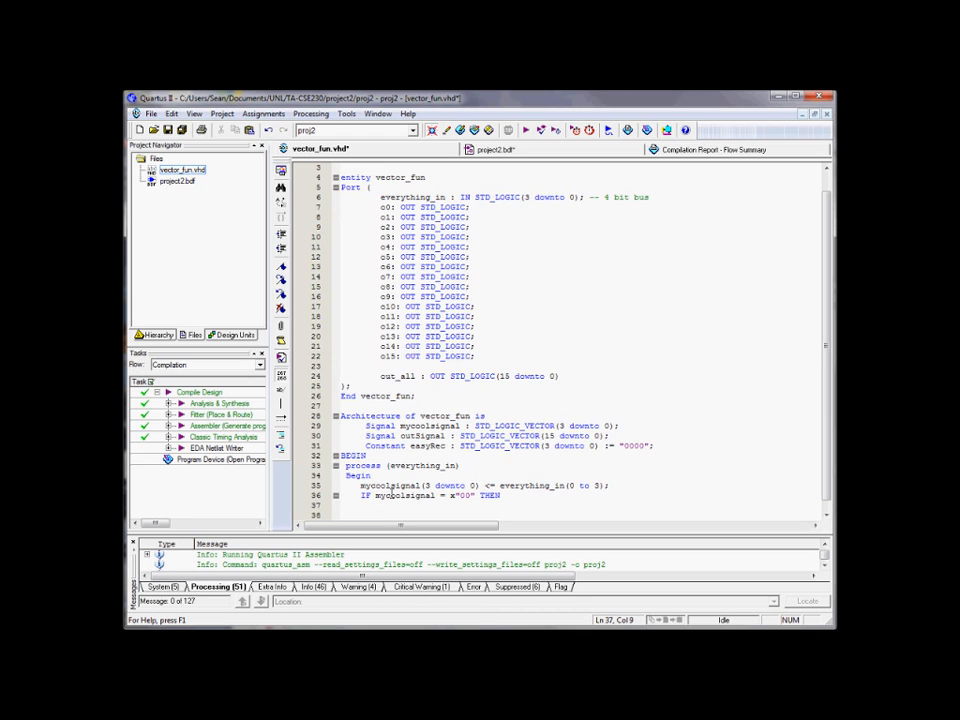
text(0)
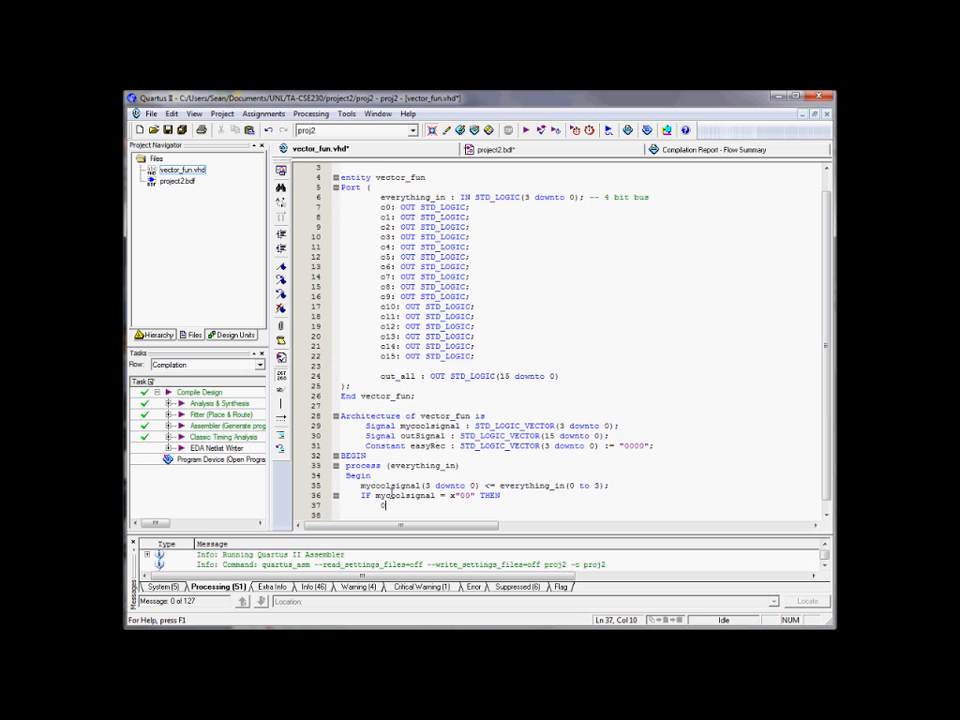
text(o1 <-)
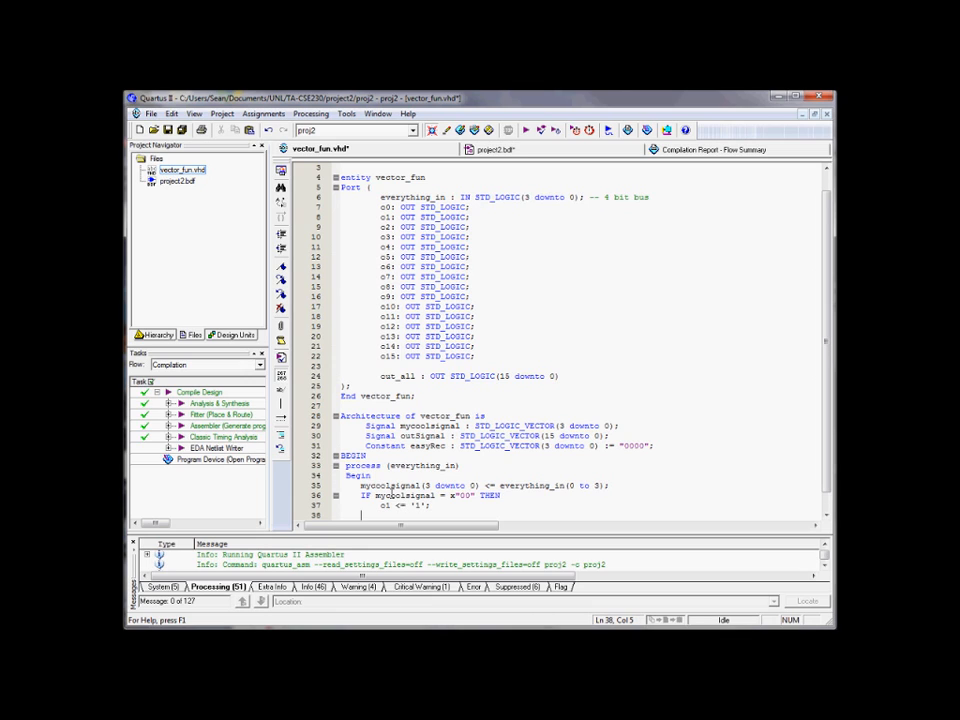
scroll(down, 3)
text(elsif)
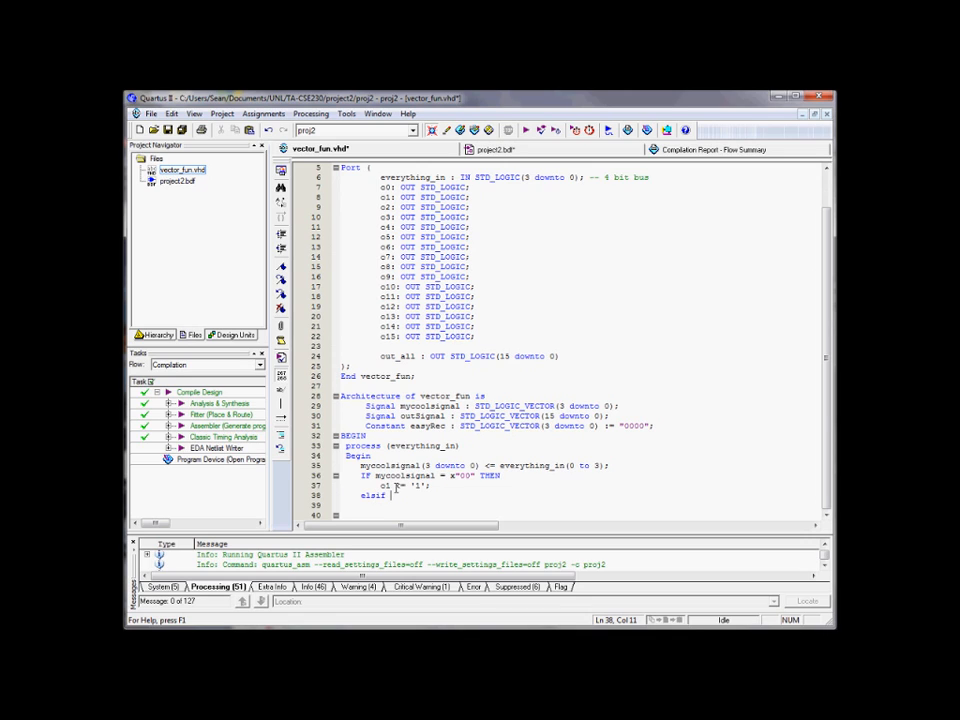
Step: Add the elsif mycoolsignal = x"01" then branch with an o1 assignment
text(mycoolsignal =)
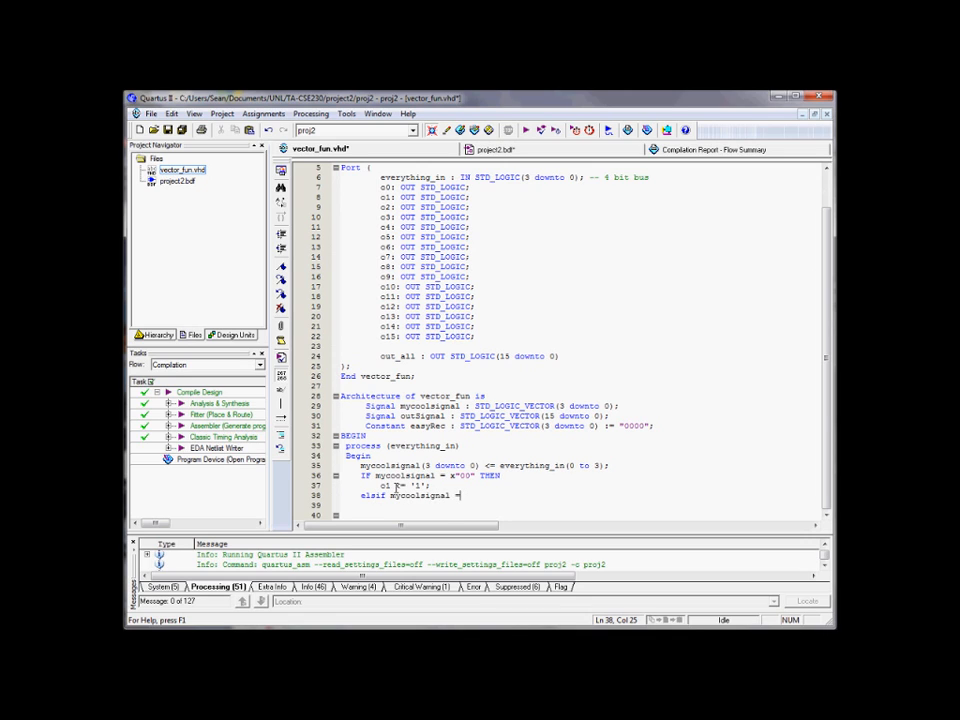
text(x)
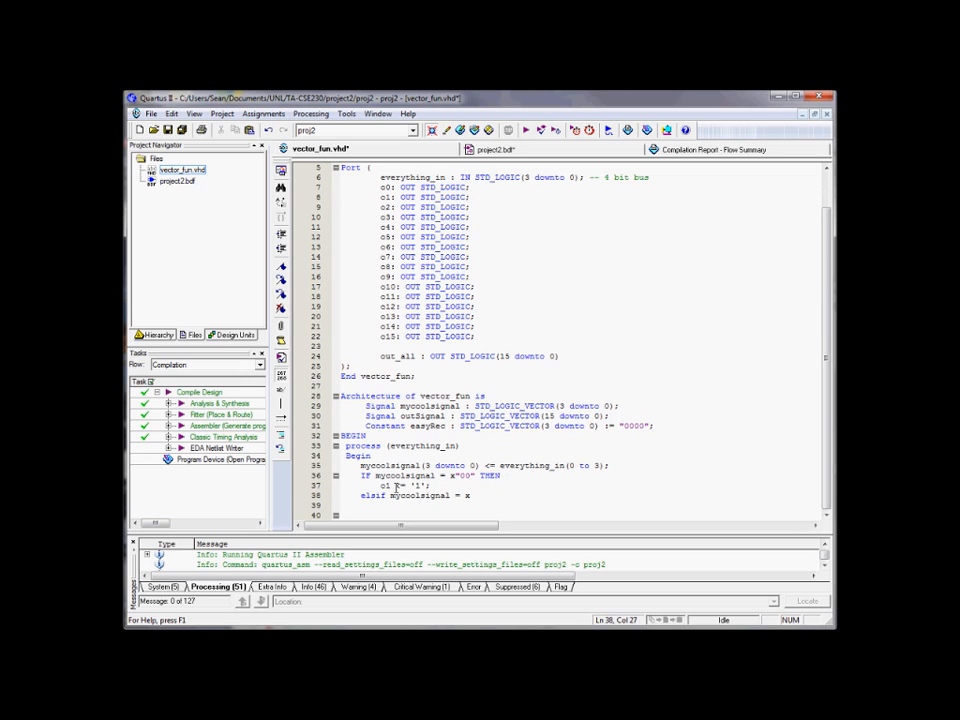
text("01" then)
click(578, 505)
text(o)
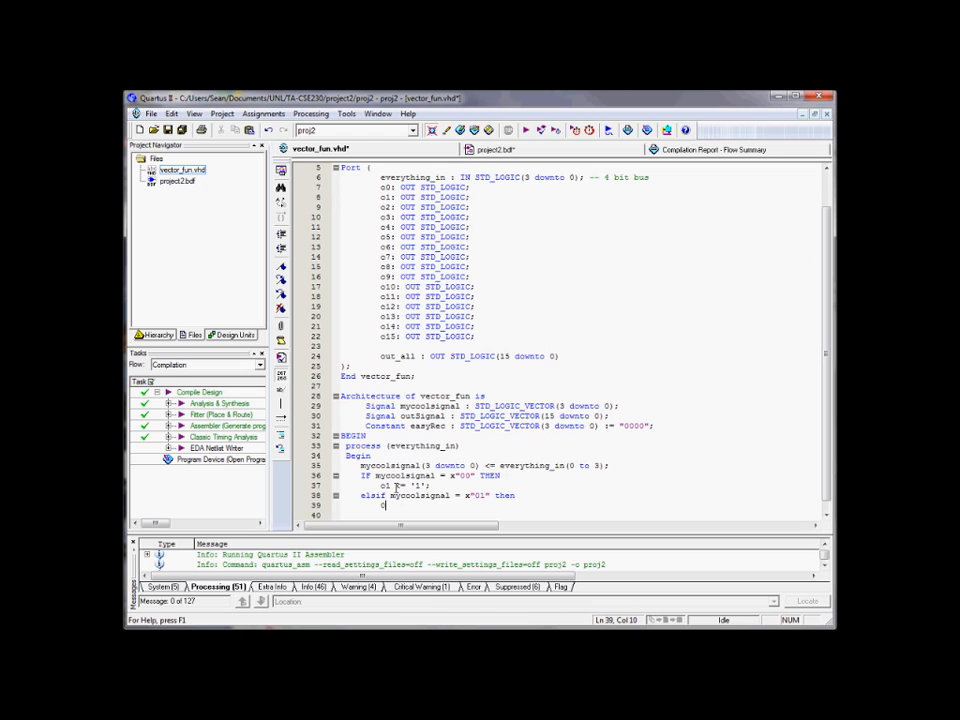
key(backspace)
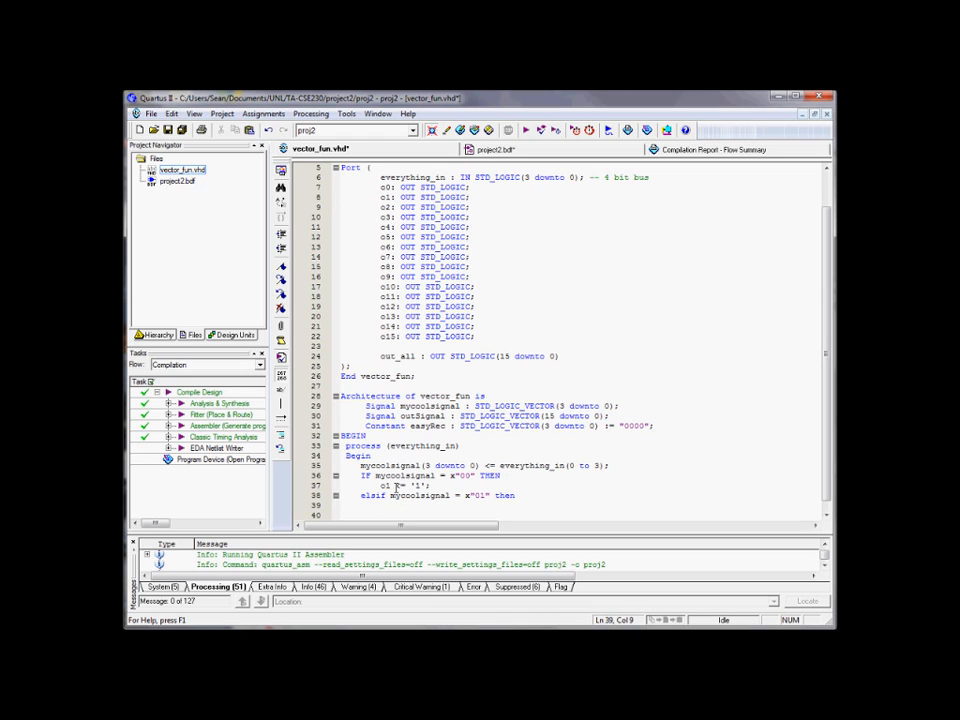
text(o1 <=)
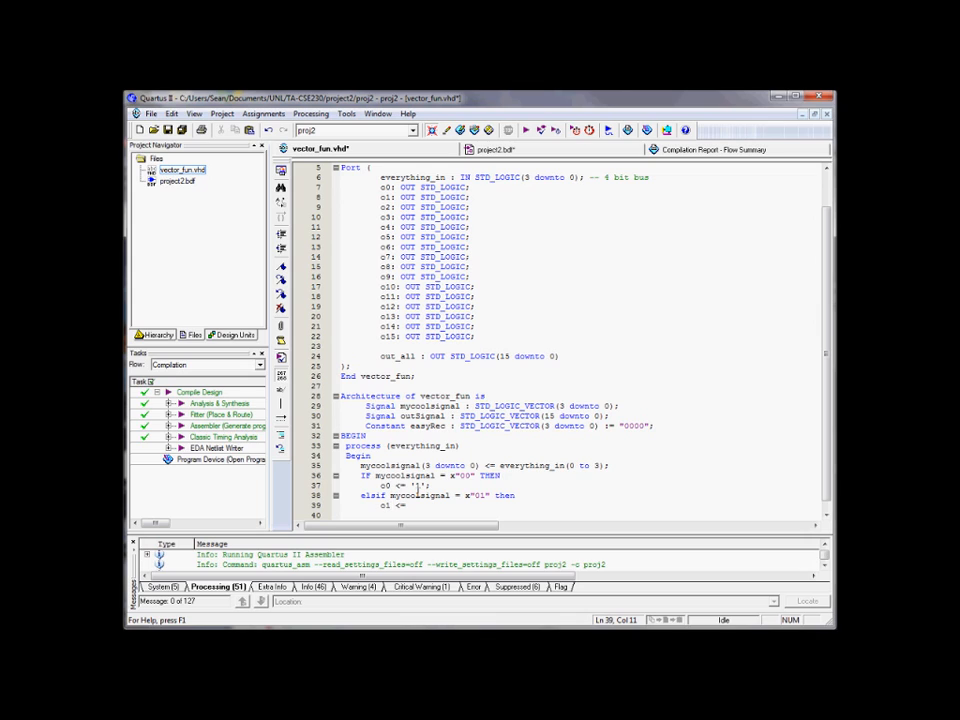
Step: Complete c1 <= '1' and begin an elsif comparing mycoolsignal to x"F"
double_click(479, 495)
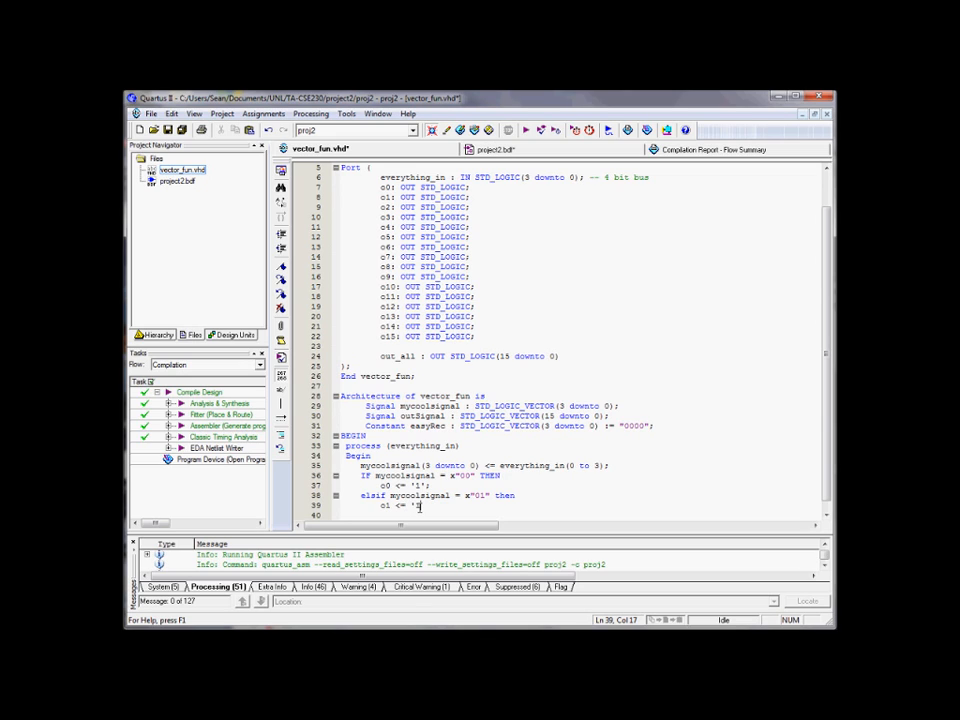
text(1')
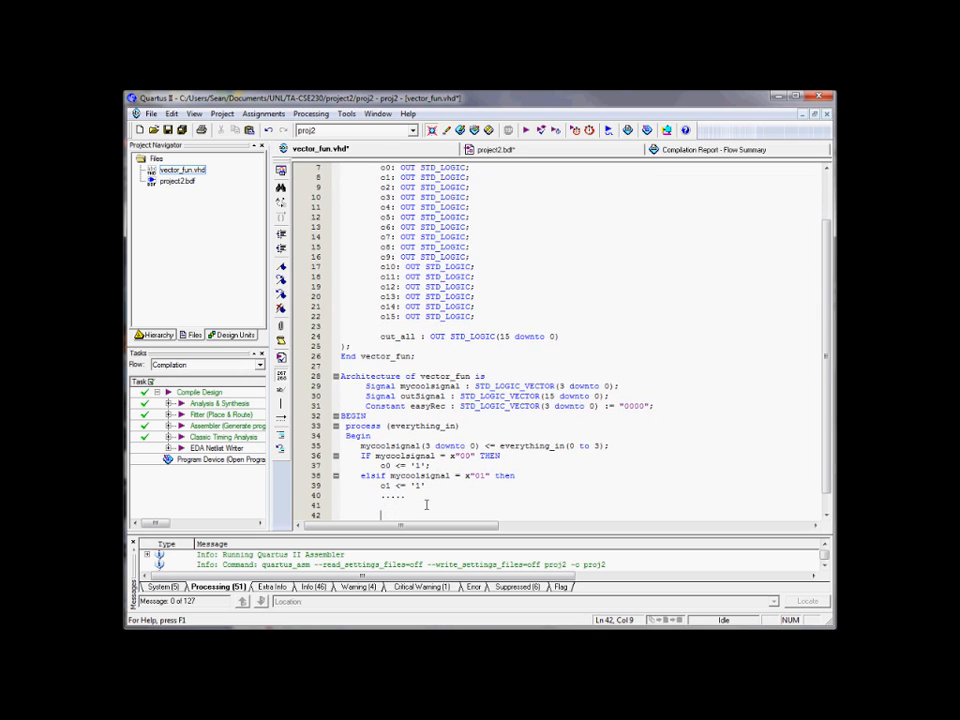
text(elsif mycoolsignal = x")
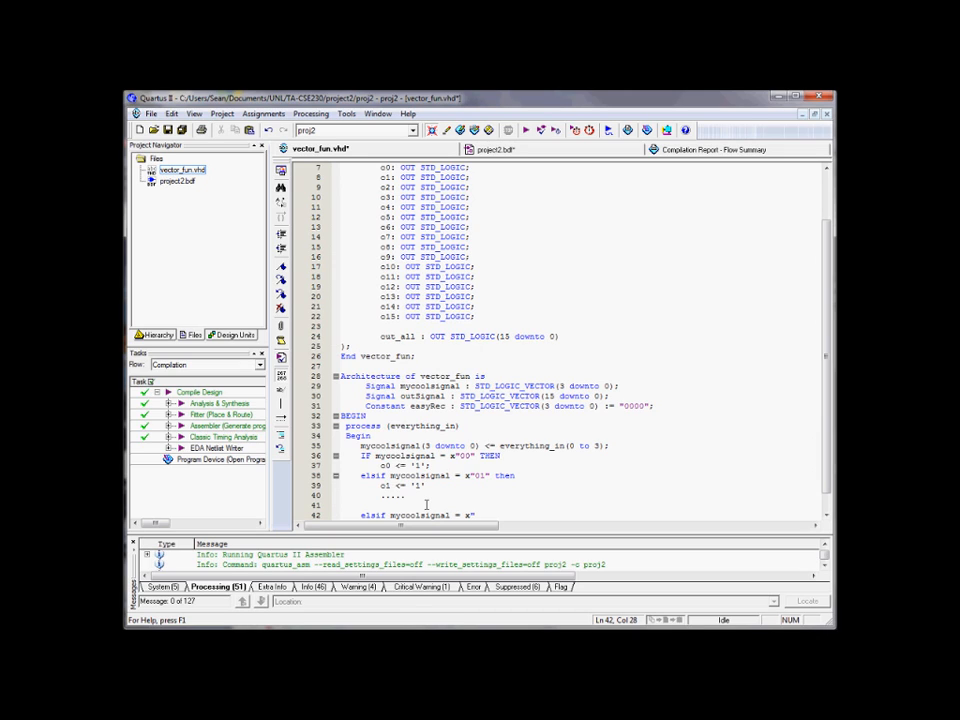
text(F")
click(437, 475)
text( --hex)
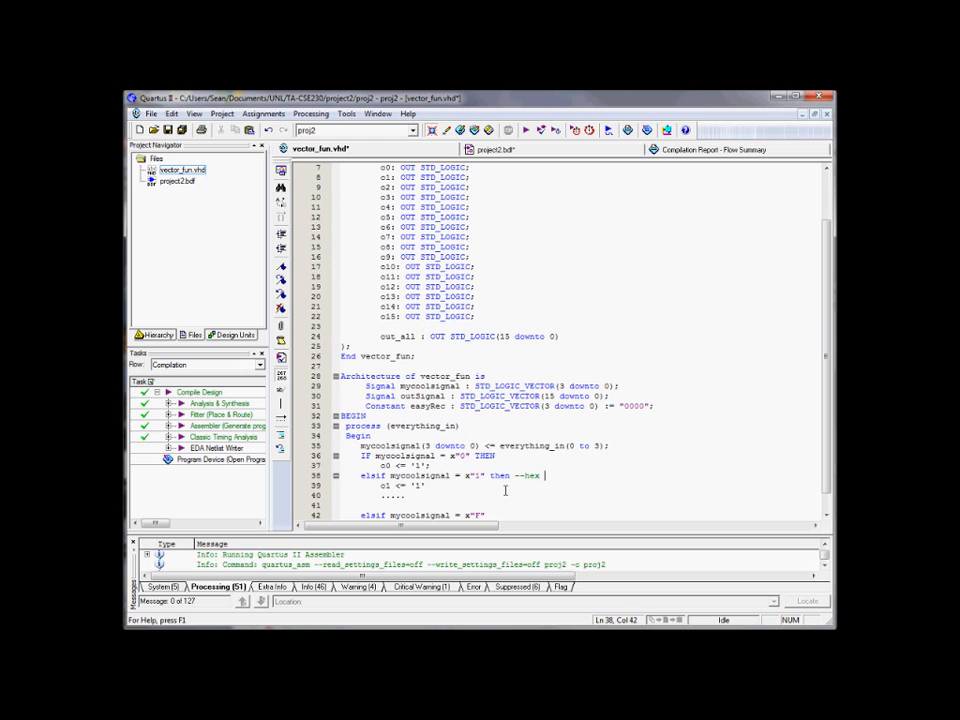
Step: Add the comments '--hex is four bits wide' and '--"1111"'
text(is four bits w)
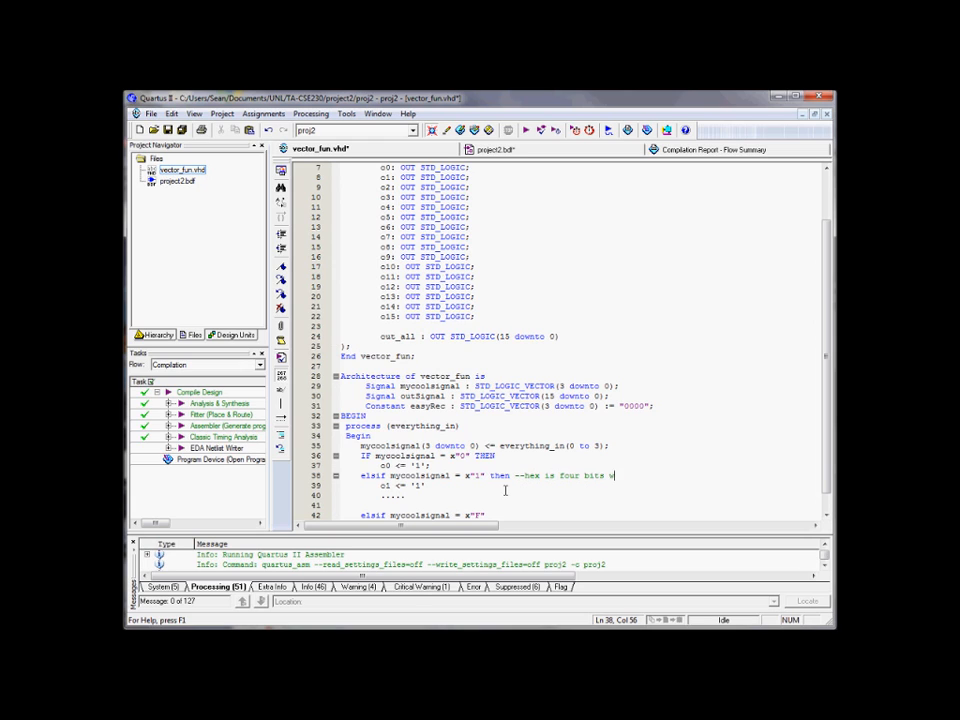
scroll(down, 3)
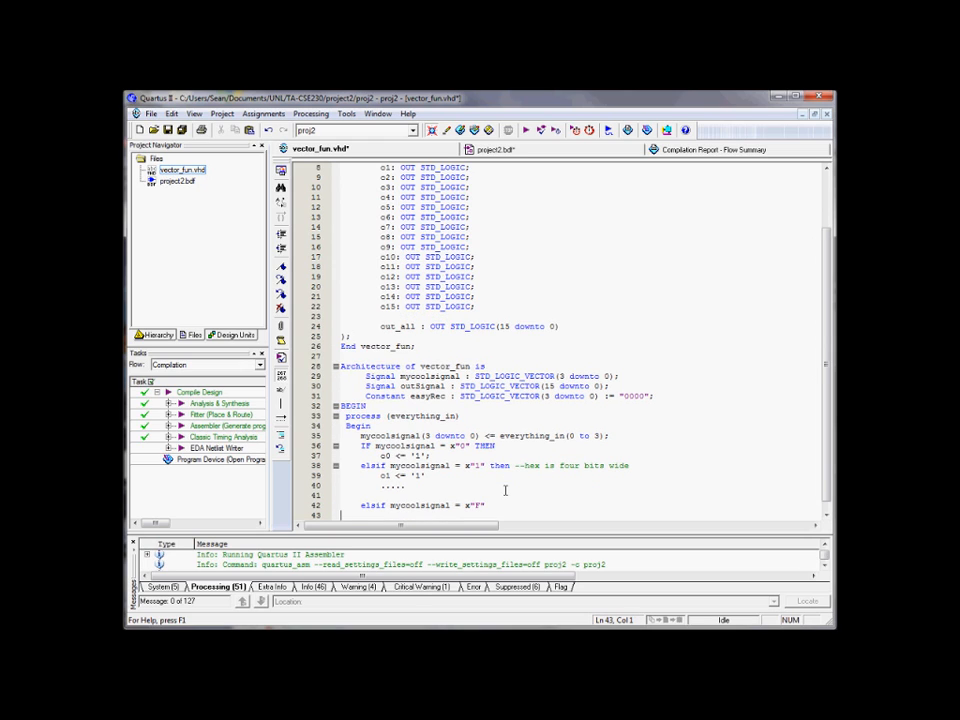
text(--"1111)
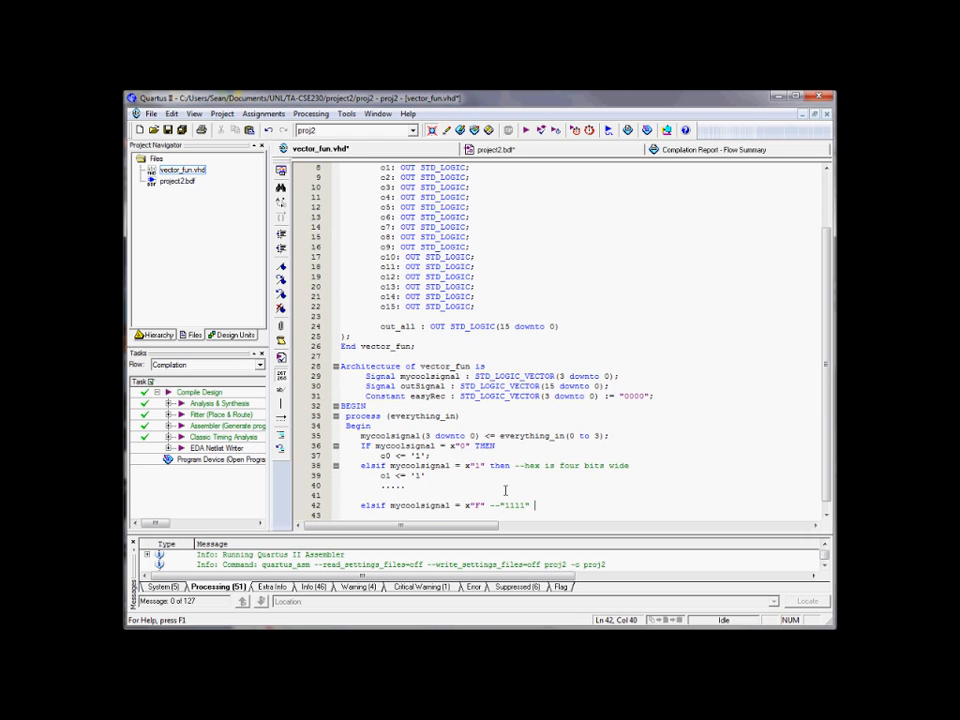
Step: Set c15 <= '1'; in the F branch and close the chain with endif;
key(Return)
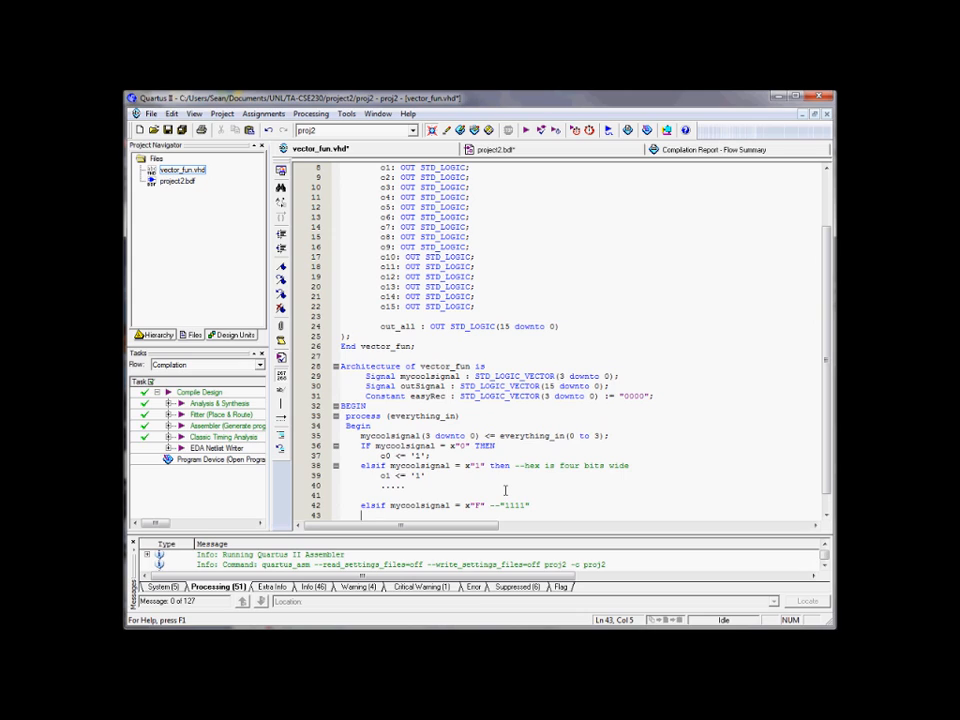
text(c)
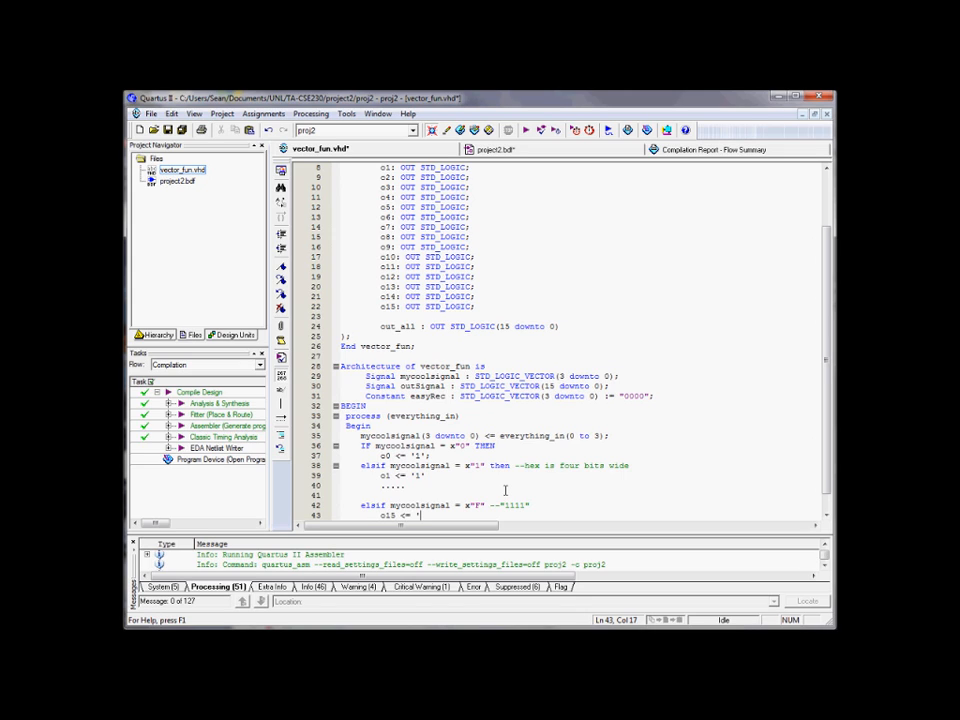
text(1';)
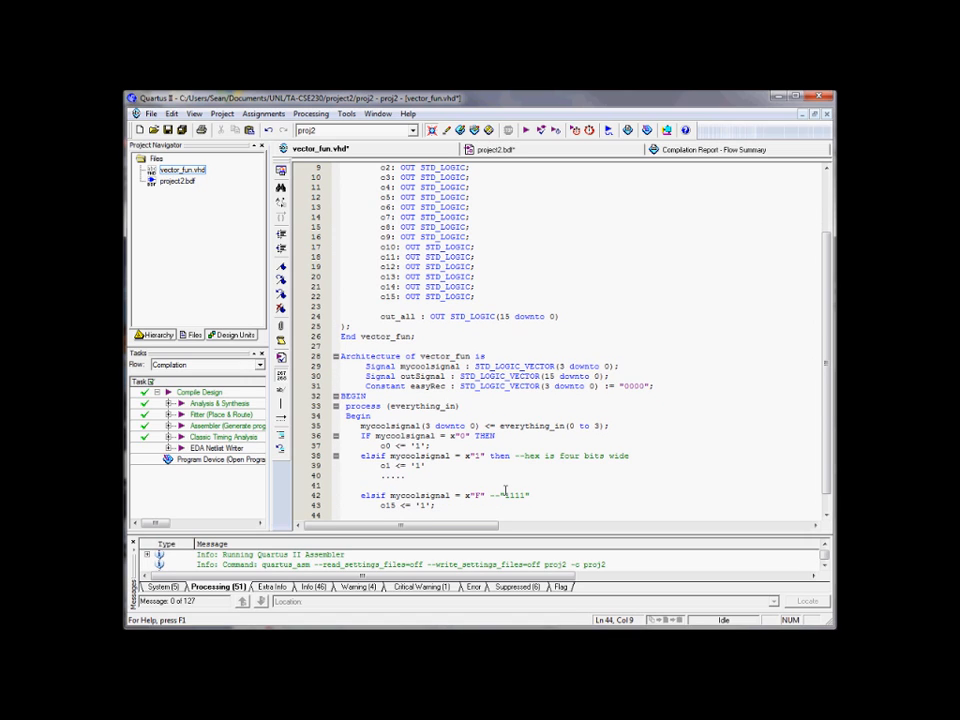
text(ed)
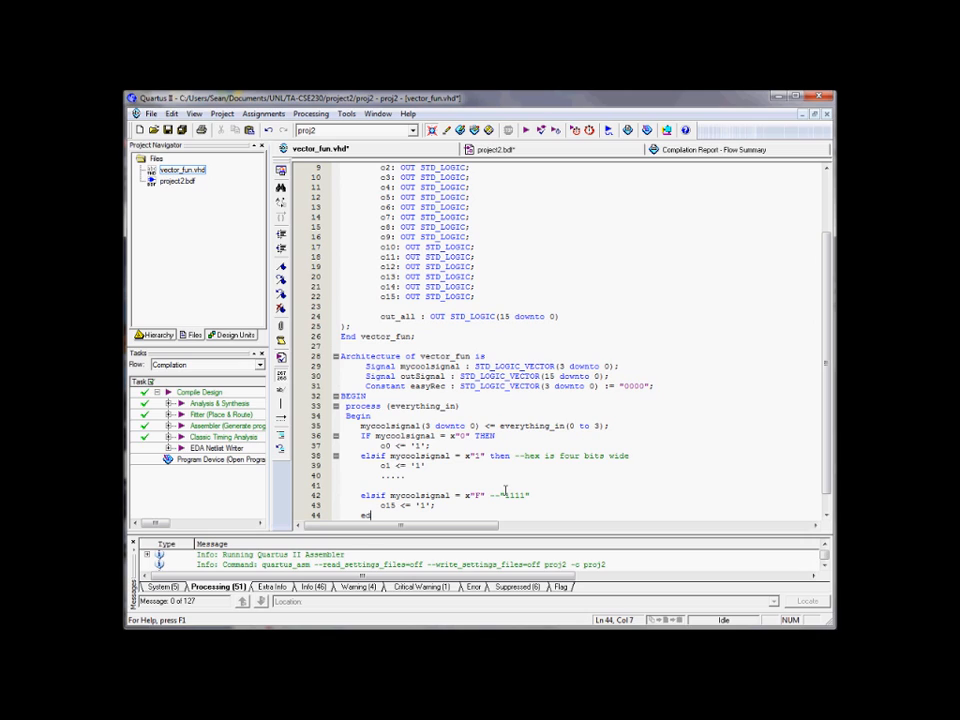
text(ndif;)
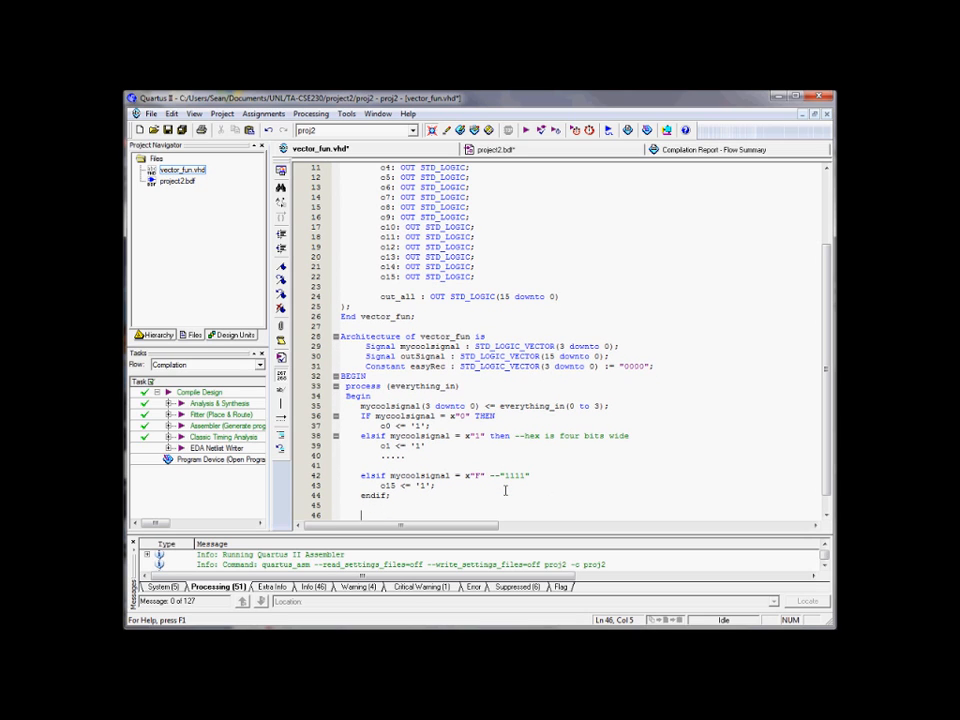
mouse_move(394, 500)
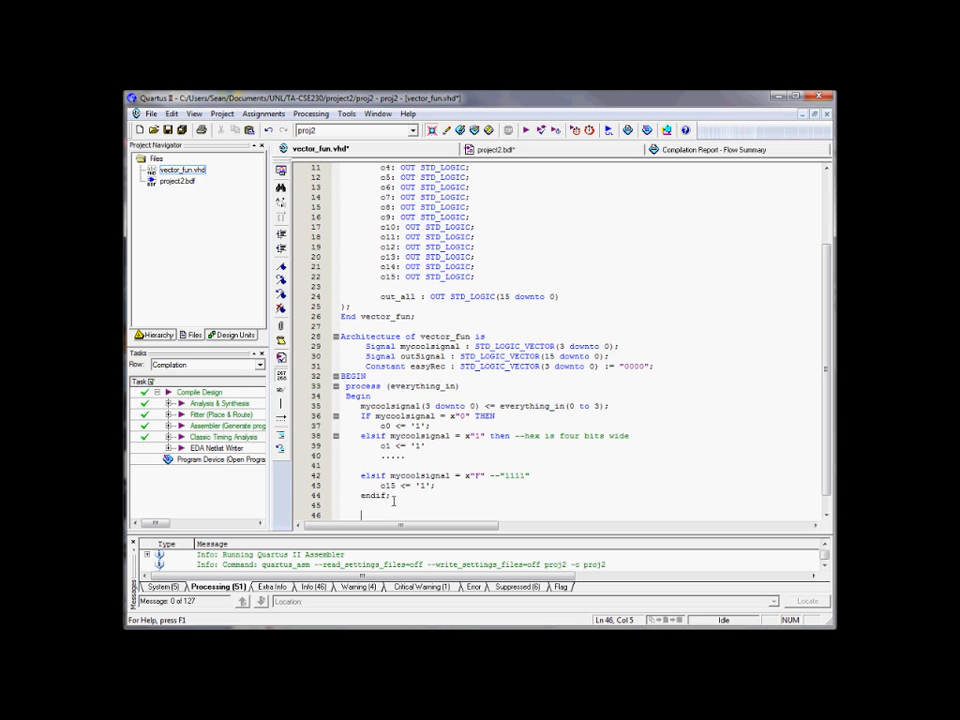
Step: Select c0 on line 37 for replacement with outSignal(0)
scroll(down, 3)
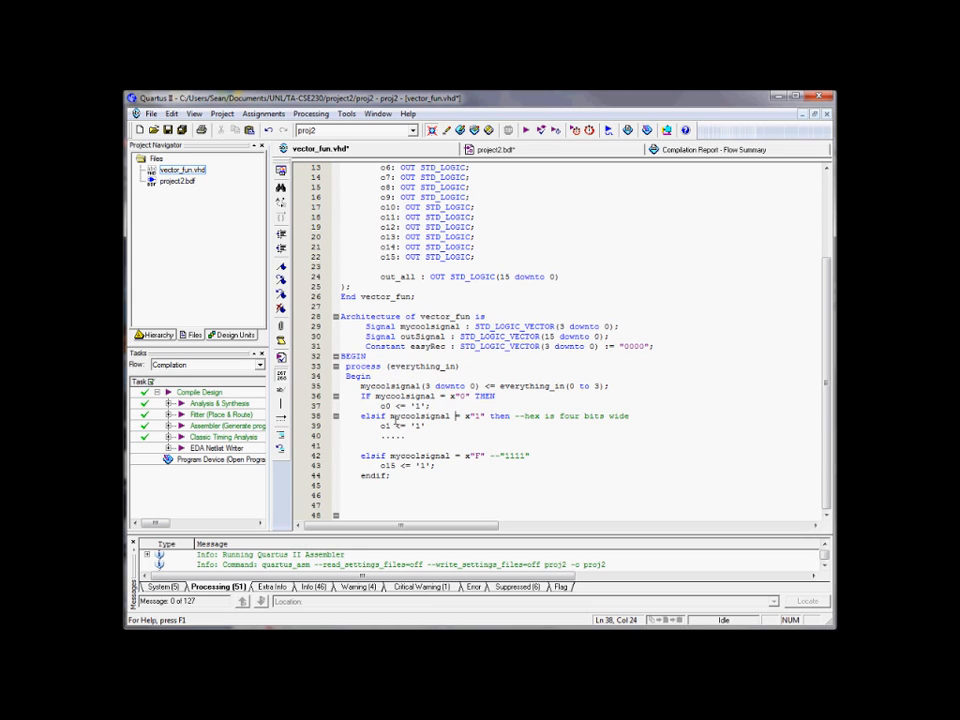
double_click(382, 406)
text(outSignal(0))
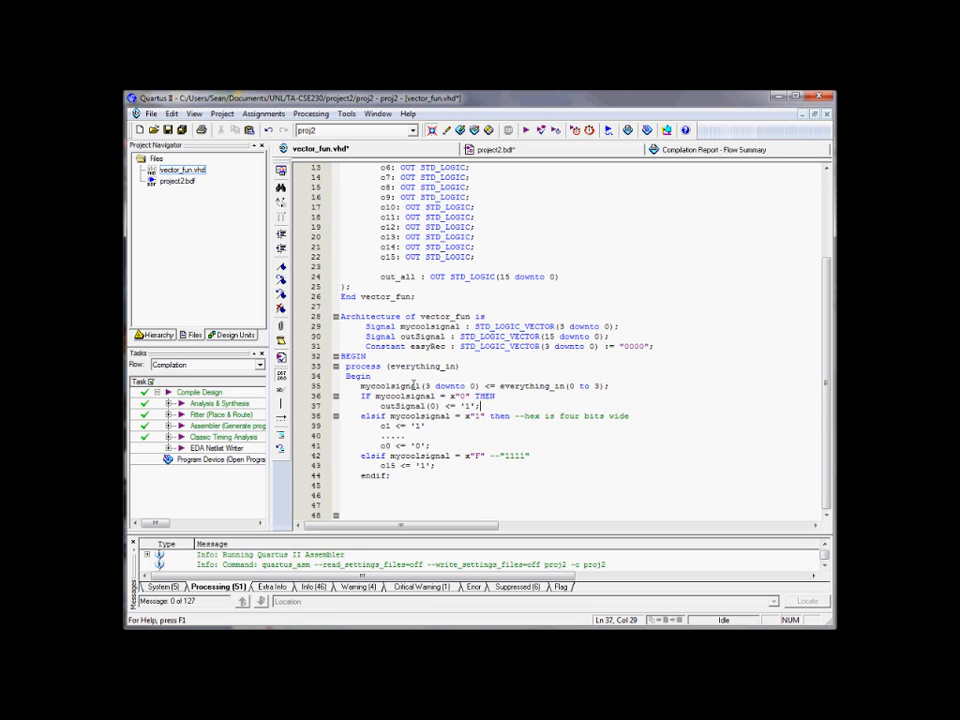
Step: Insert outSignal <= x"0"; above the IF and reuse outSignal in the branches
double_click(395, 406)
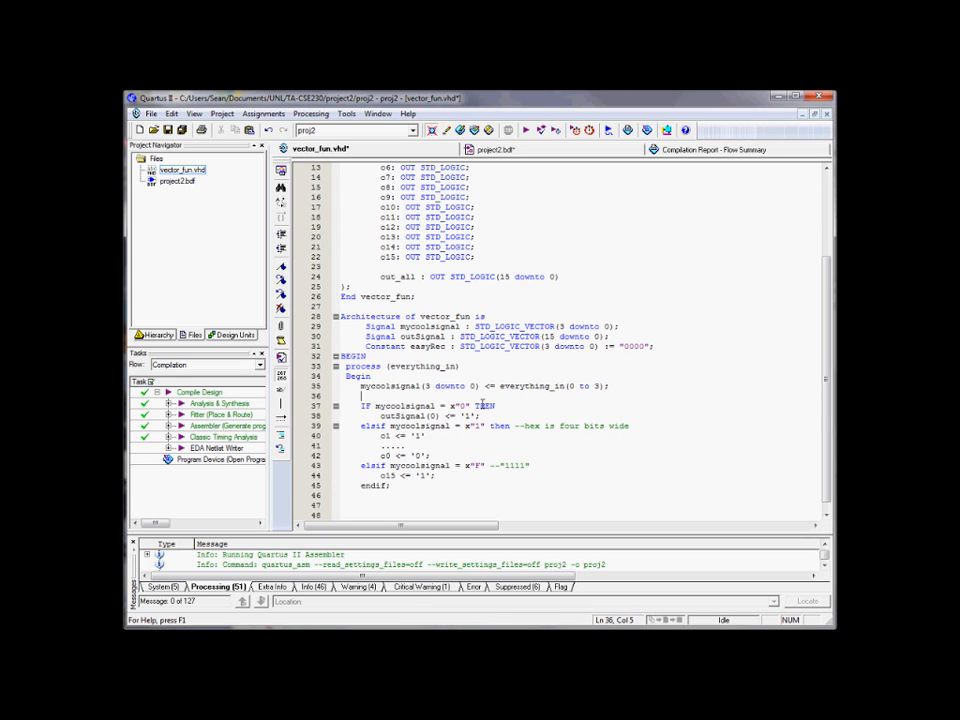
text(outSignal <= x"0)
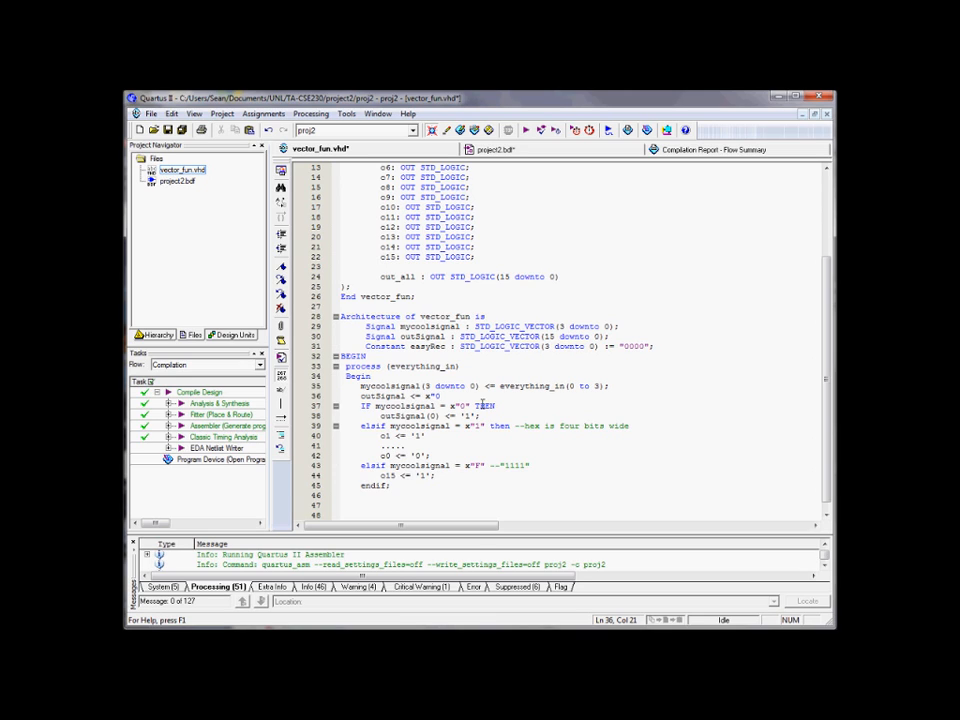
click(440, 406)
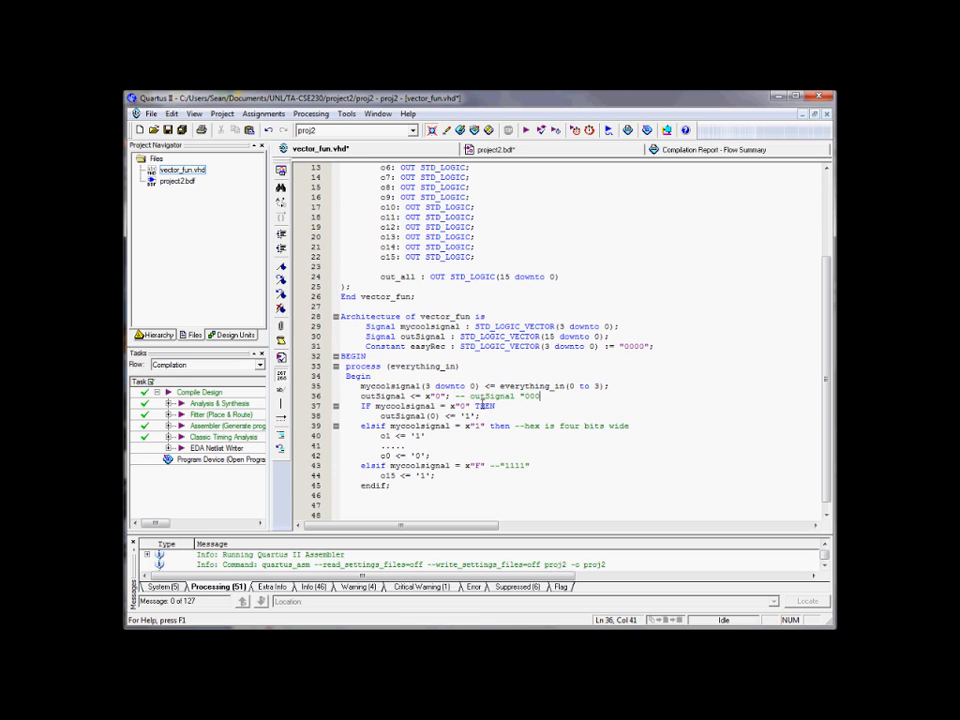
text(0")
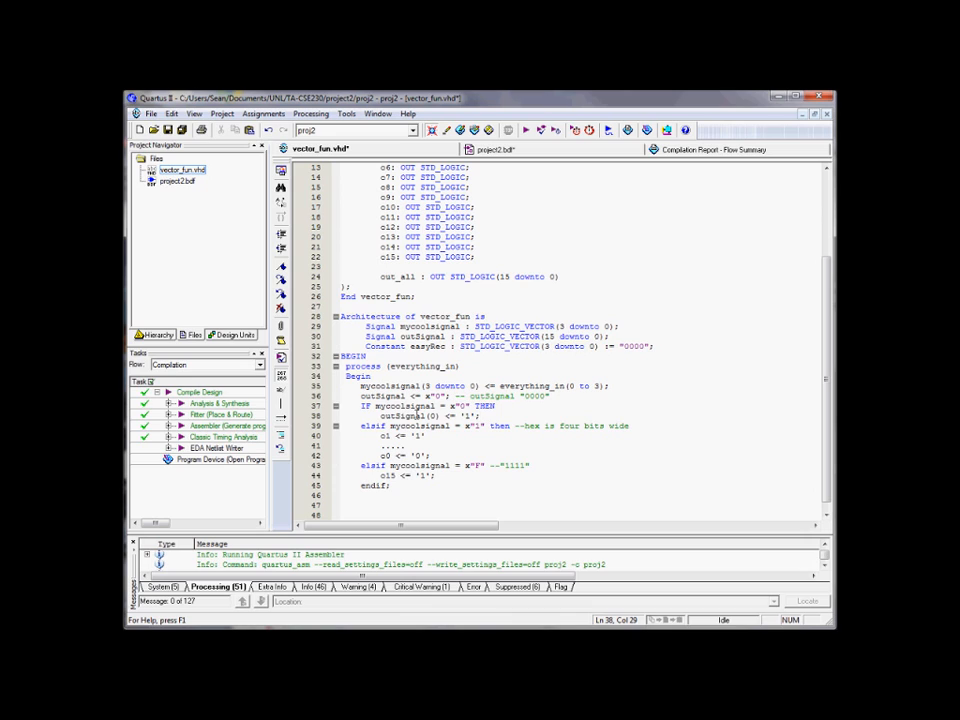
double_click(420, 416)
text(outSignal(15))
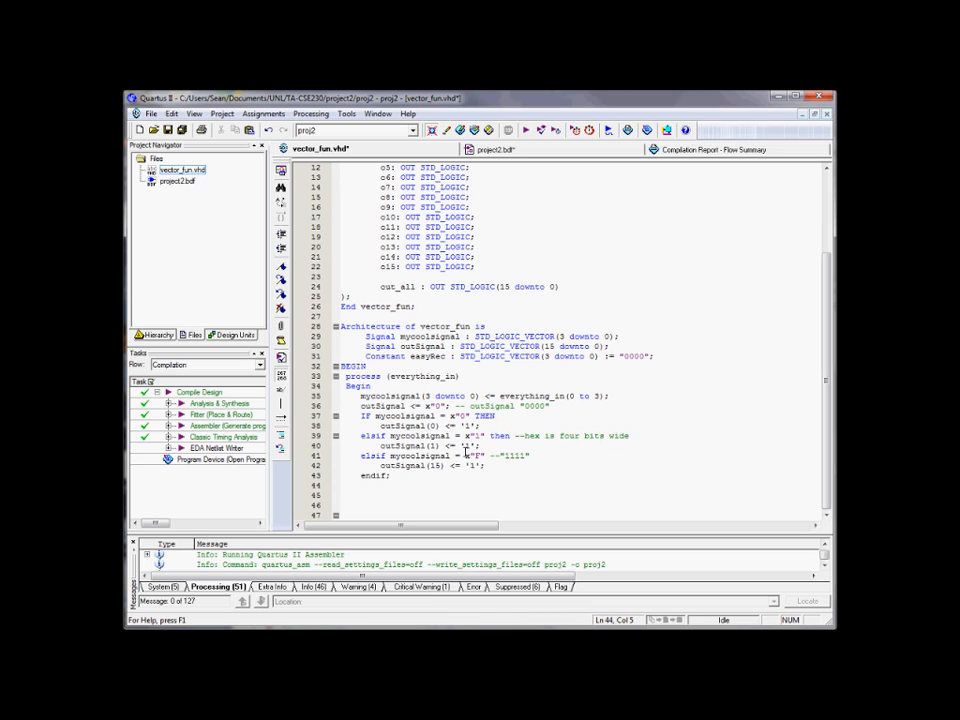
Step: Add end process; after endif; and insert a blank line after BEGIN
click(341, 485)
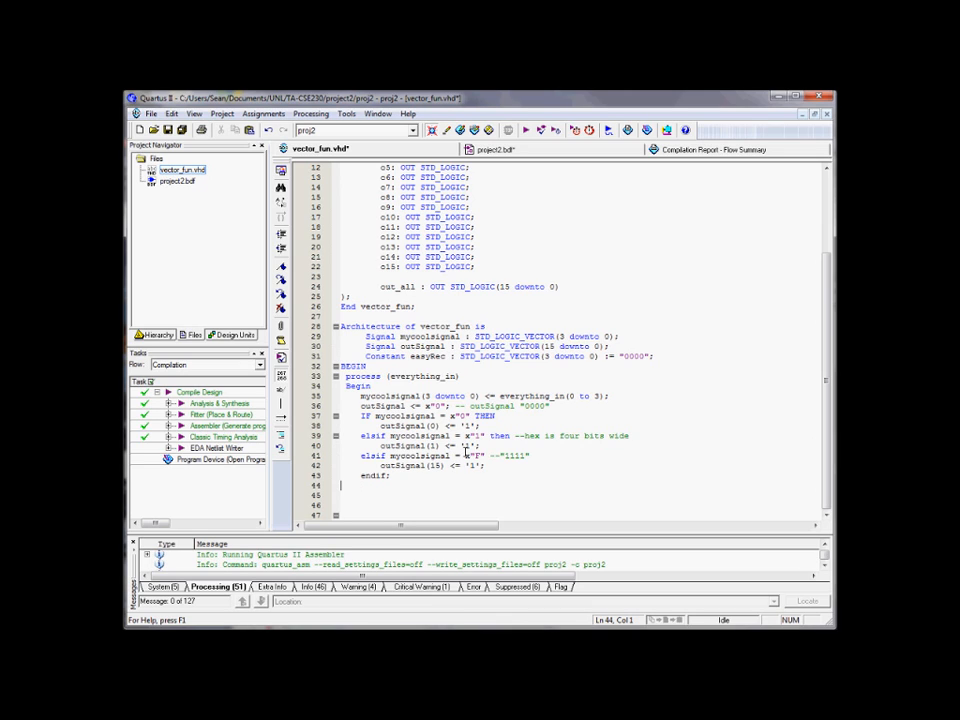
text(end)
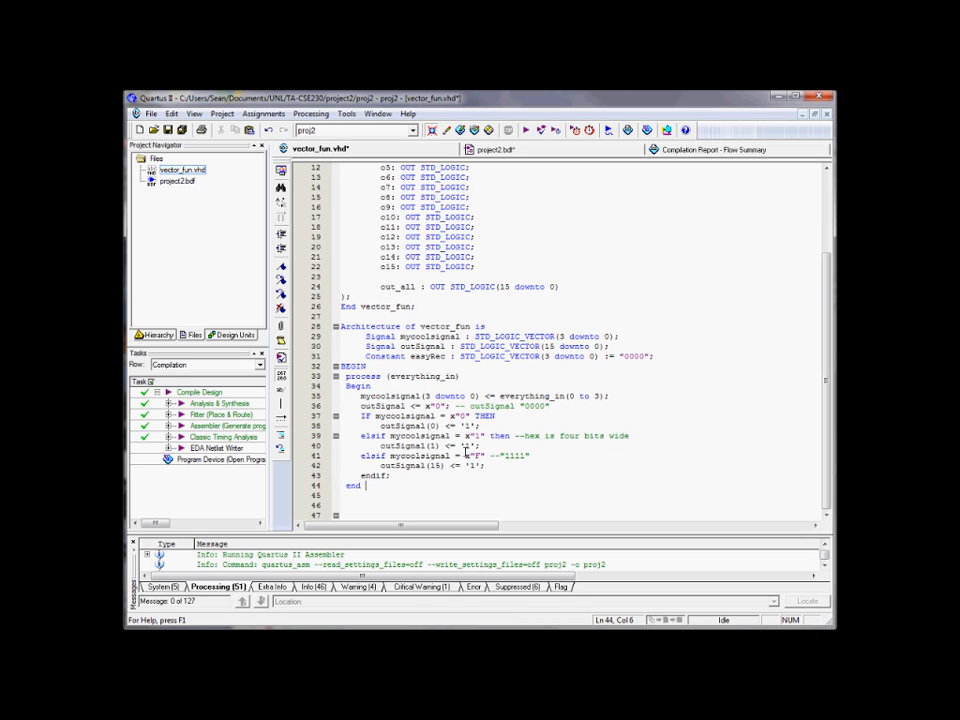
text(process;)
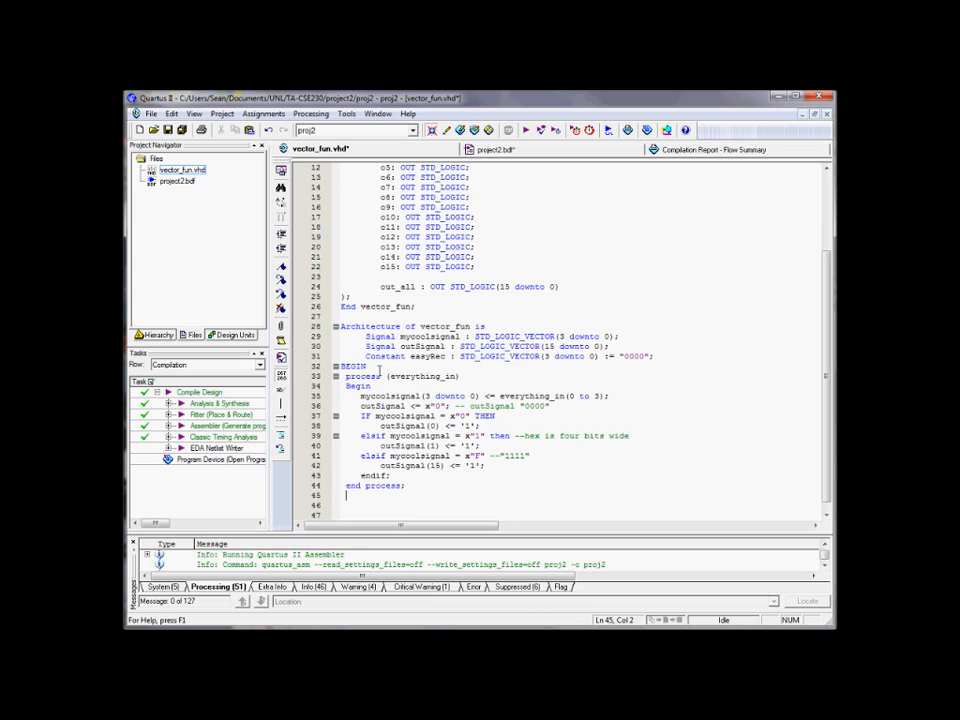
double_click(352, 366)
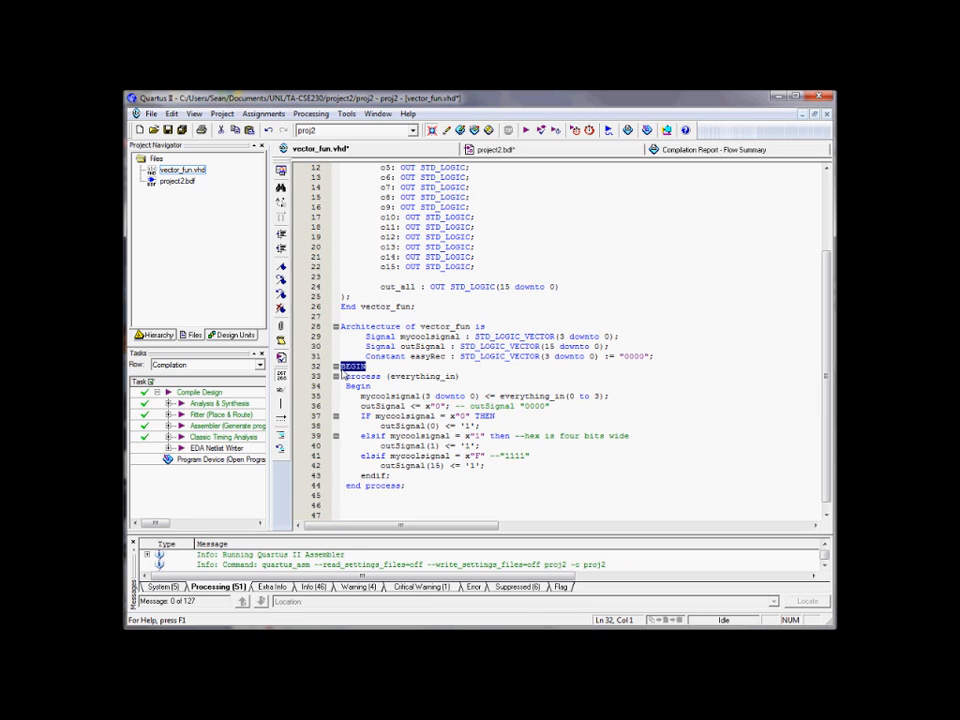
click(347, 494)
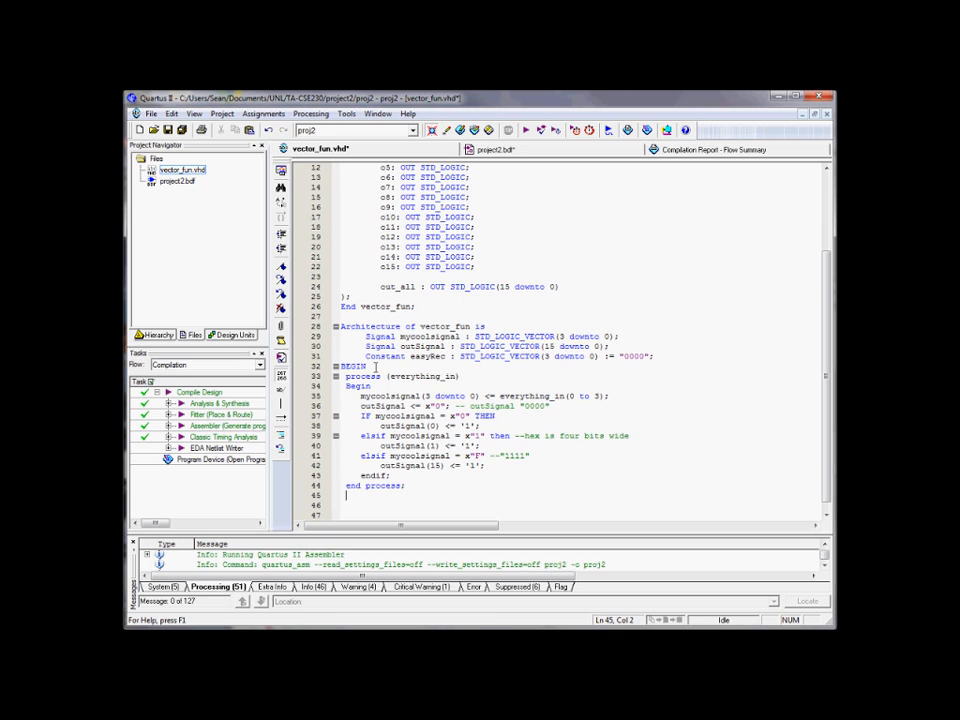
click(360, 366)
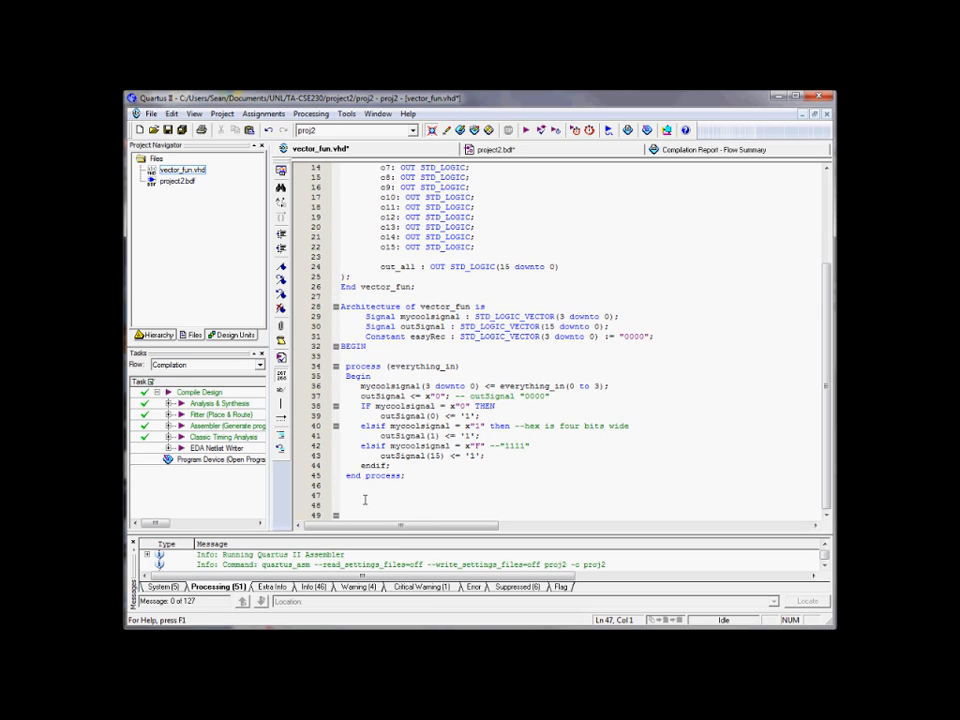
Step: Write out_all <= outSignal; and o15 <= outSignal(15); with a blank line before end process
text(outSignal)
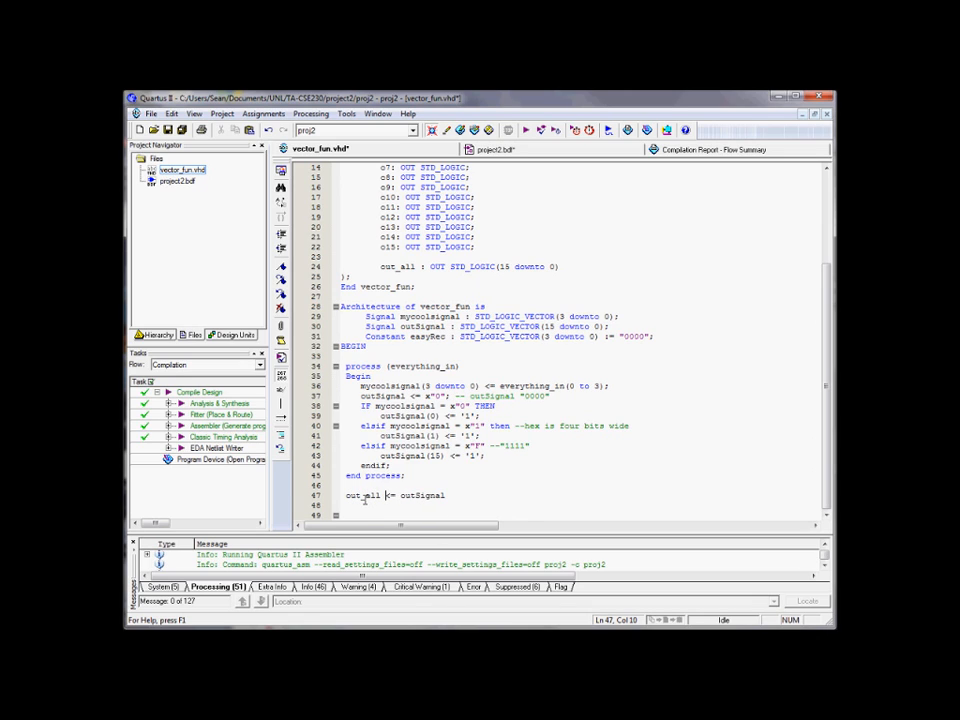
text(;)
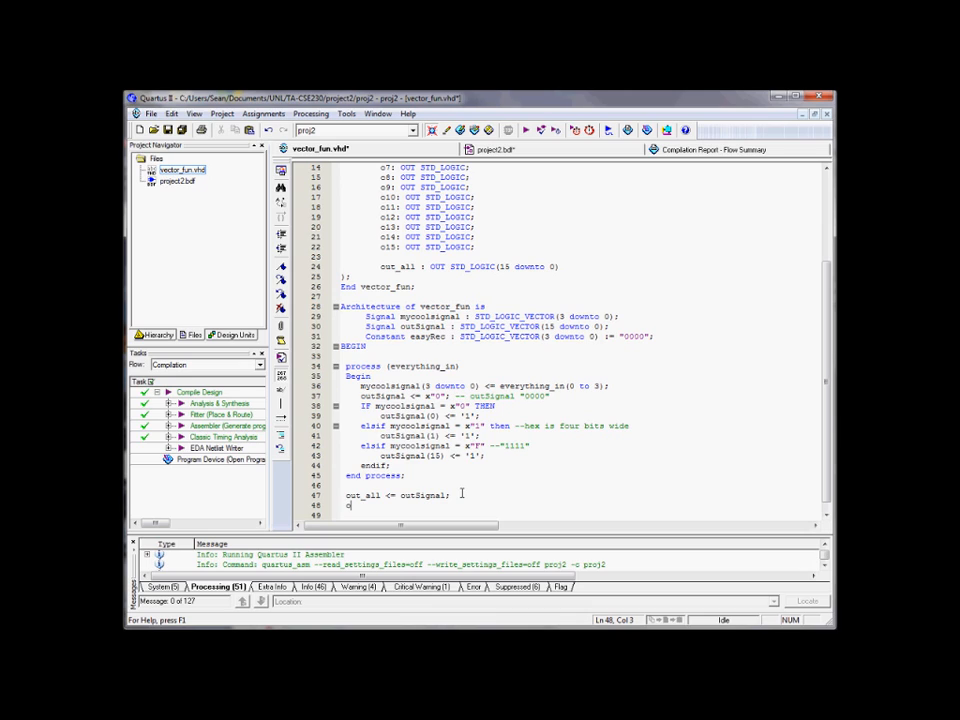
text(o15 <=)
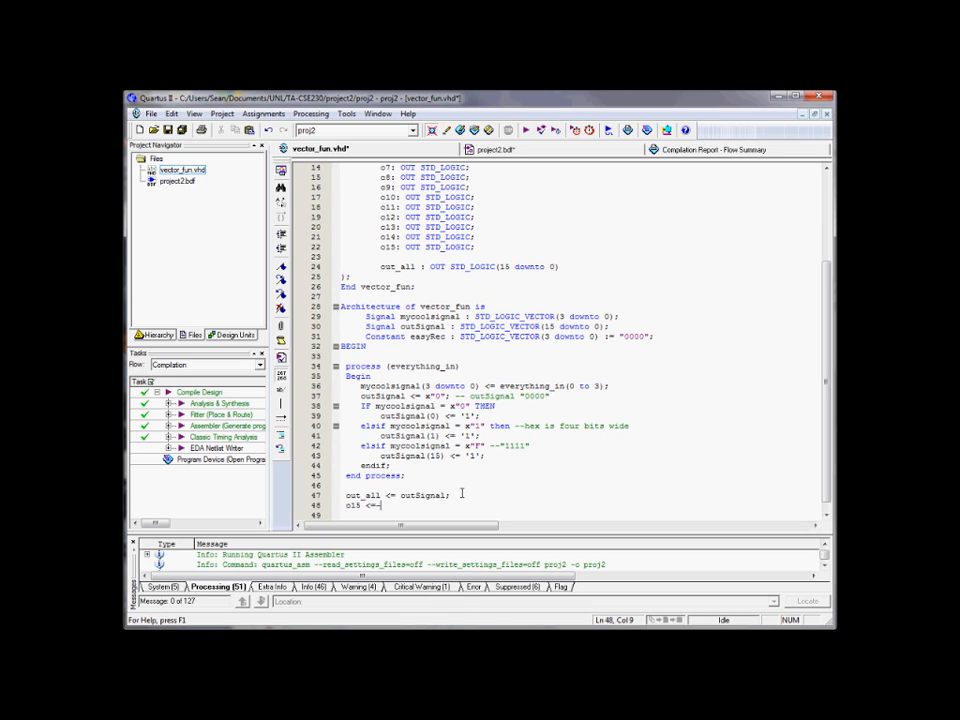
text(outSignal)
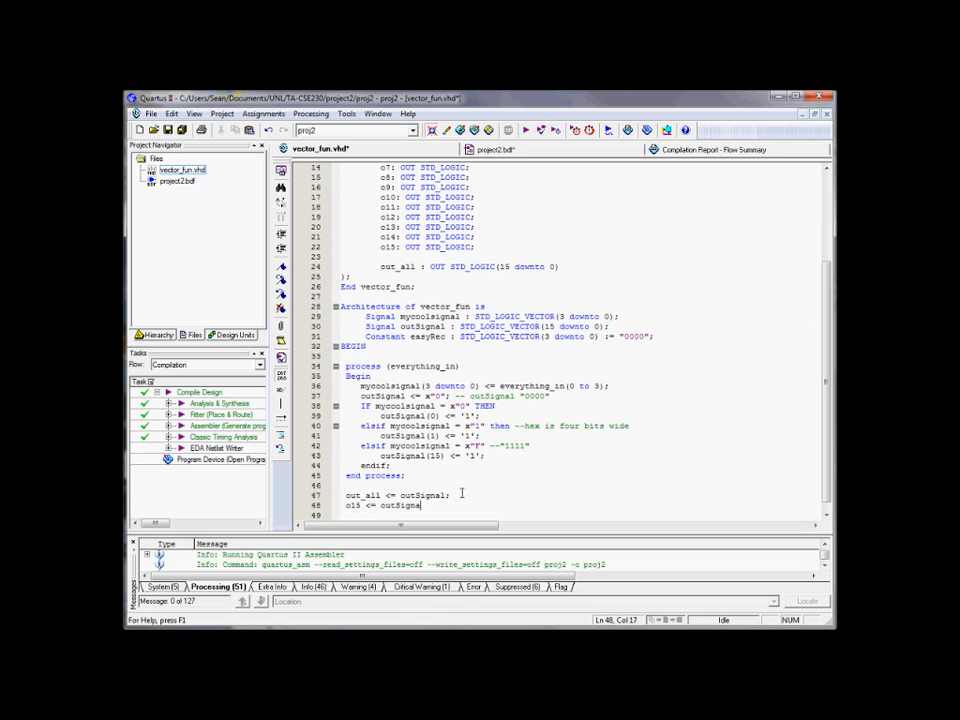
text((15)
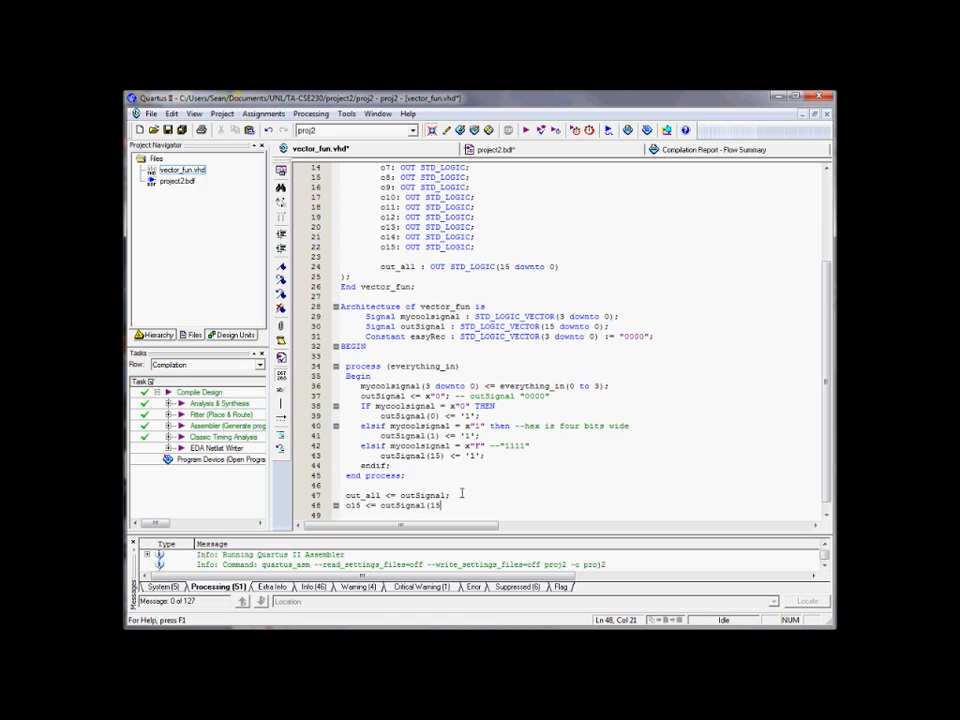
text();)
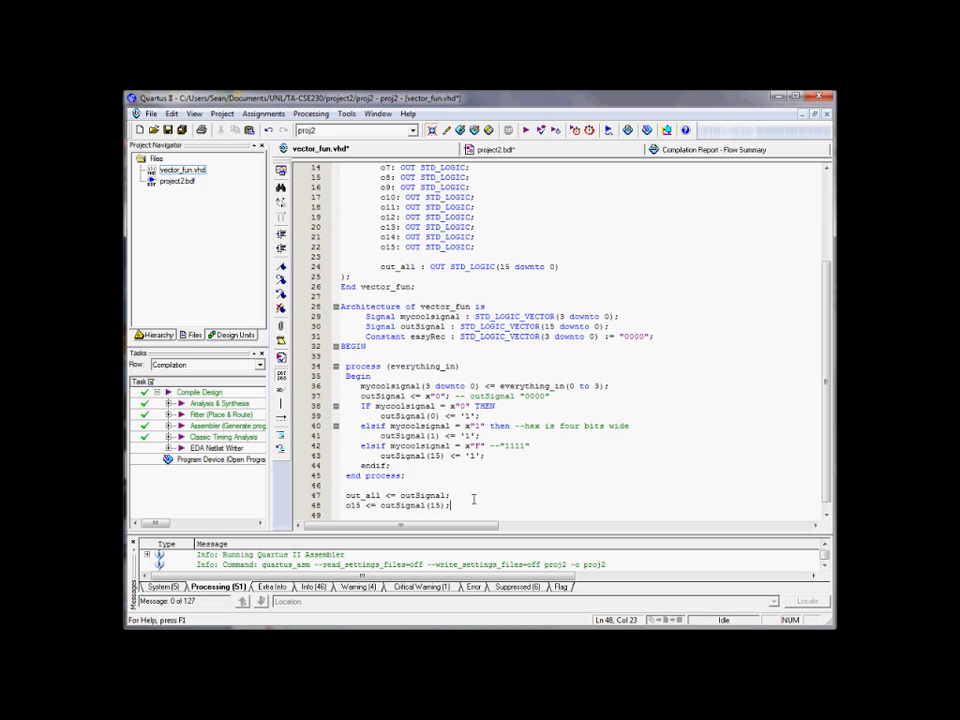
scroll(down, 3)
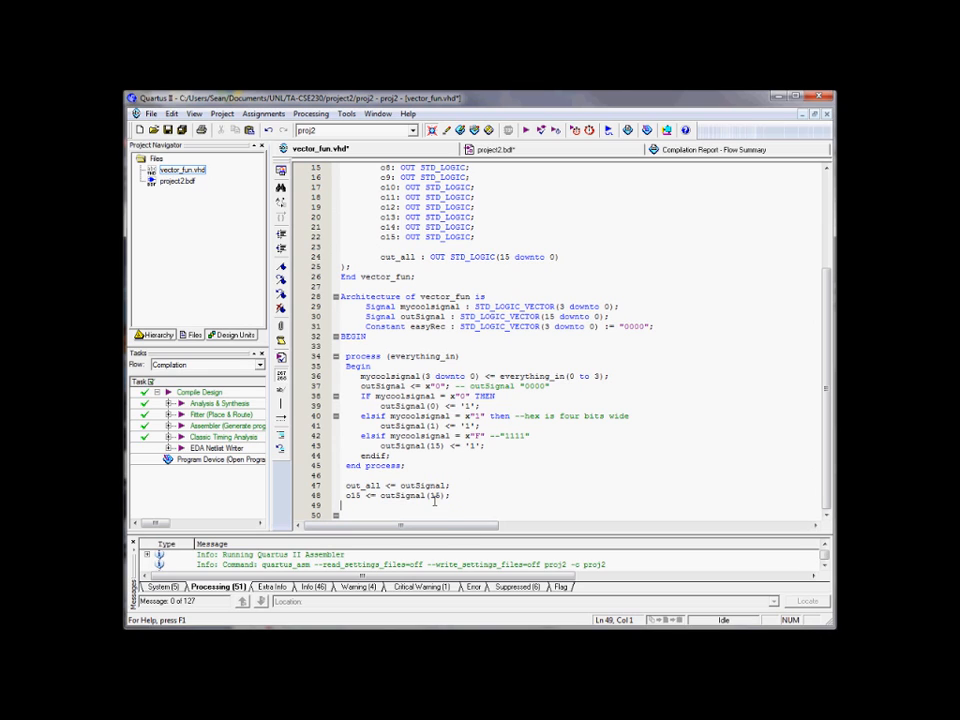
double_click(434, 496)
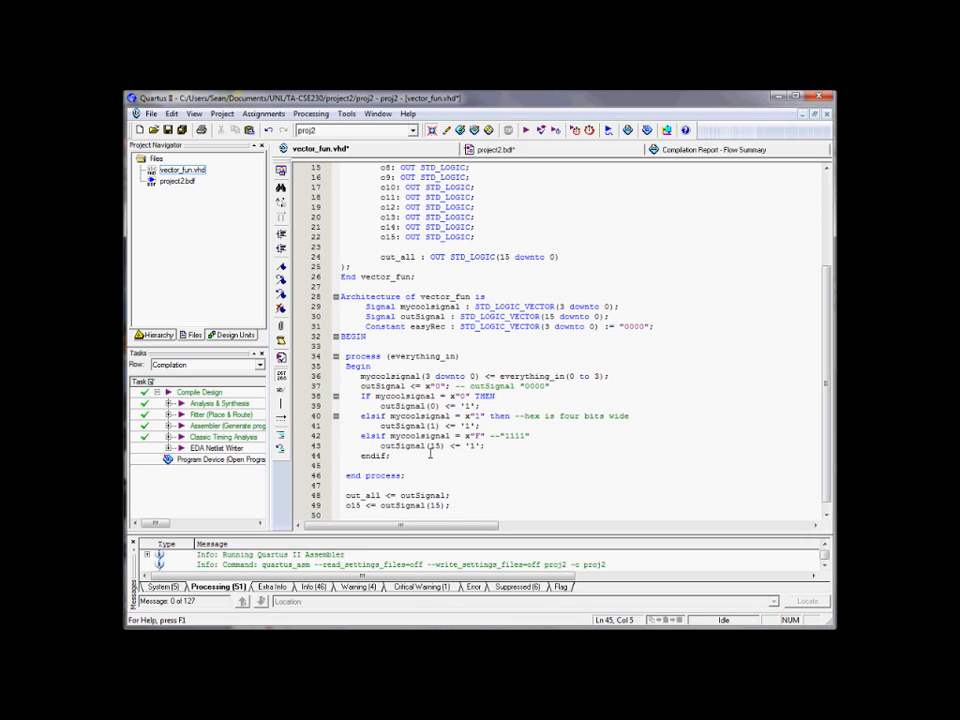
Step: Add a blank line and declare magicConstant : STD_LOGIC_VECTOR(15 downto 0) := "1010" below easyRec
scroll(down, 3)
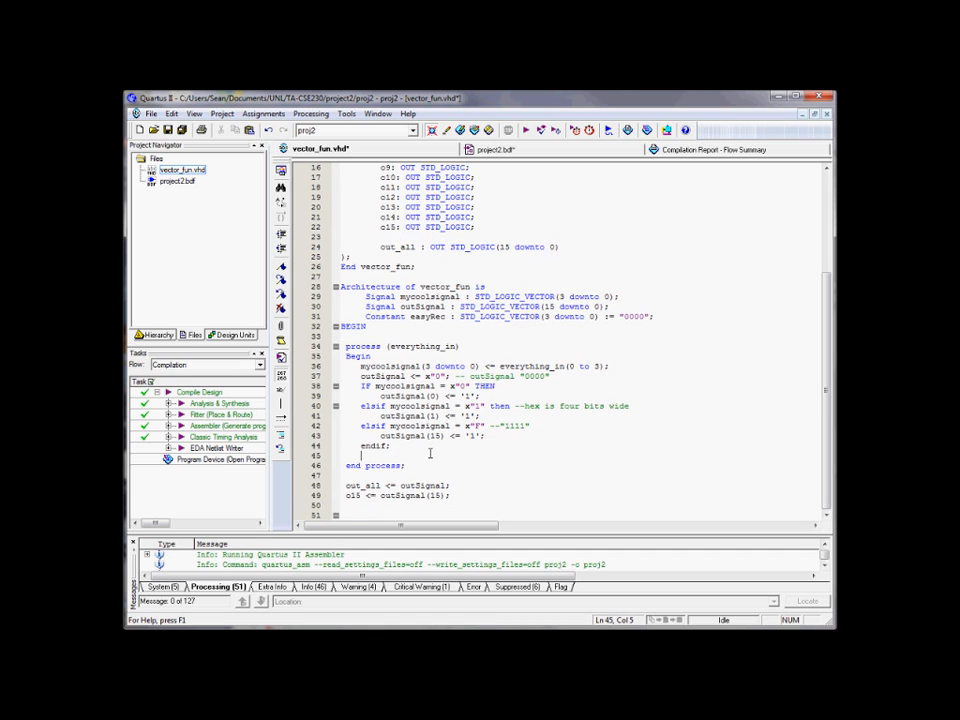
key(Return)
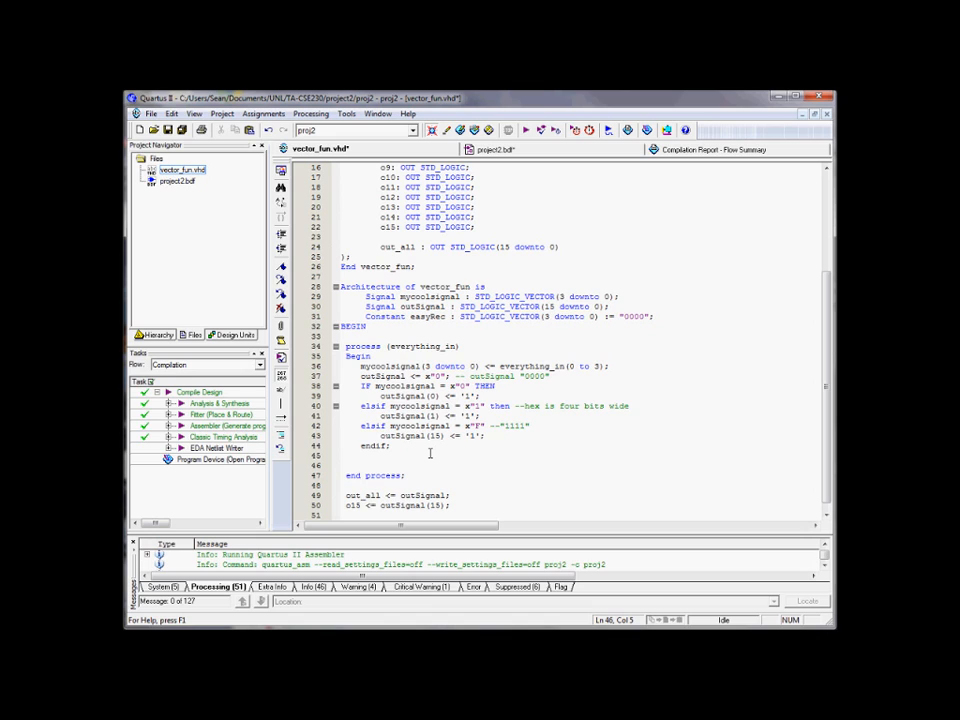
click(343, 336)
text(Constant magi)
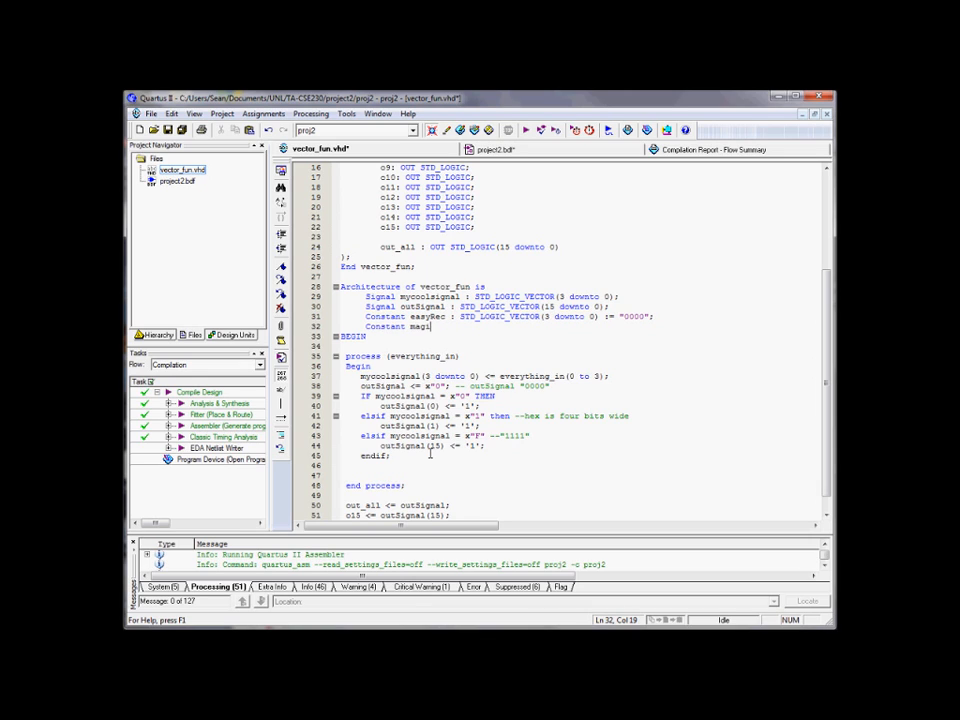
text(cConstant : STD_LOGIC_VECTOR(15 downto 0) :=)
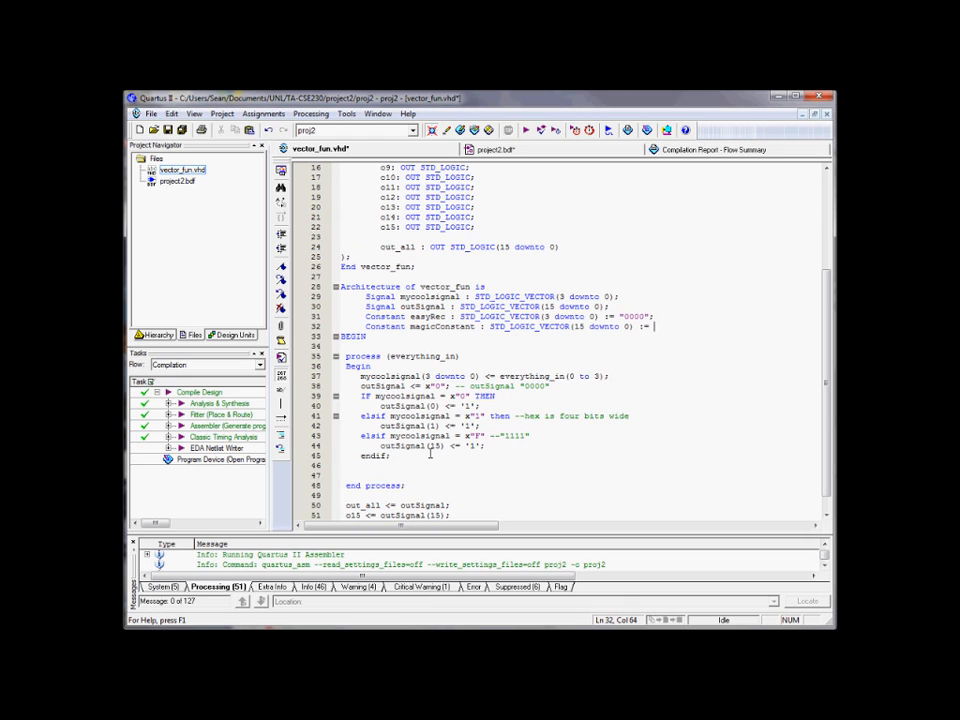
text(")
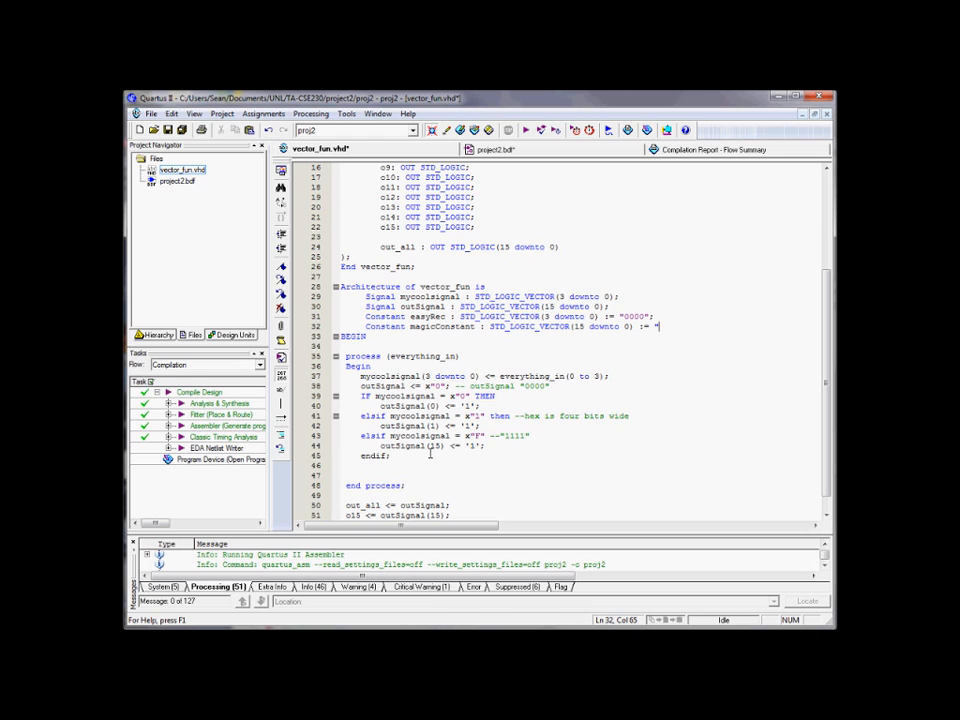
text(1010";)
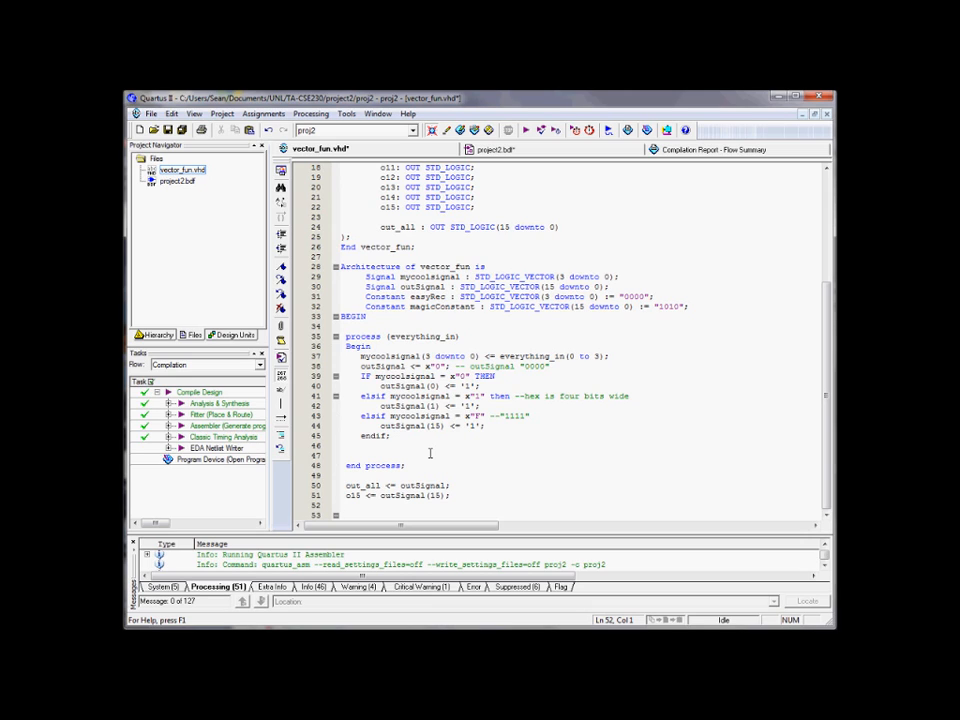
Step: Add 'outSignal <= outSignal and magicConstant;' on the blank line after endif
click(431, 453)
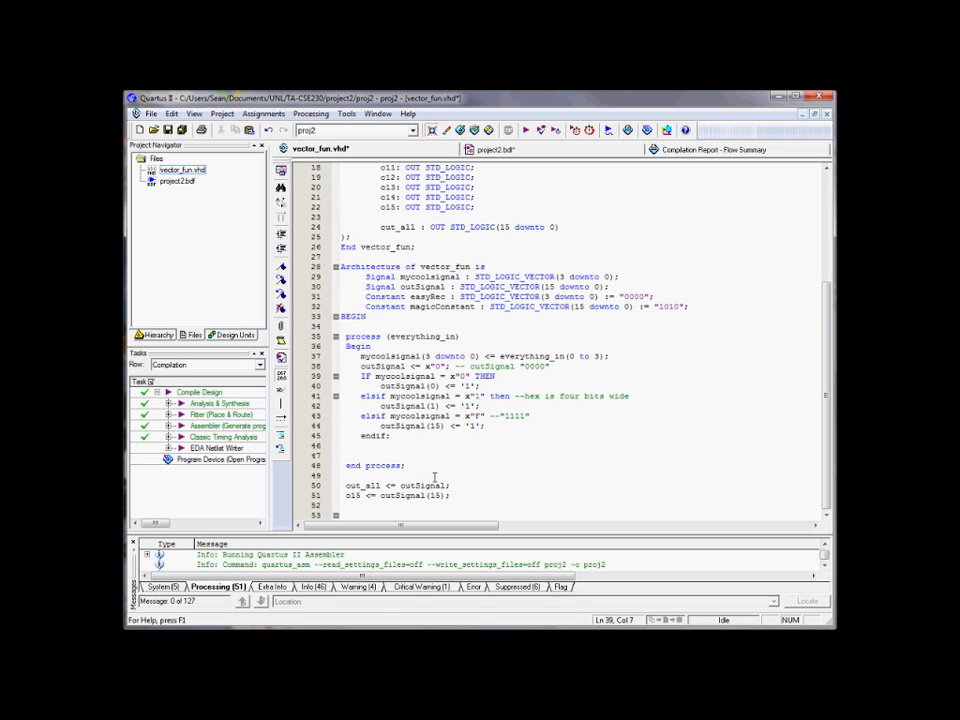
drag(343, 485, 450, 495)
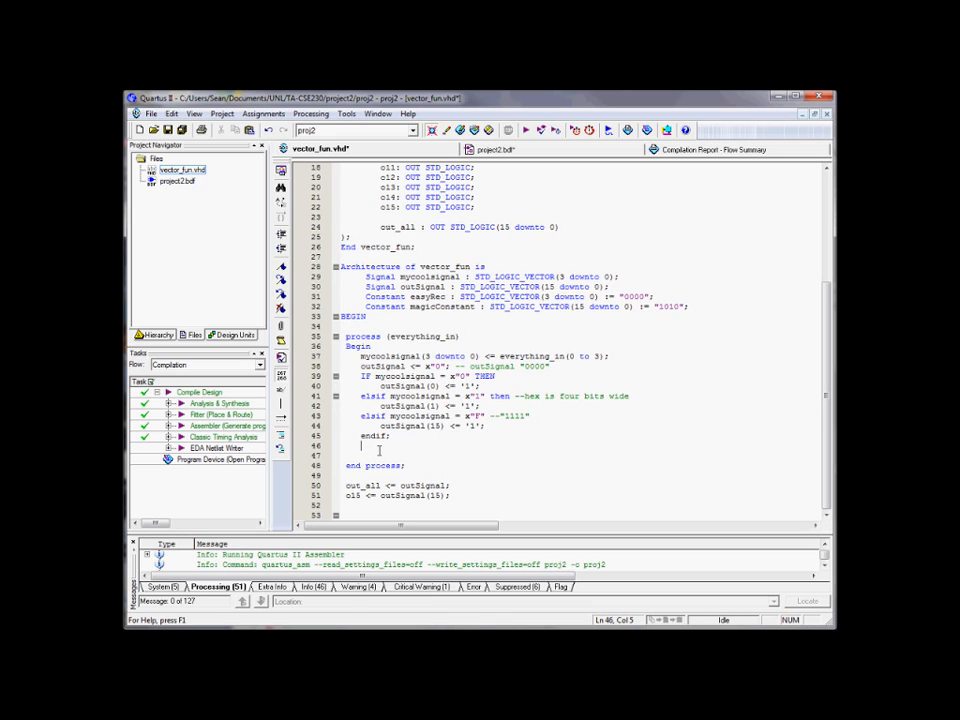
text(outSignal)
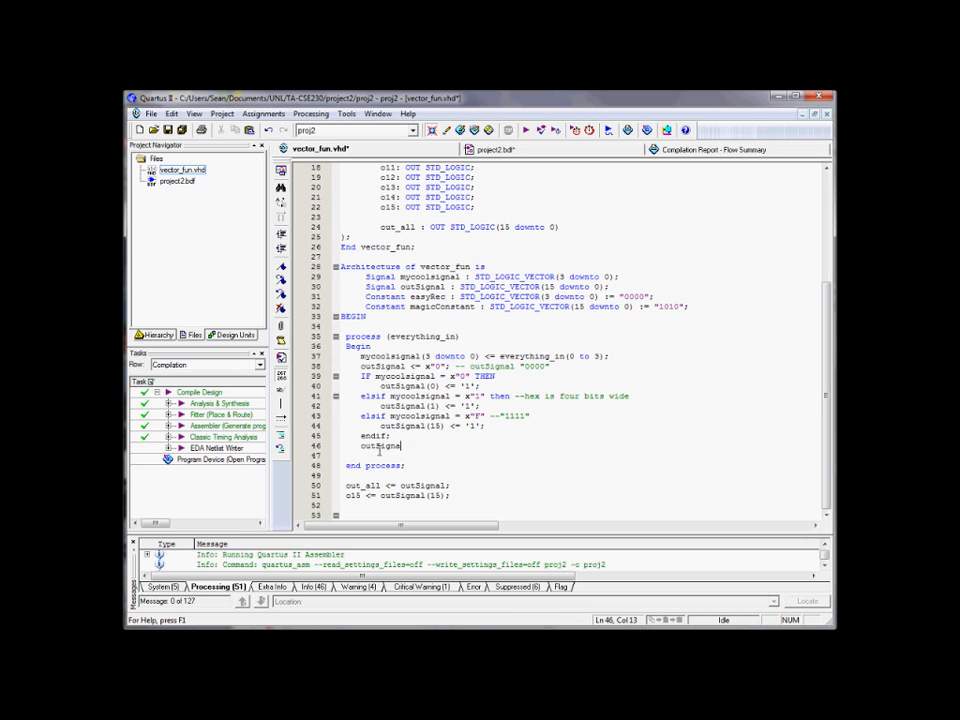
text(<= outSignal)
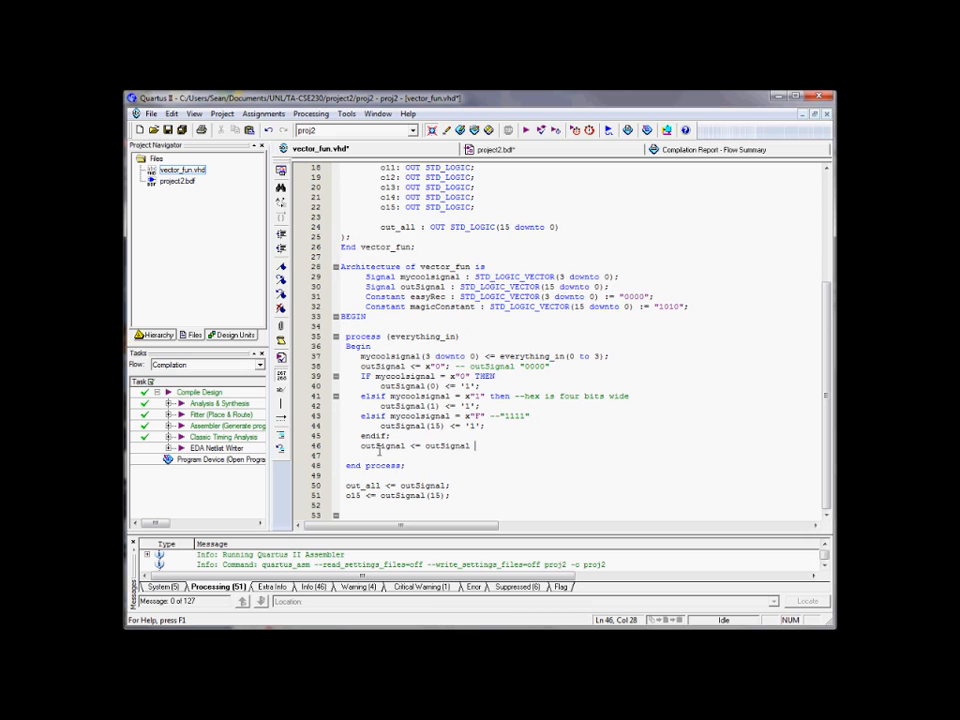
text(and)
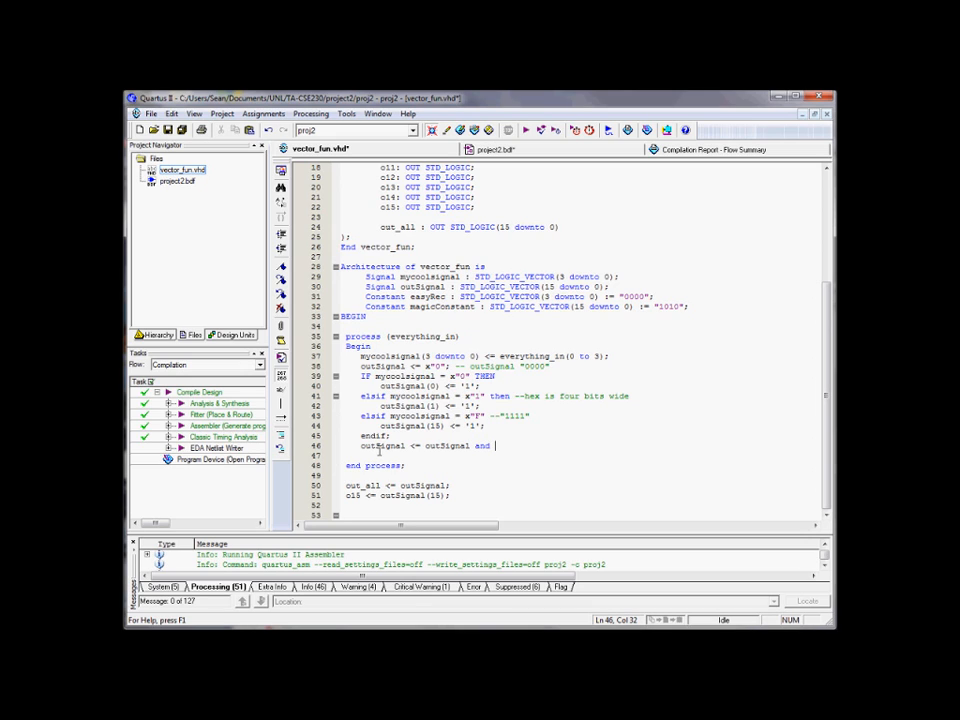
text(magiv)
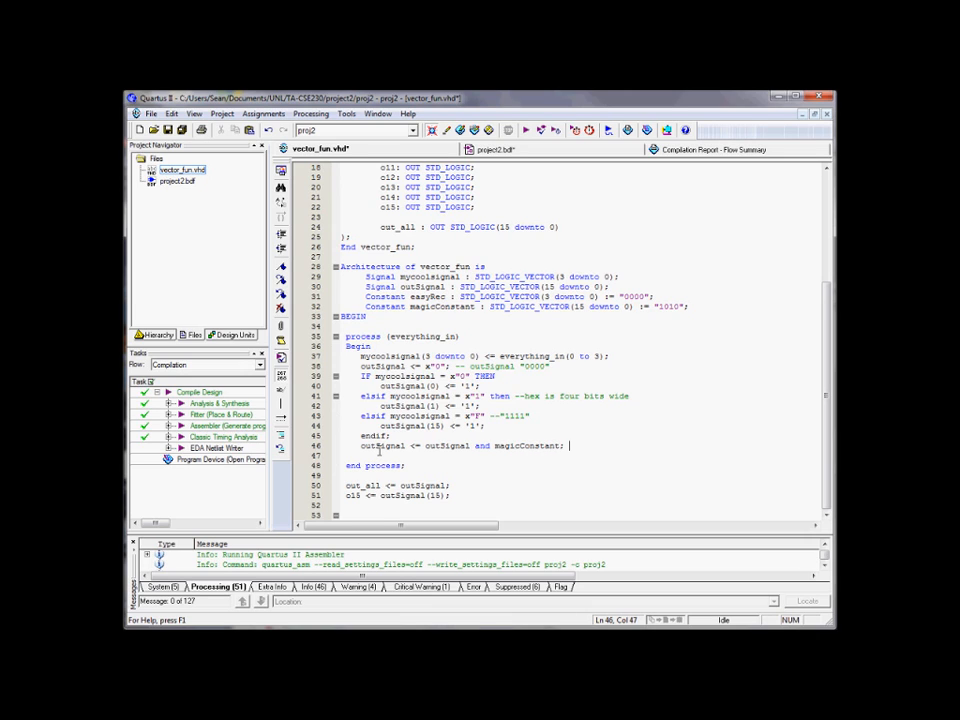
click(360, 455)
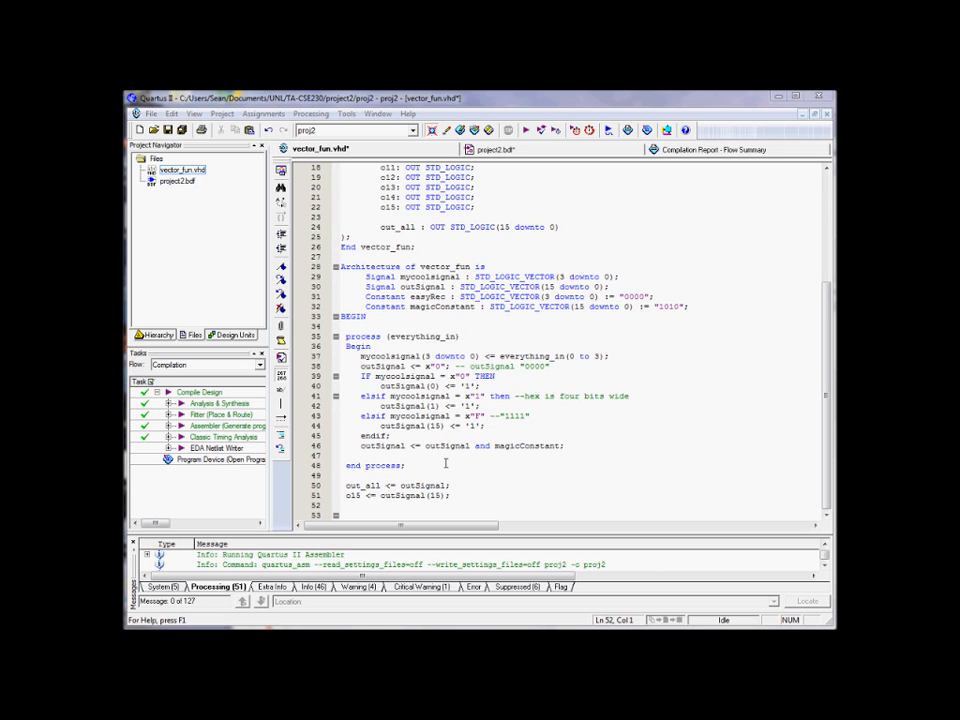
mouse_move(612, 467)
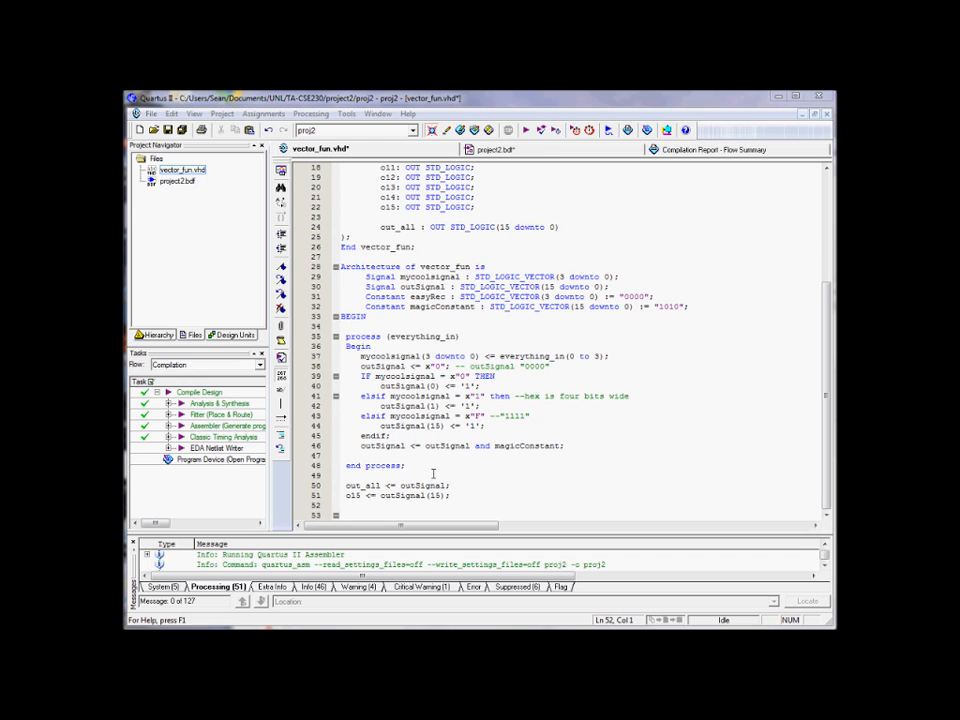
Step: Replace the if-elsif block with a case statement whose X"0" branch sets o0 <= '1'
double_click(548, 446)
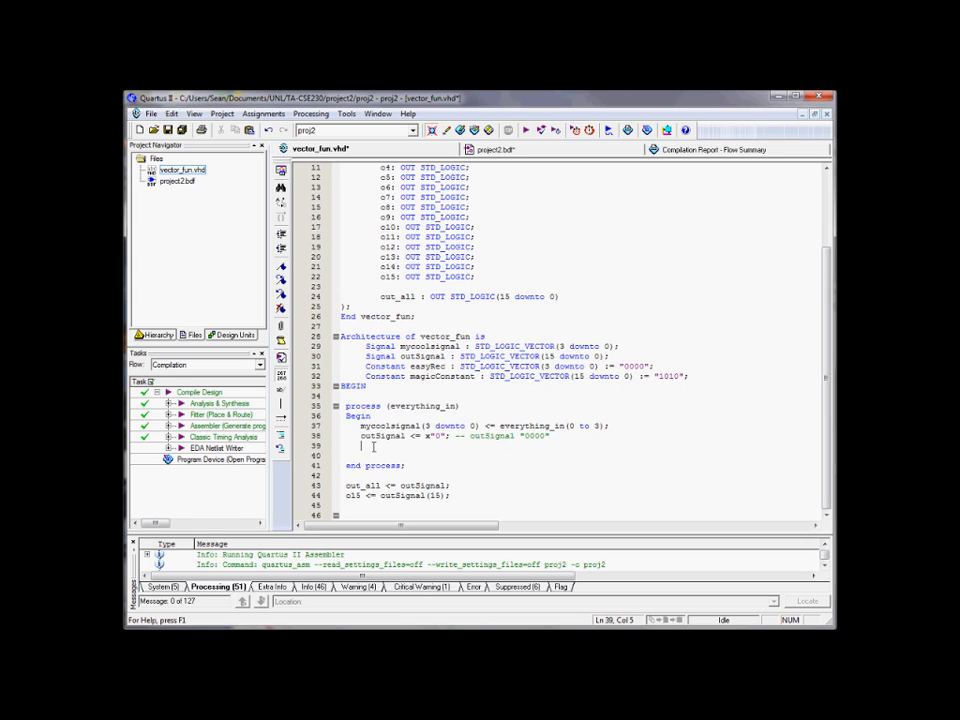
text(Case mycoolsignal)
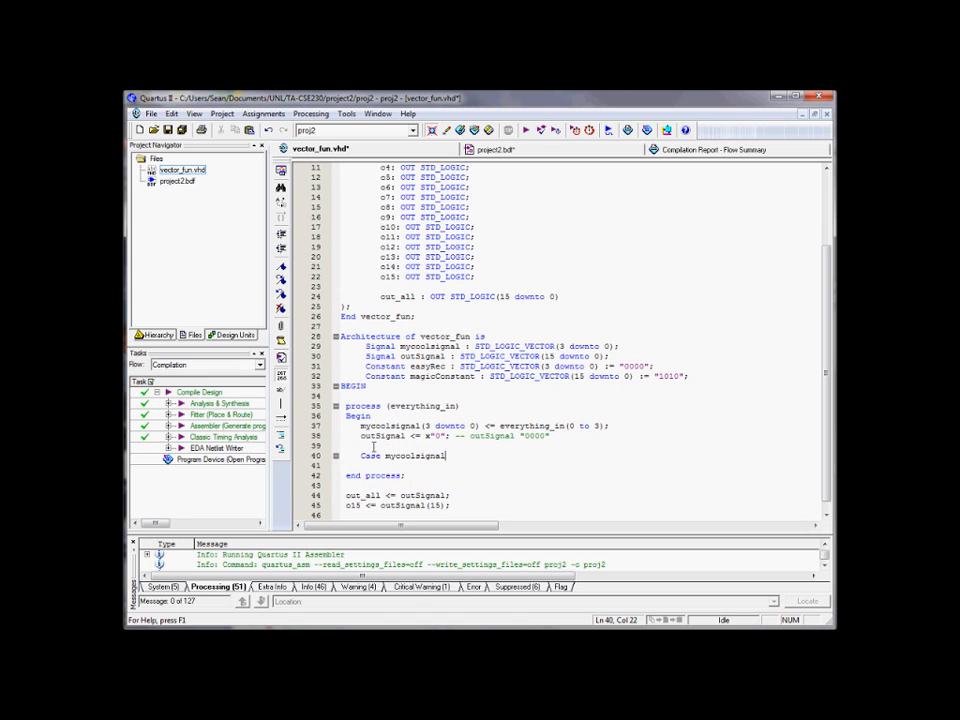
text(IS)
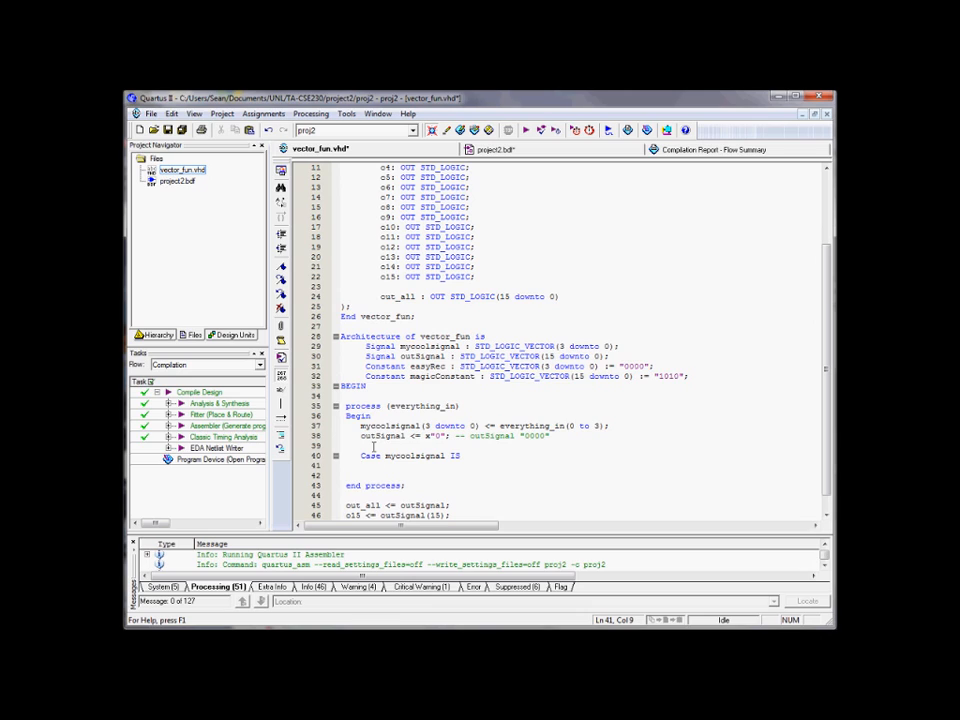
text(WHEN ")
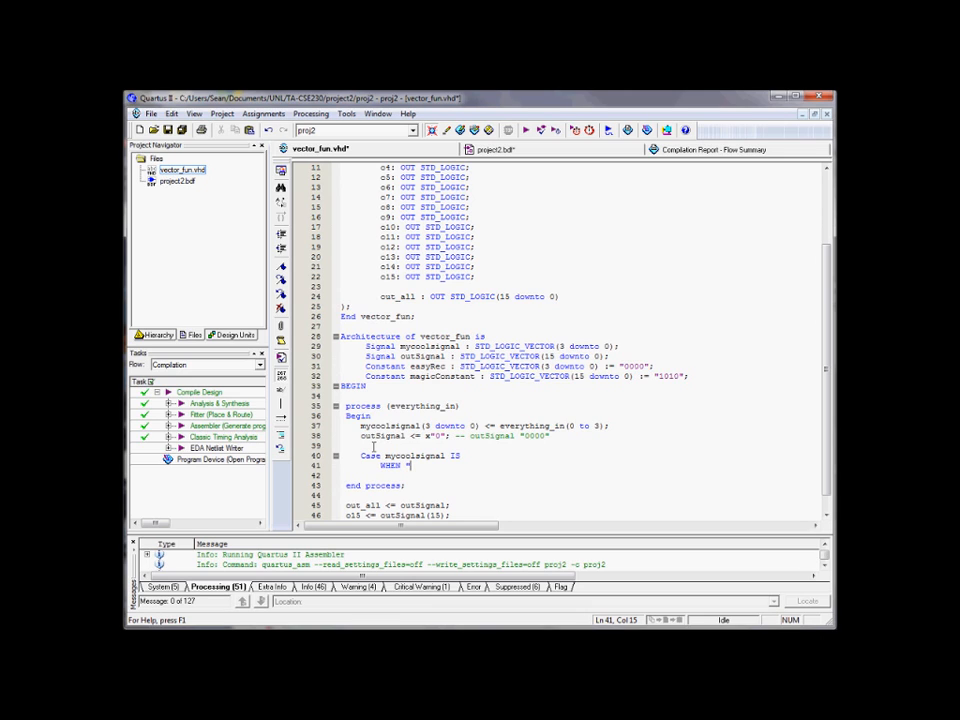
text(0" |)
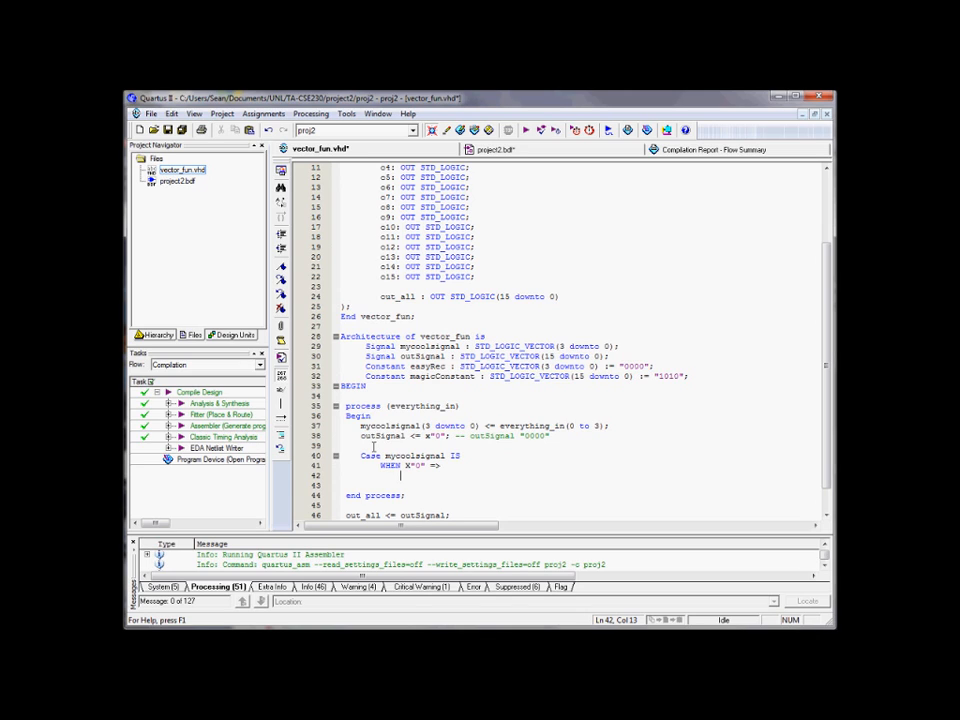
text(o)
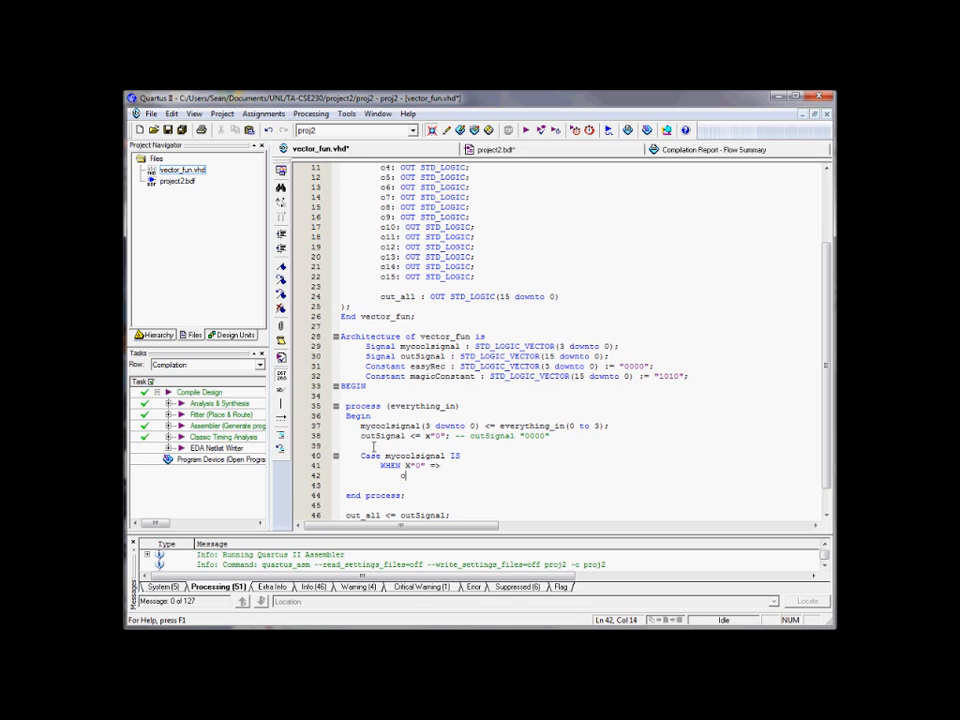
text(o0 <=)
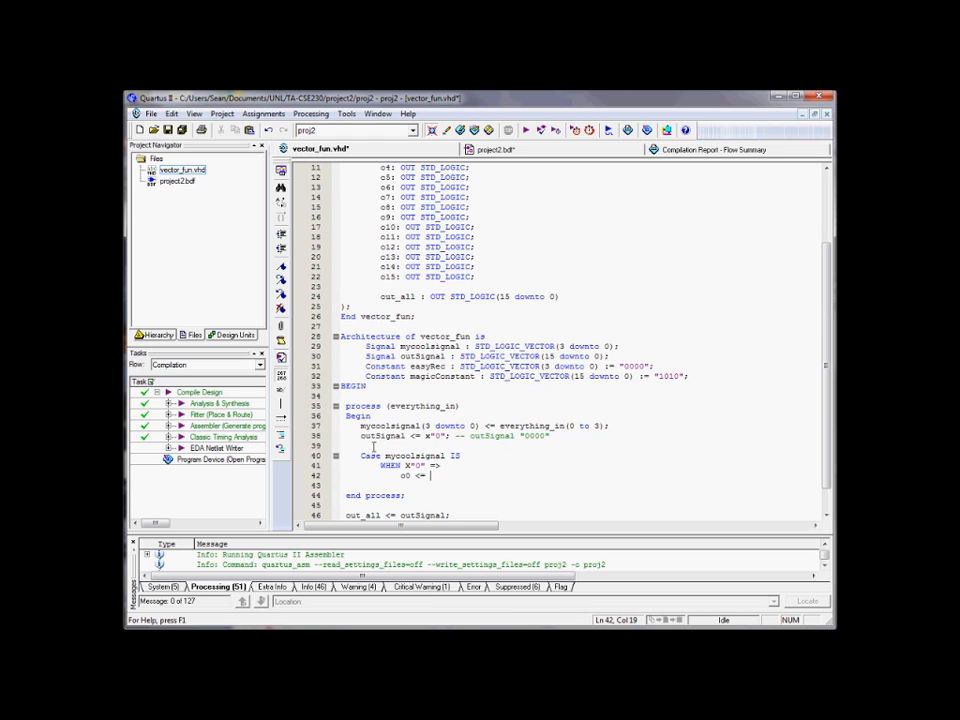
text('1';)
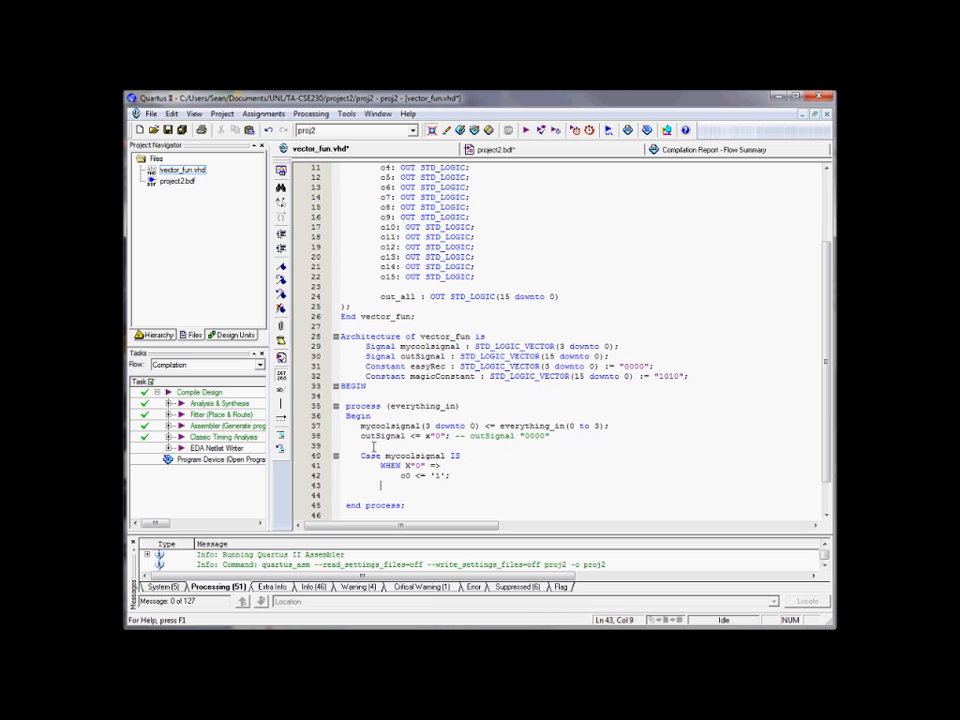
Step: Add WHEN branches for X"1" and "1111" assigning '1' to their outputs
text(WHEN X")
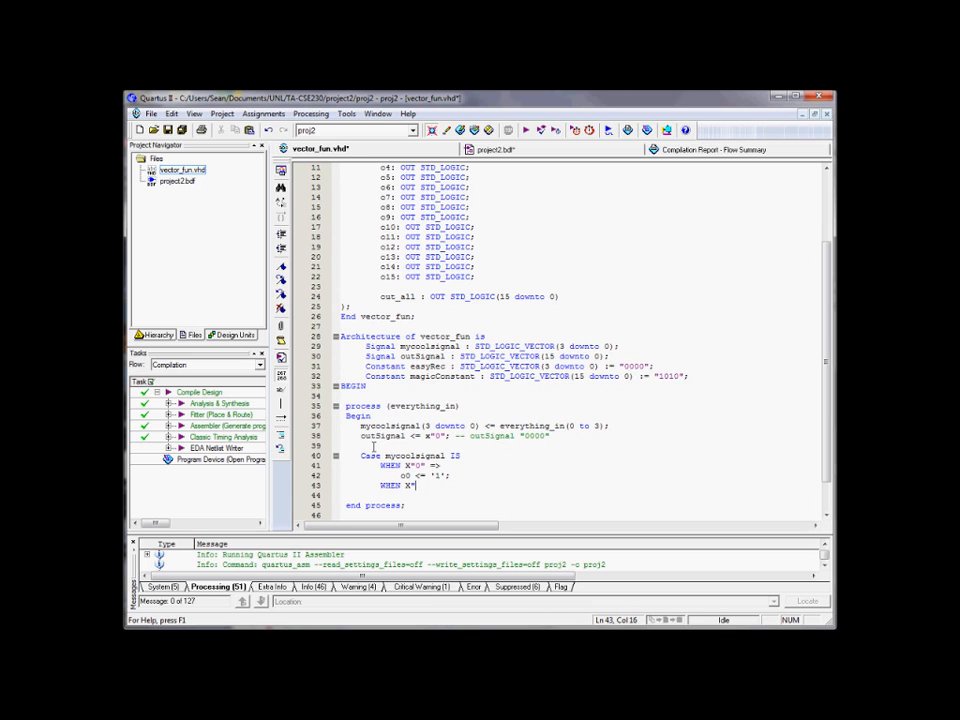
text(1" =>)
click(580, 495)
text(o1)
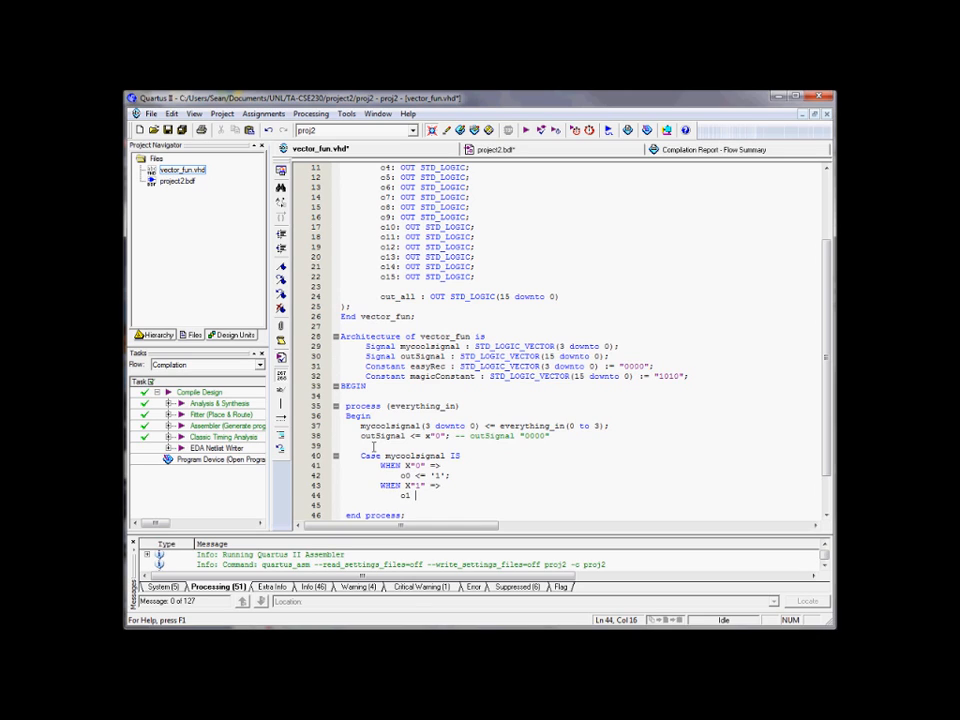
text(<= '1';)
click(580, 505)
text(E)
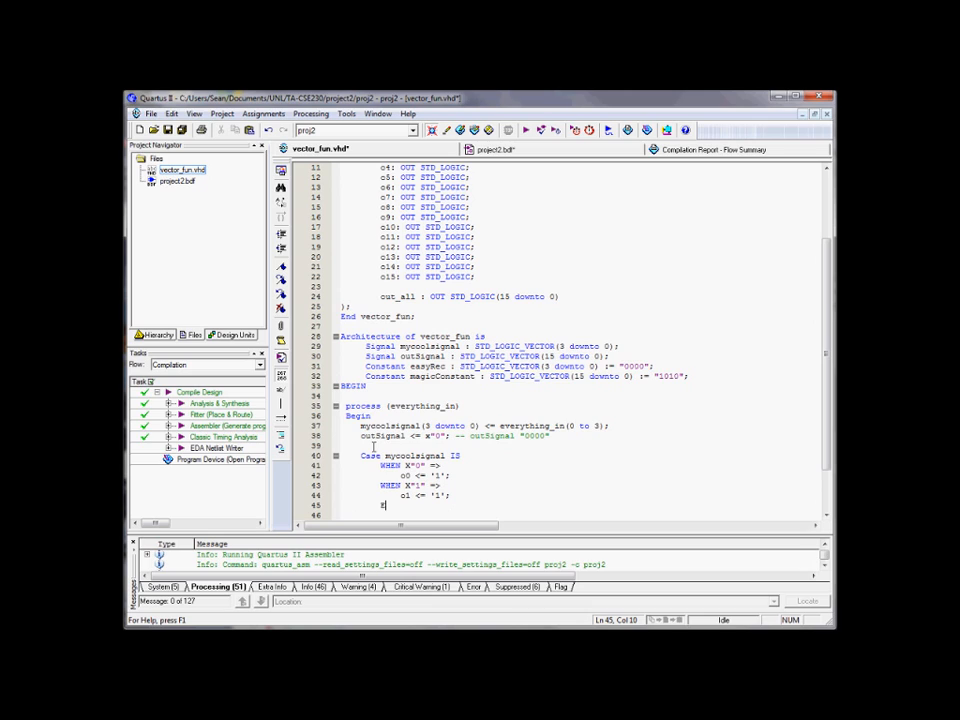
text(WHEN)
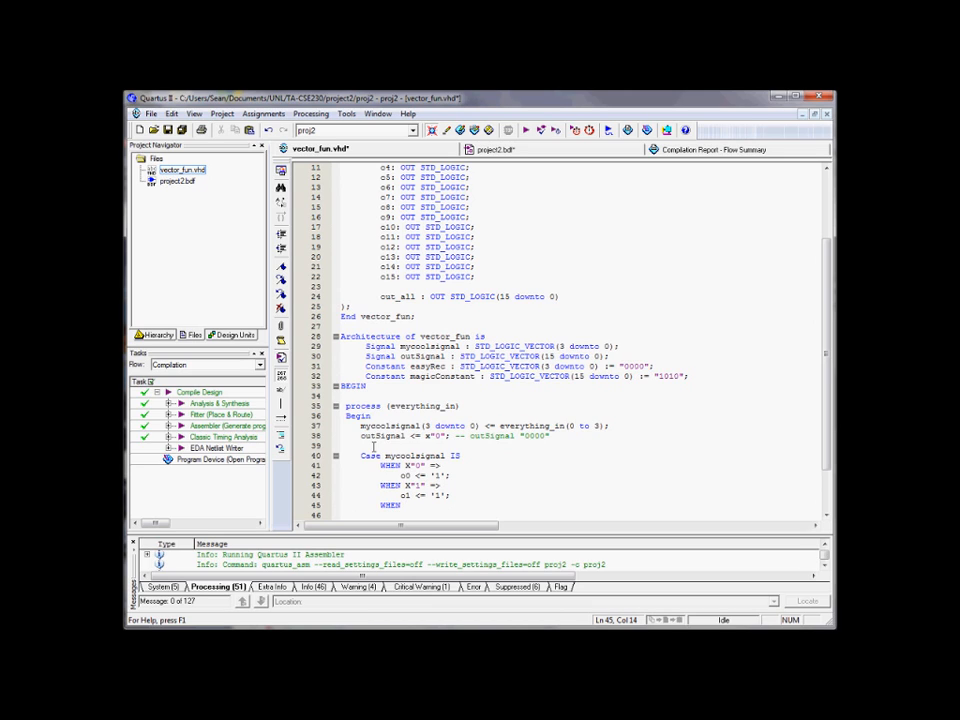
text("1111)
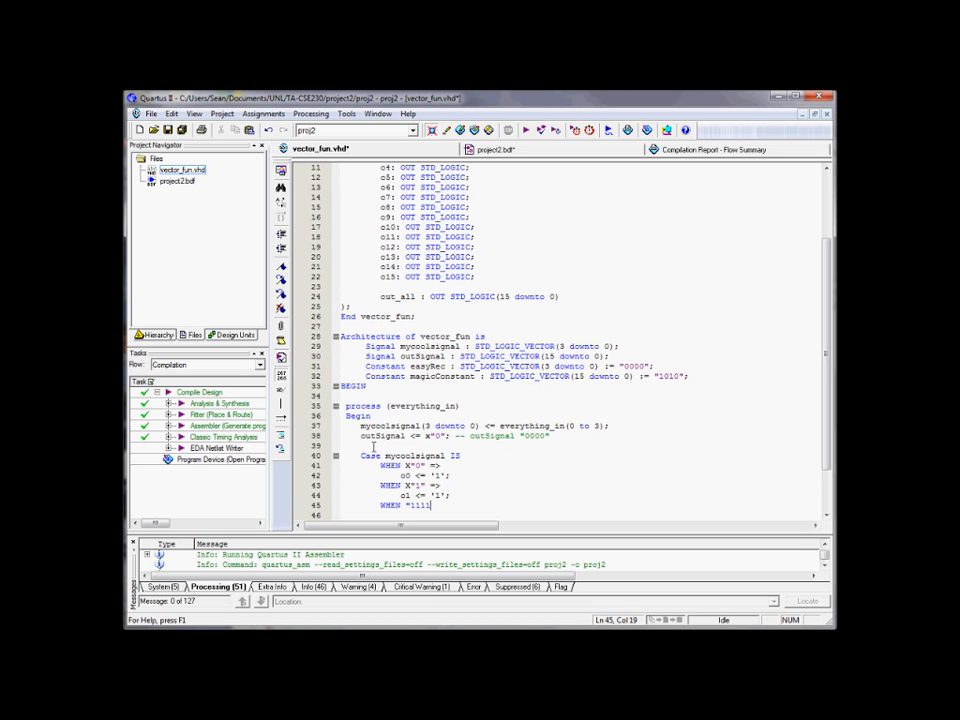
text(=)
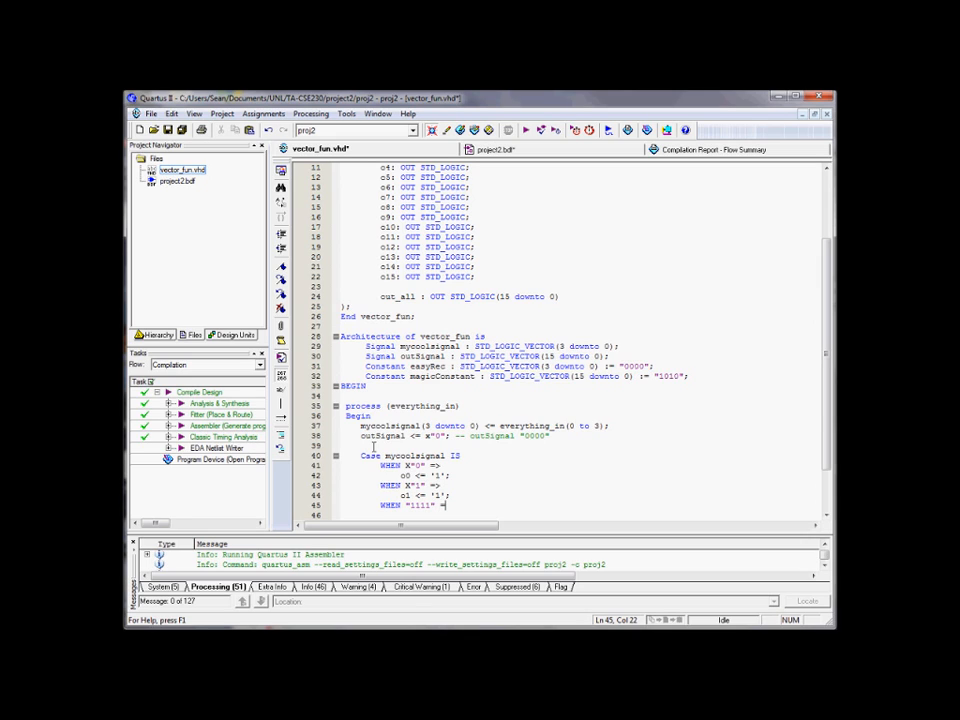
key(enter)
text(o15 <= '1';)
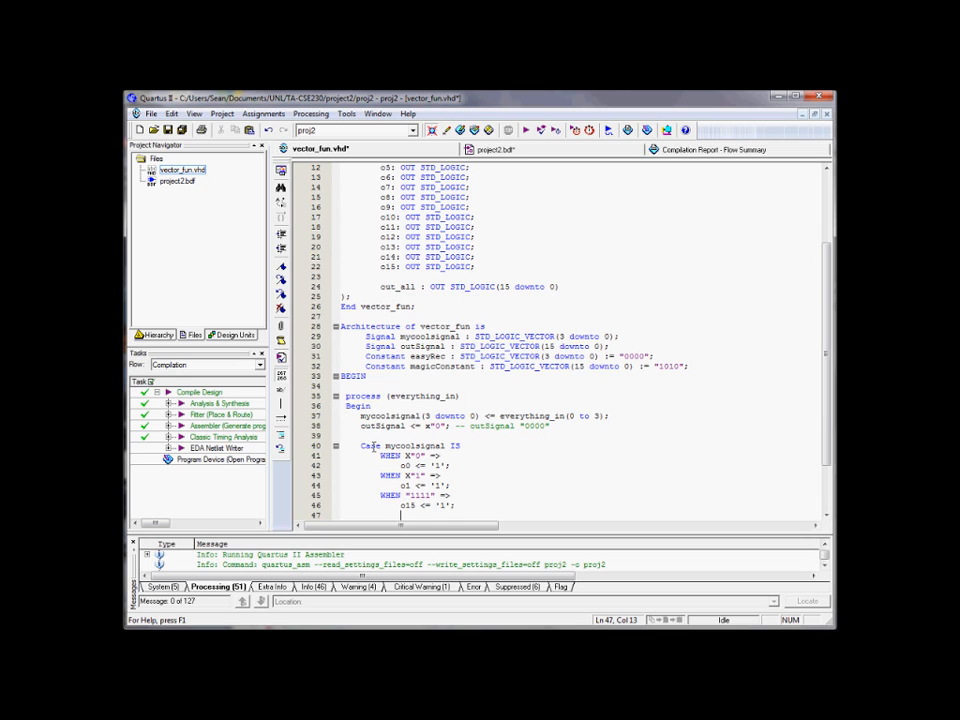
Step: Add 'WHEN OTHERS => NULL;' with a --CATCH ALL comment and close with end case
scroll(down, 3)
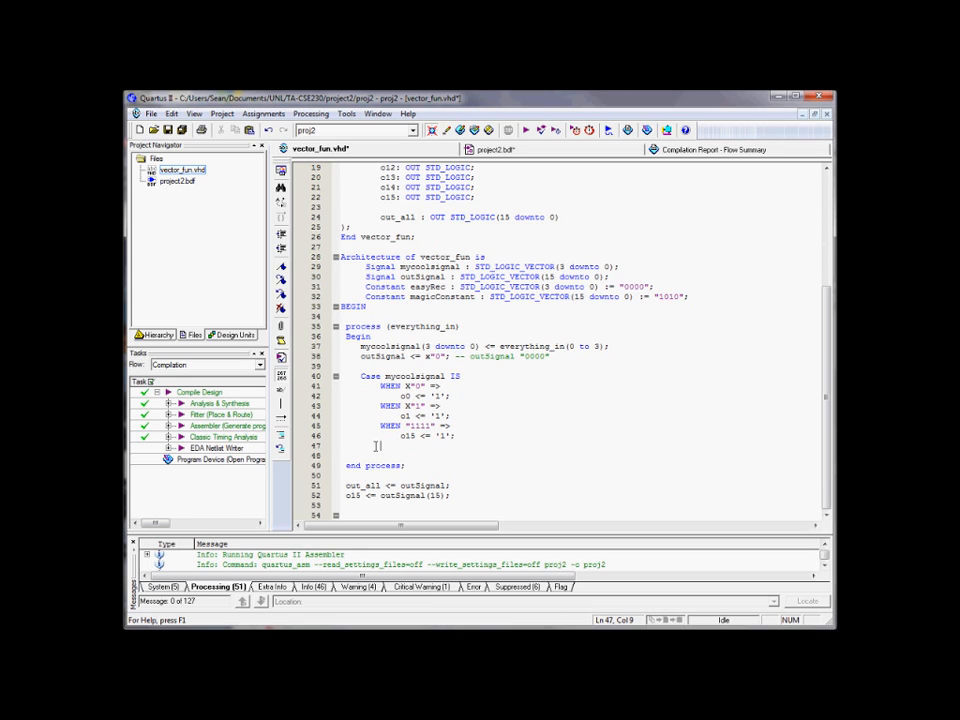
text(WHEN OTHERS)
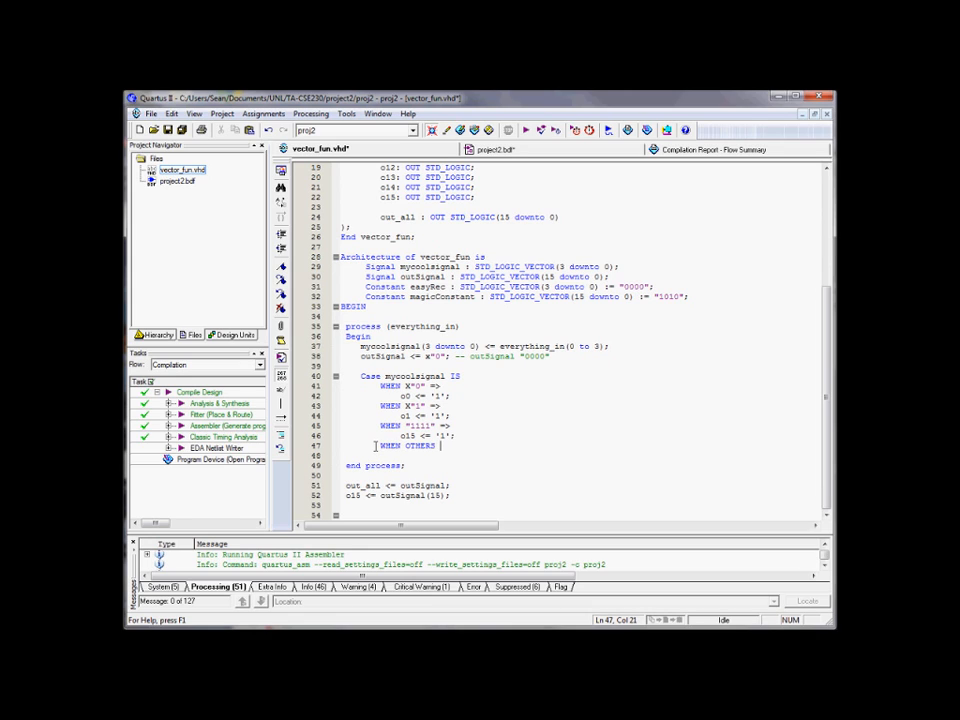
text(--CATCH ALL! :))
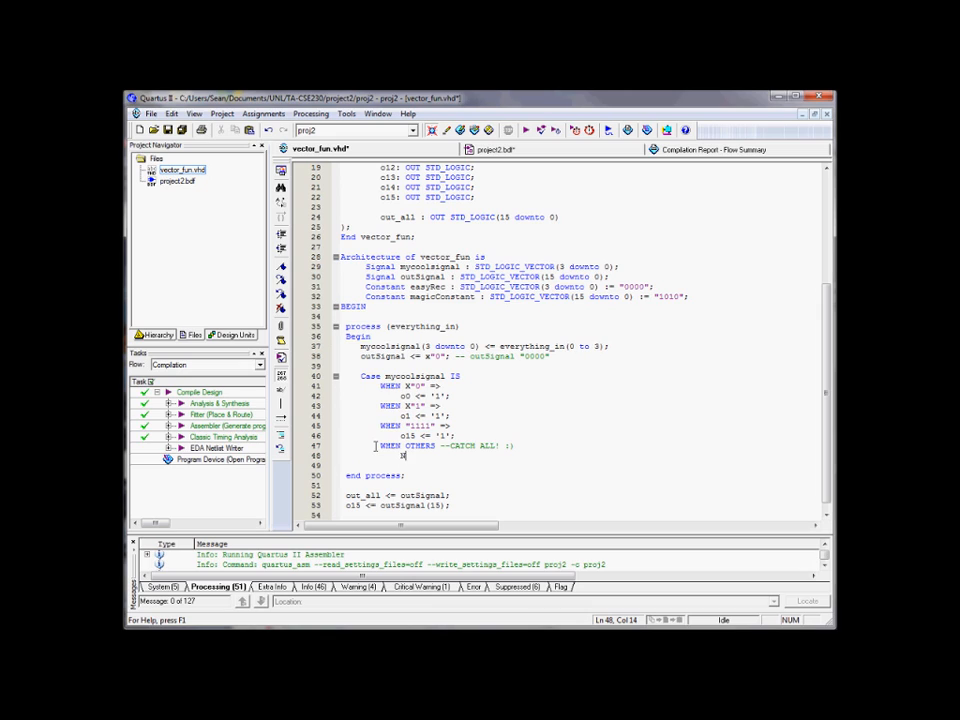
text(NULL;)
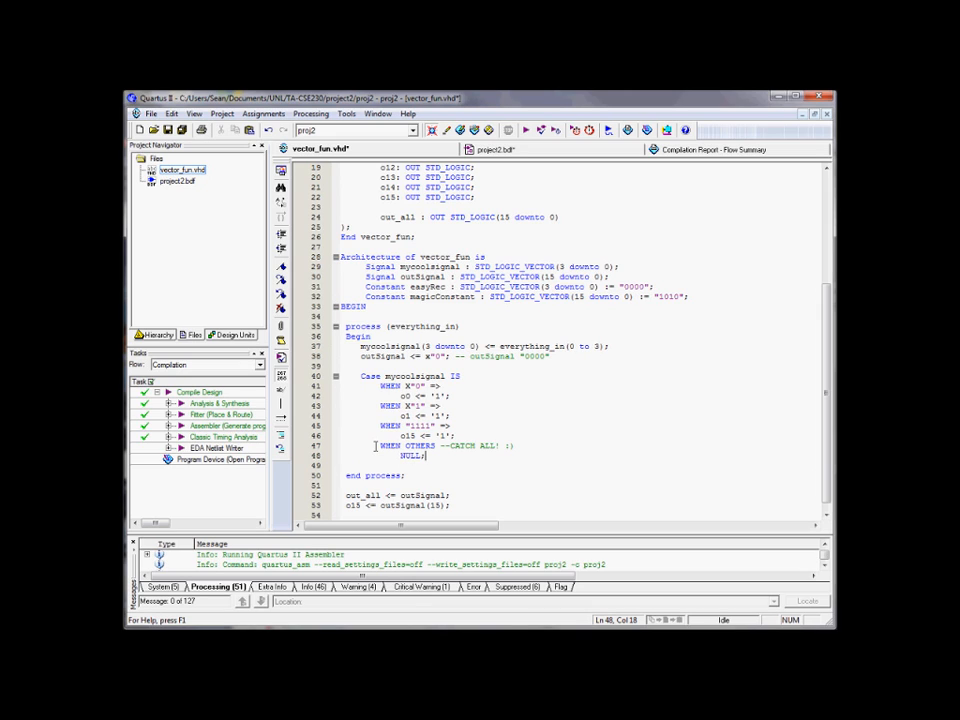
key(Return)
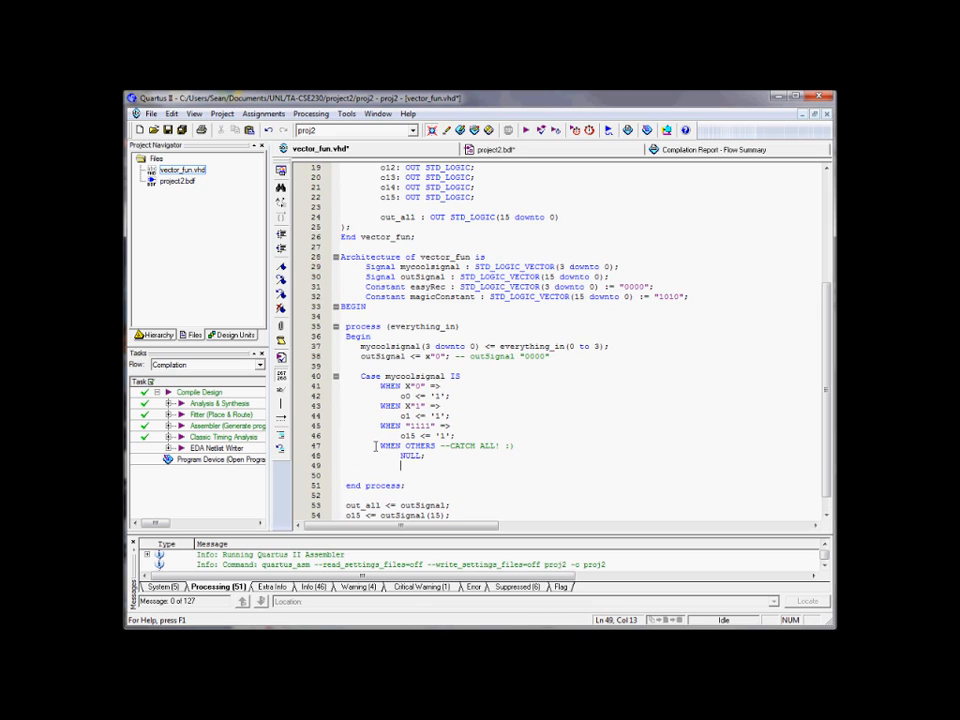
text(end case;)
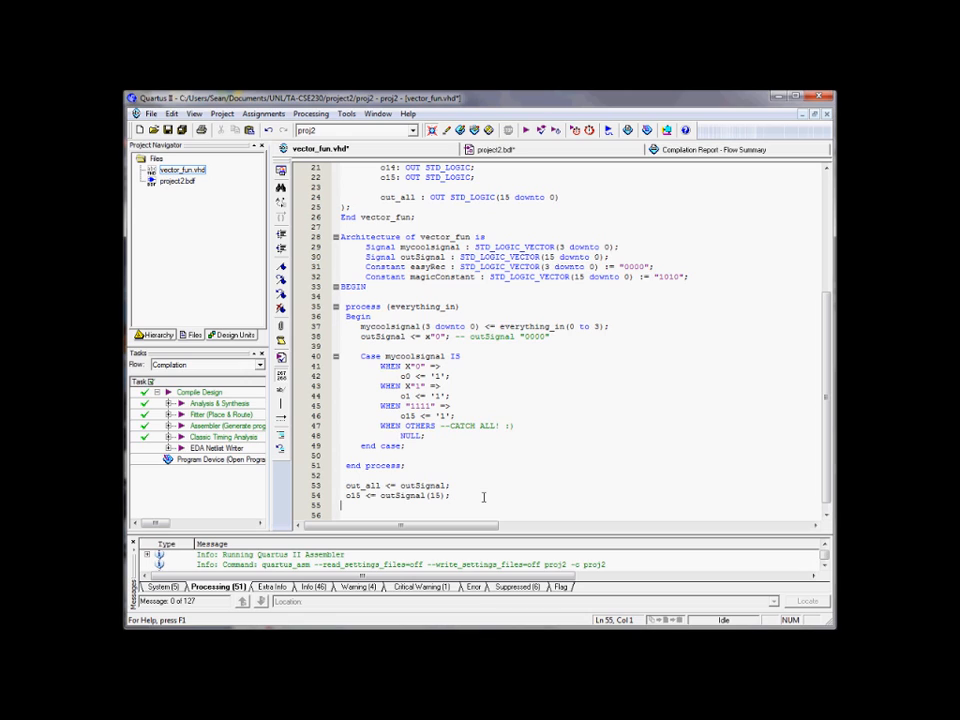
Step: End the file with 'end behavior;', name the architecture behavior, and return to the top
text(end)
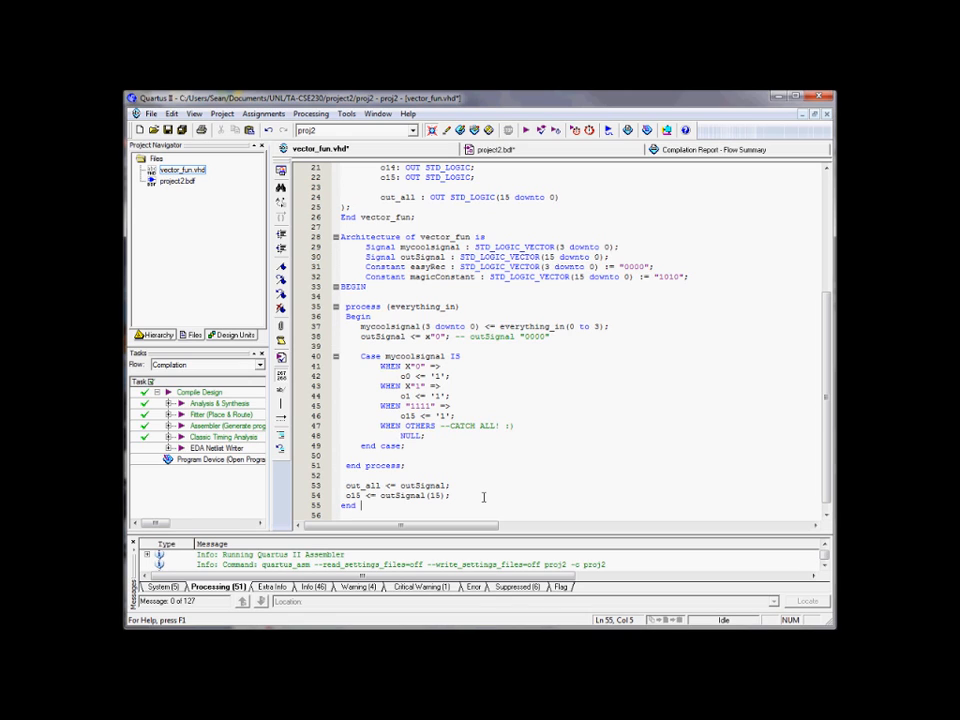
text(vior)
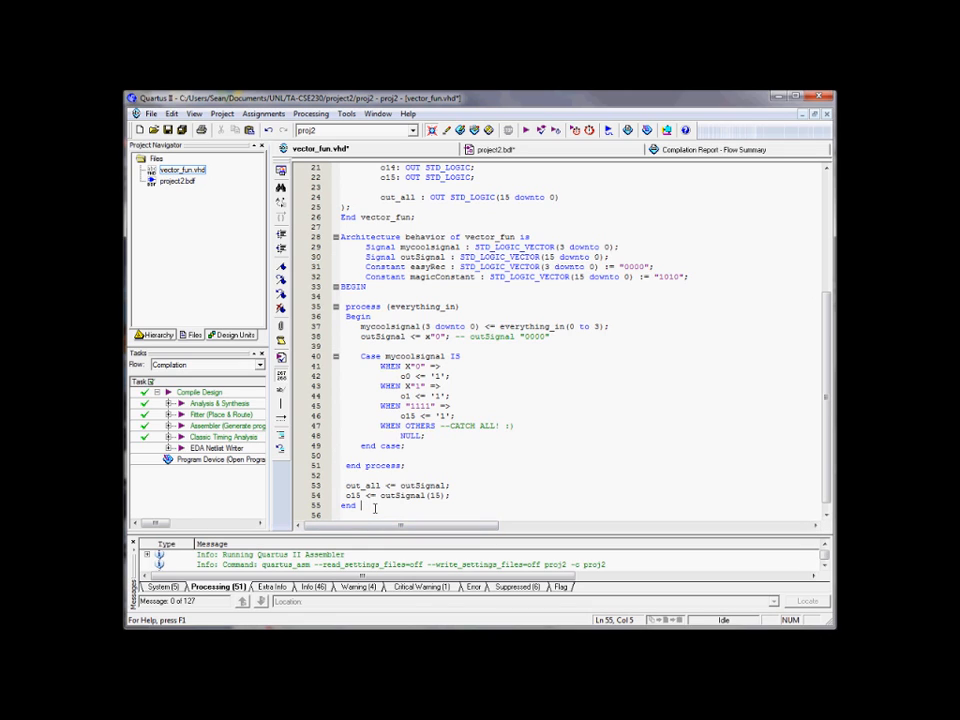
text(behavior;)
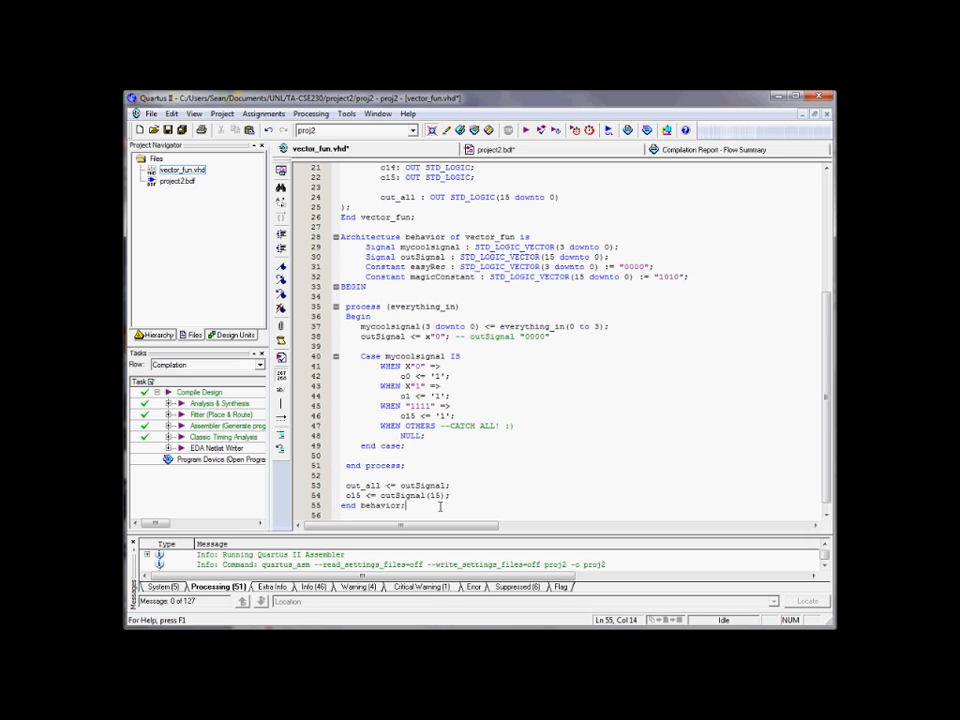
mouse_move(522, 467)
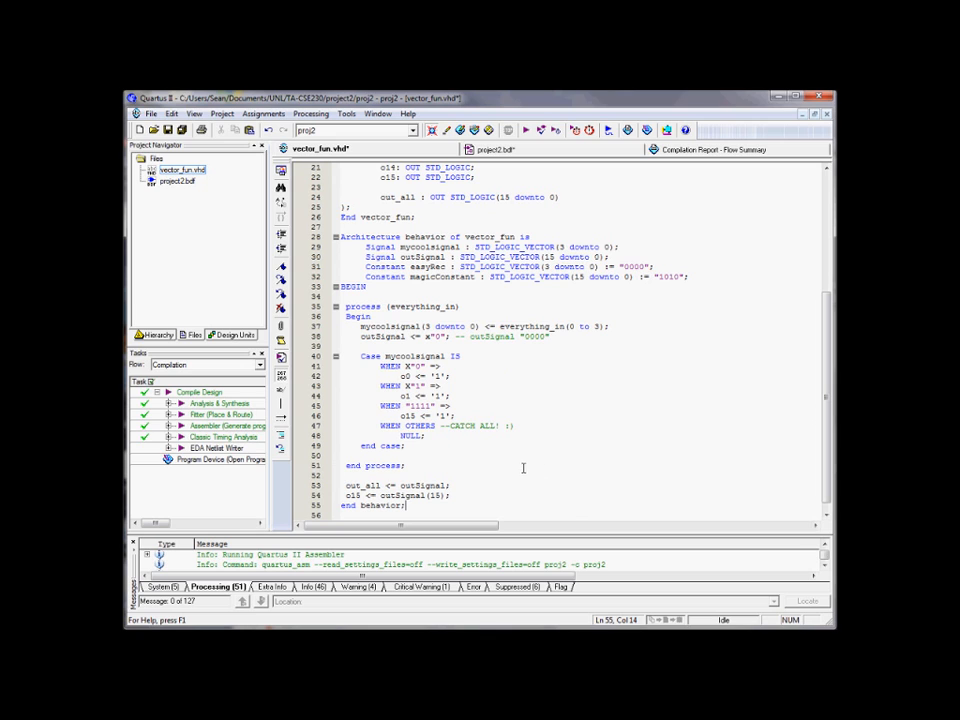
scroll(up, 3)
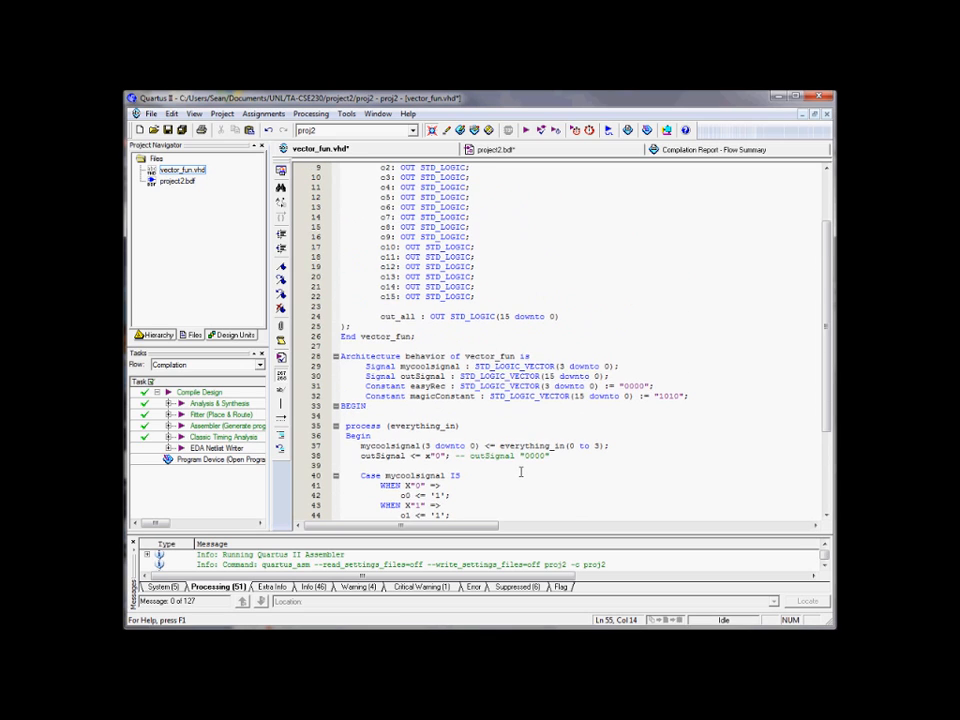
scroll(up, 3)
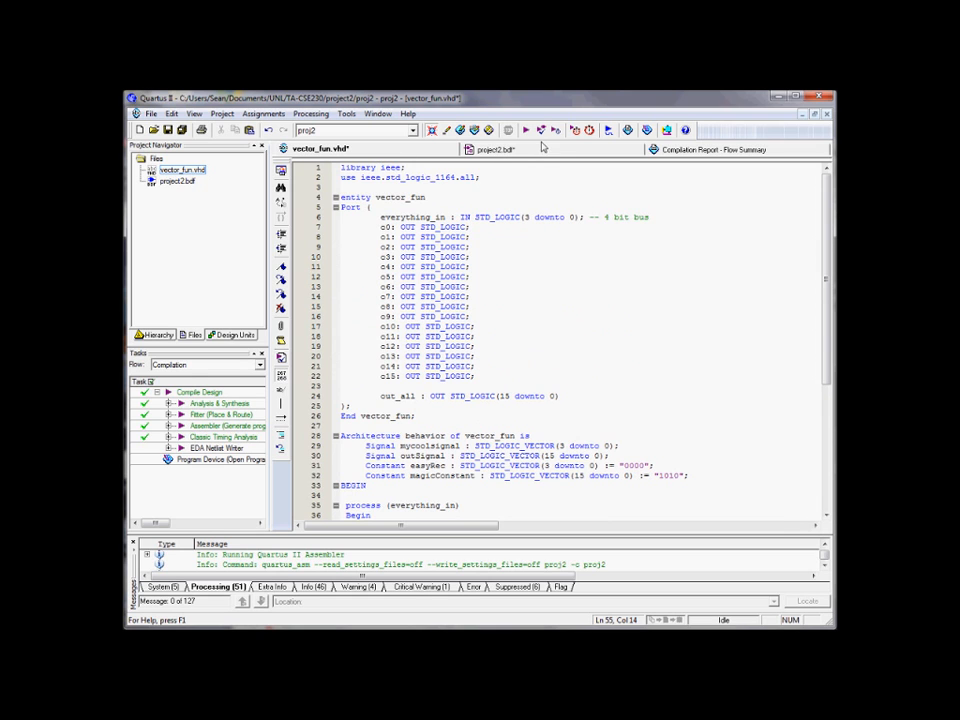
Step: Compile vector_fun, dismiss the failure, and jump to the first syntax error near Port
click(495, 149)
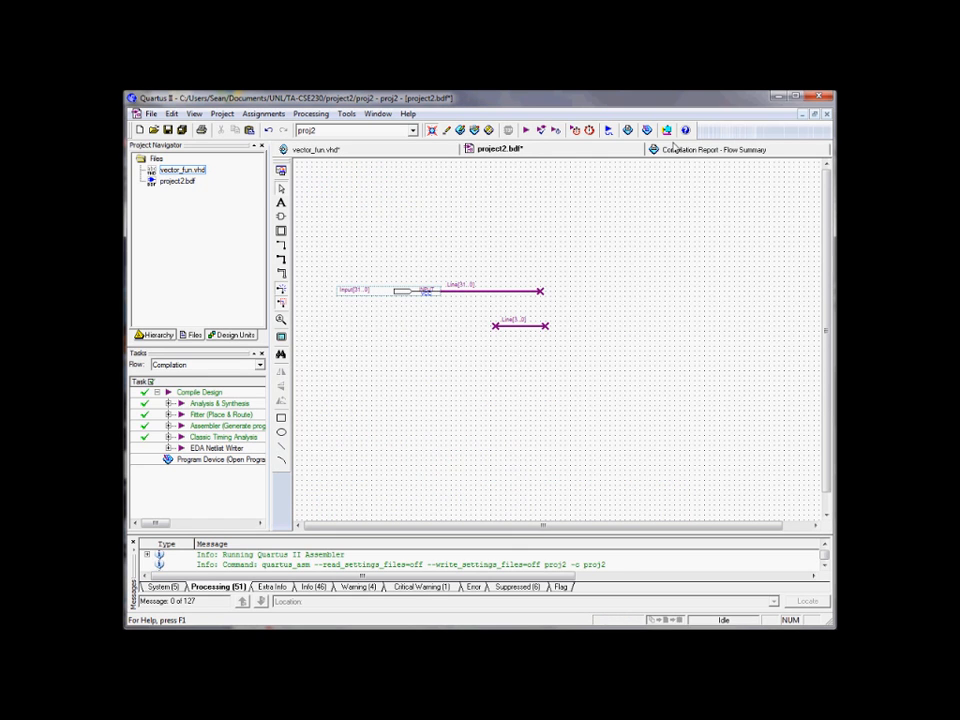
mouse_move(407, 167)
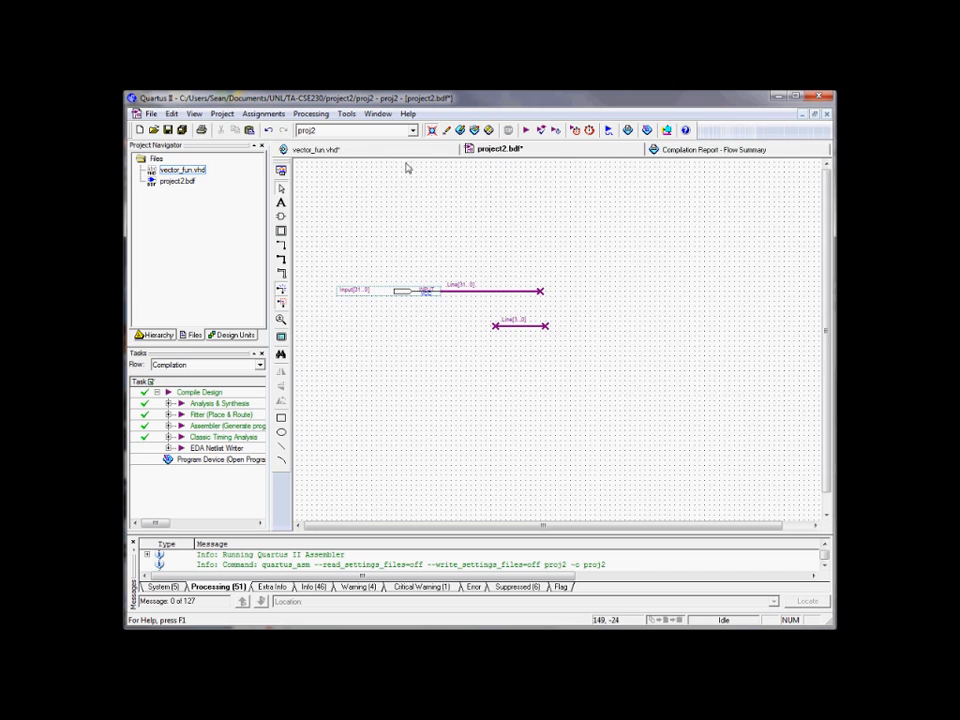
click(315, 149)
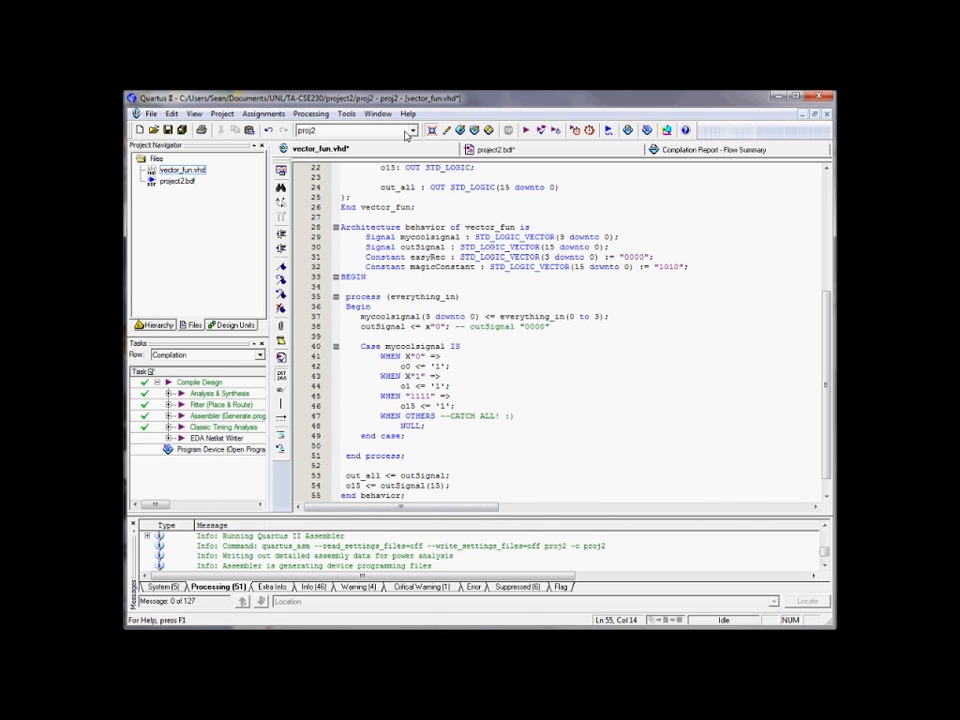
mouse_move(527, 130)
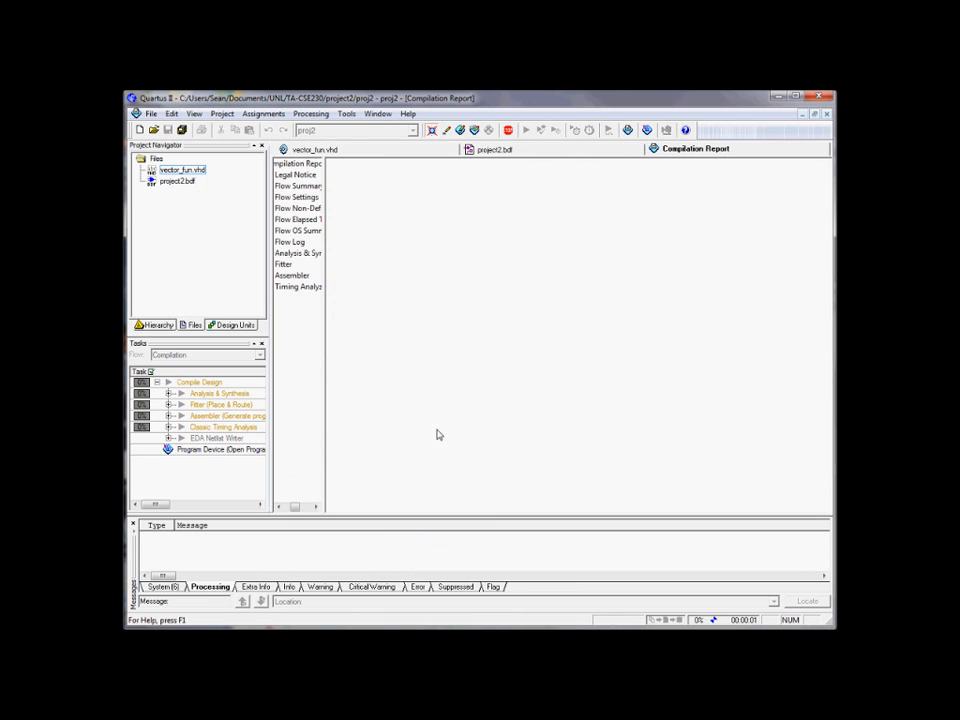
mouse_move(430, 502)
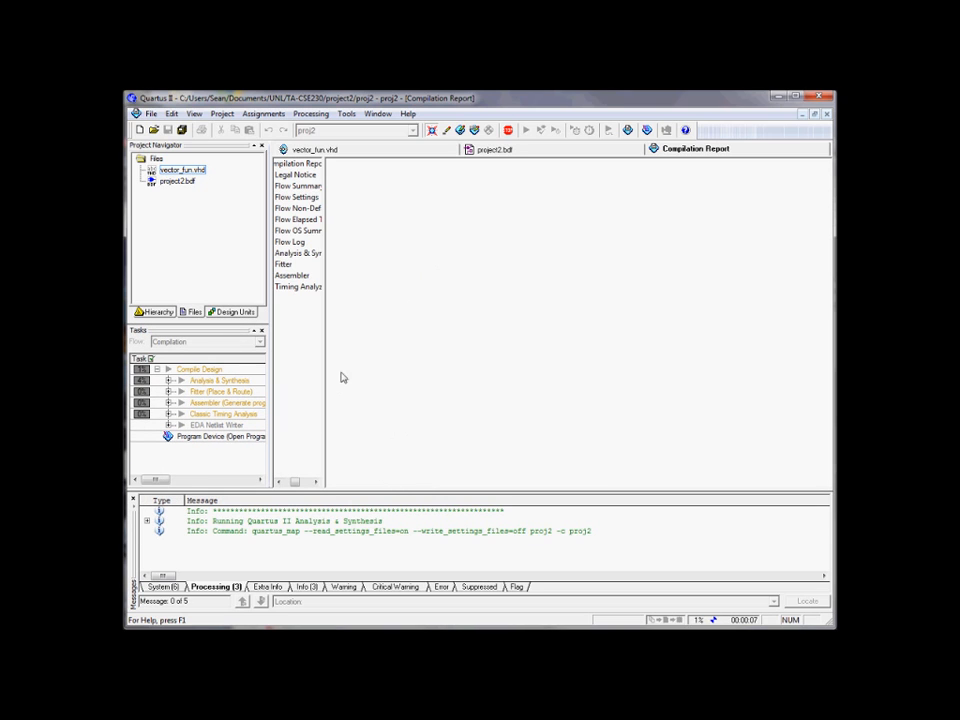
mouse_move(477, 413)
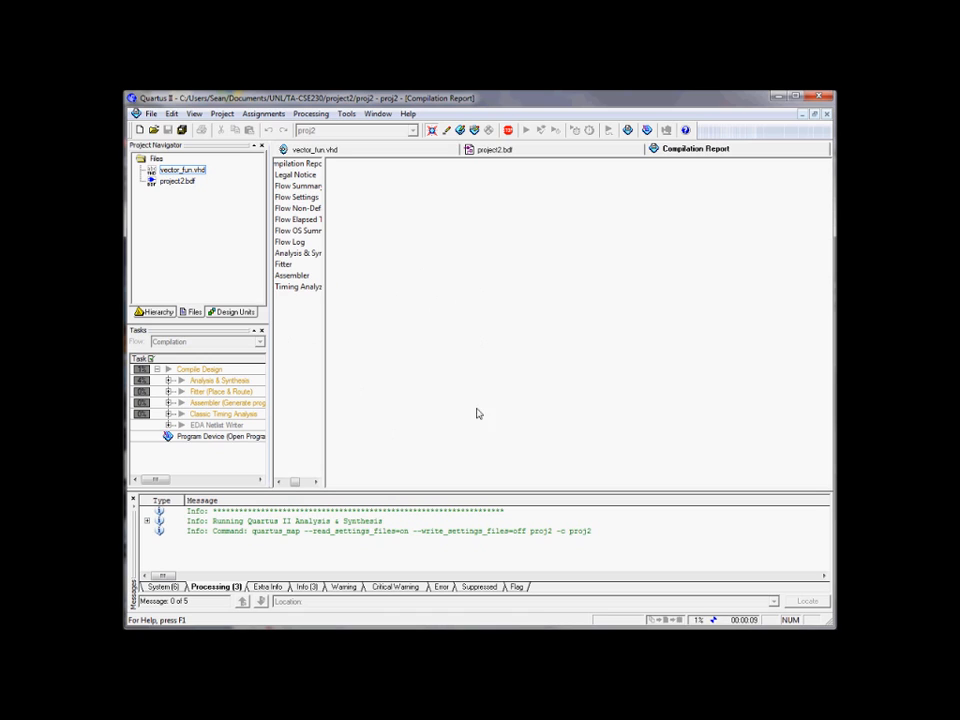
mouse_move(503, 273)
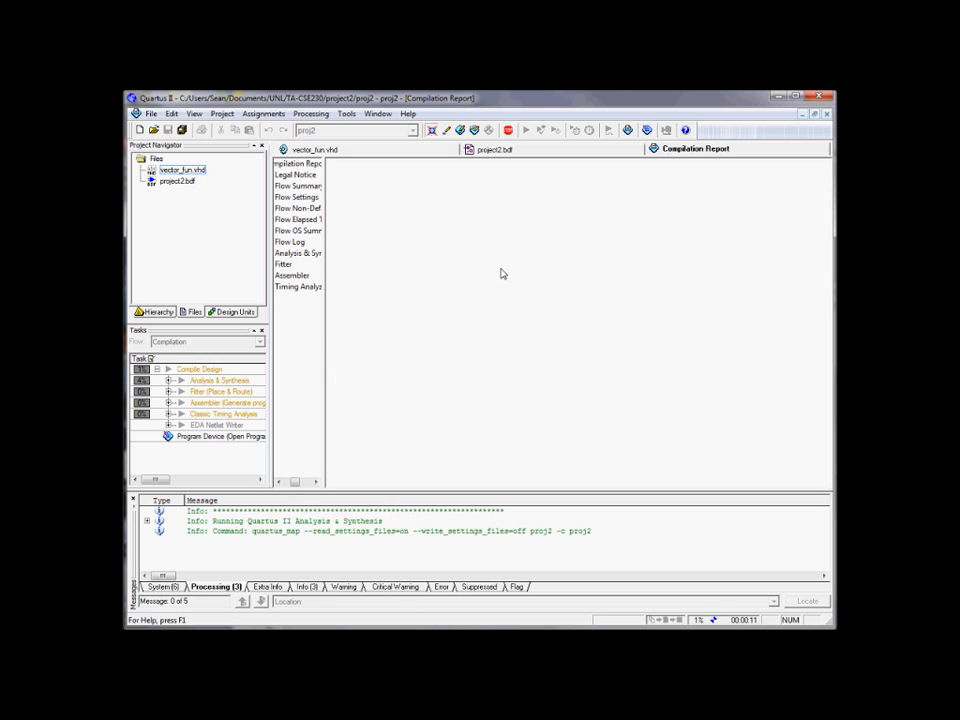
click(507, 130)
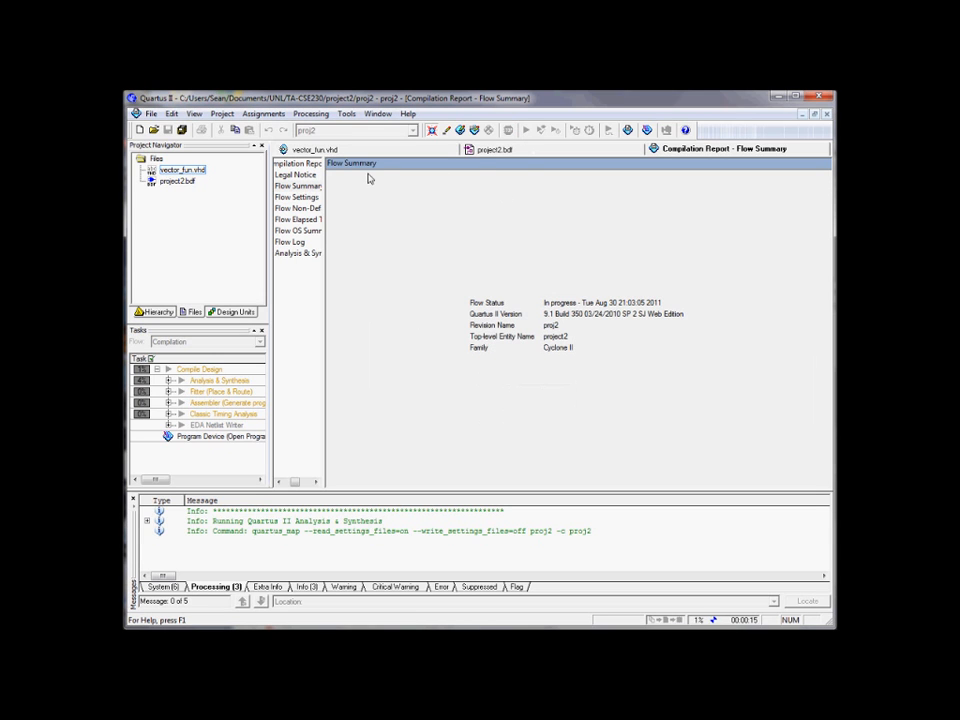
double_click(177, 180)
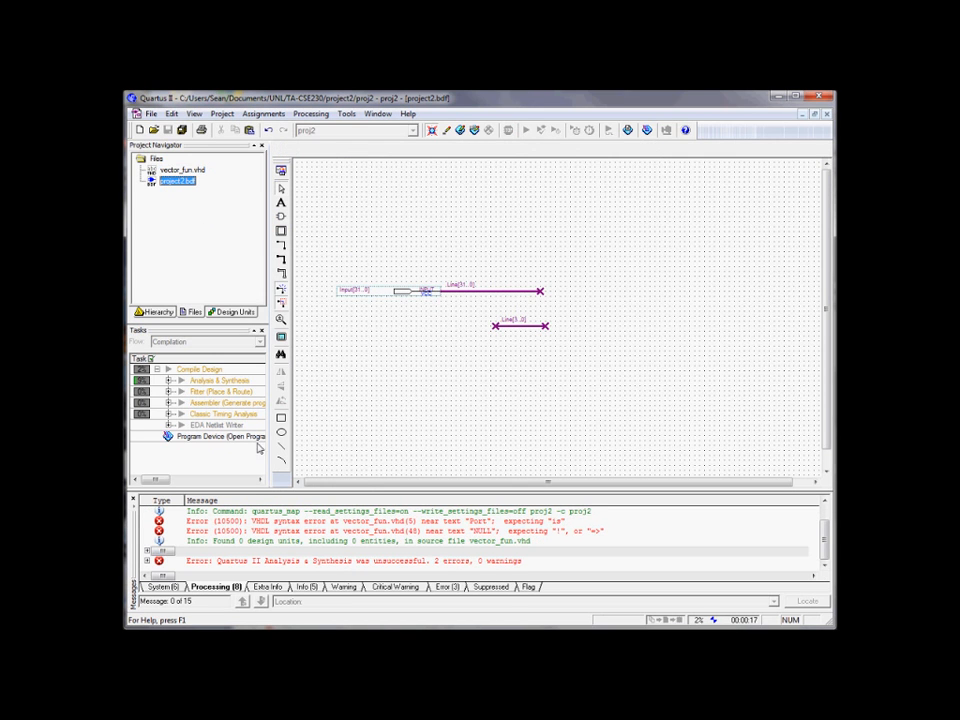
click(540, 130)
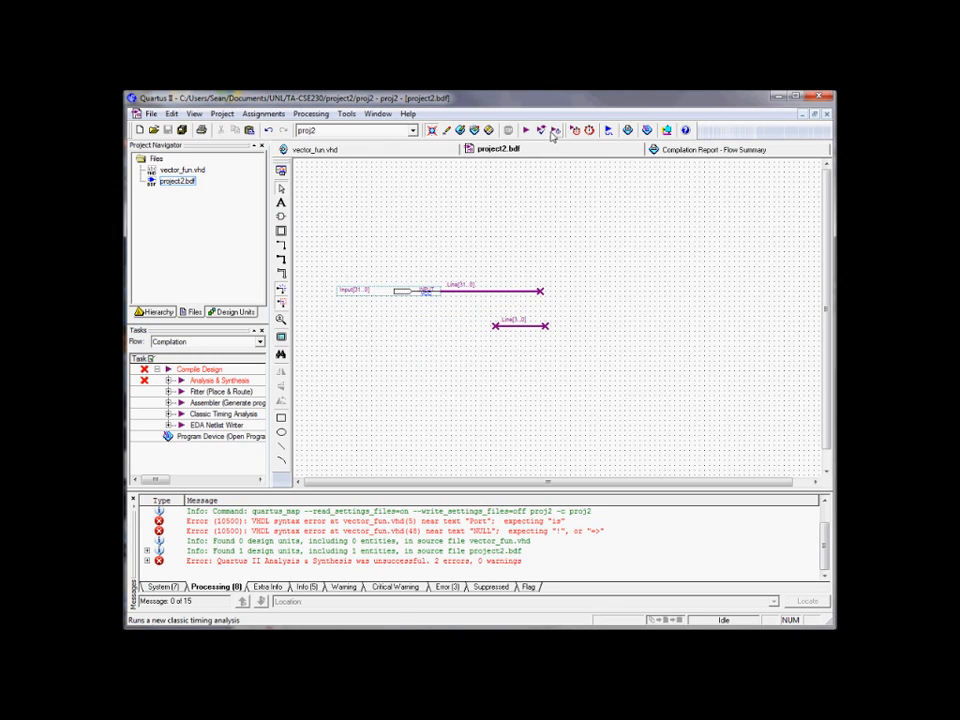
click(508, 130)
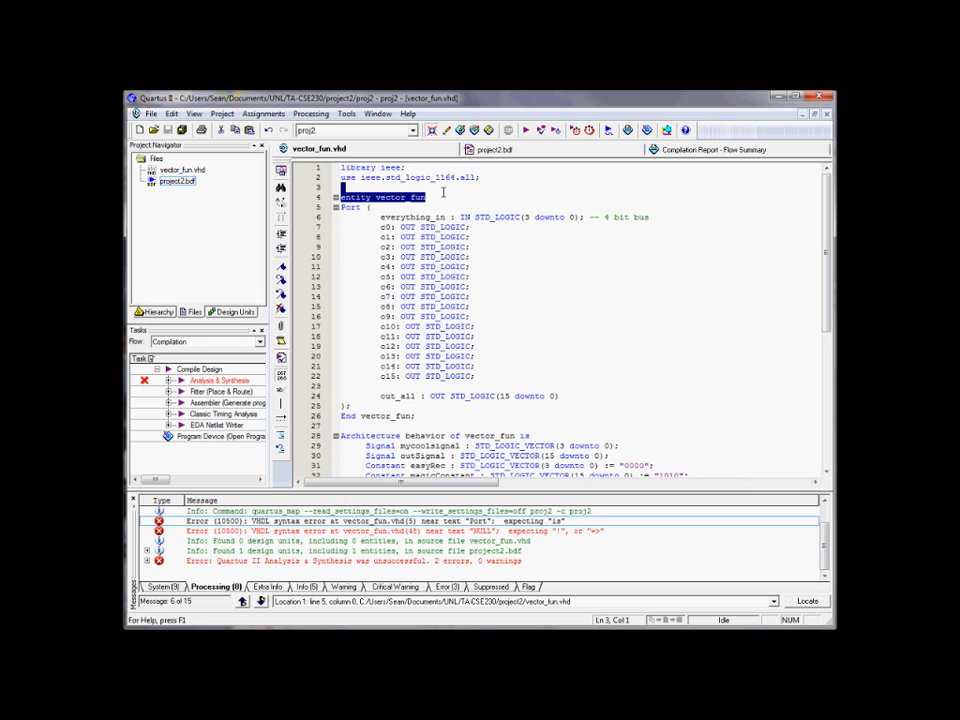
Step: Make the entity line 'entity vector_fun is', save, and rerun Analysis & Synthesis
text(is)
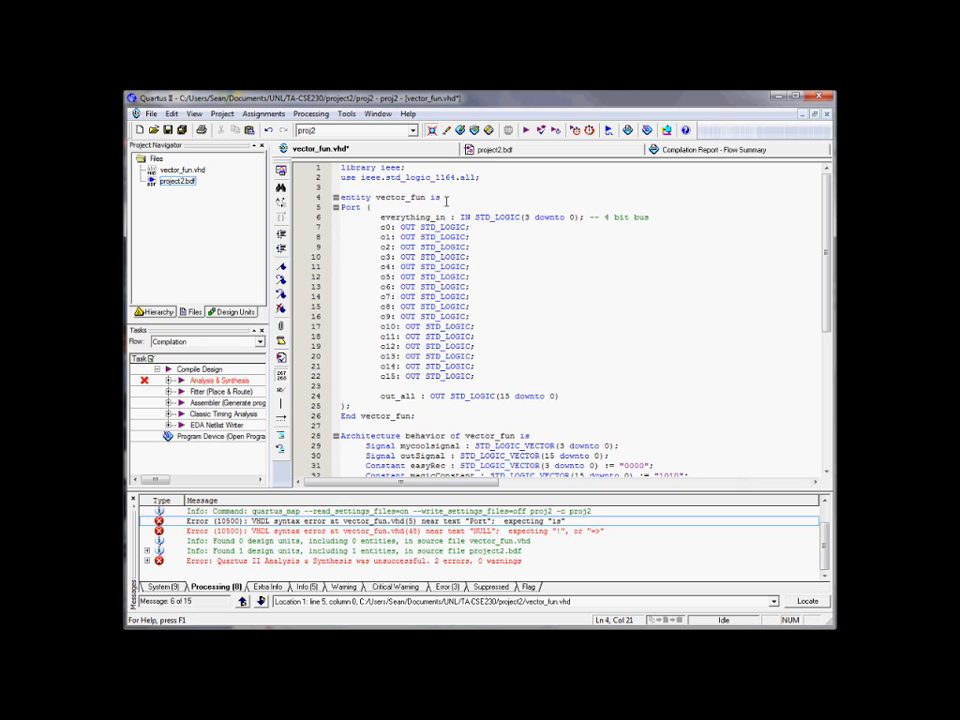
scroll(down, 3)
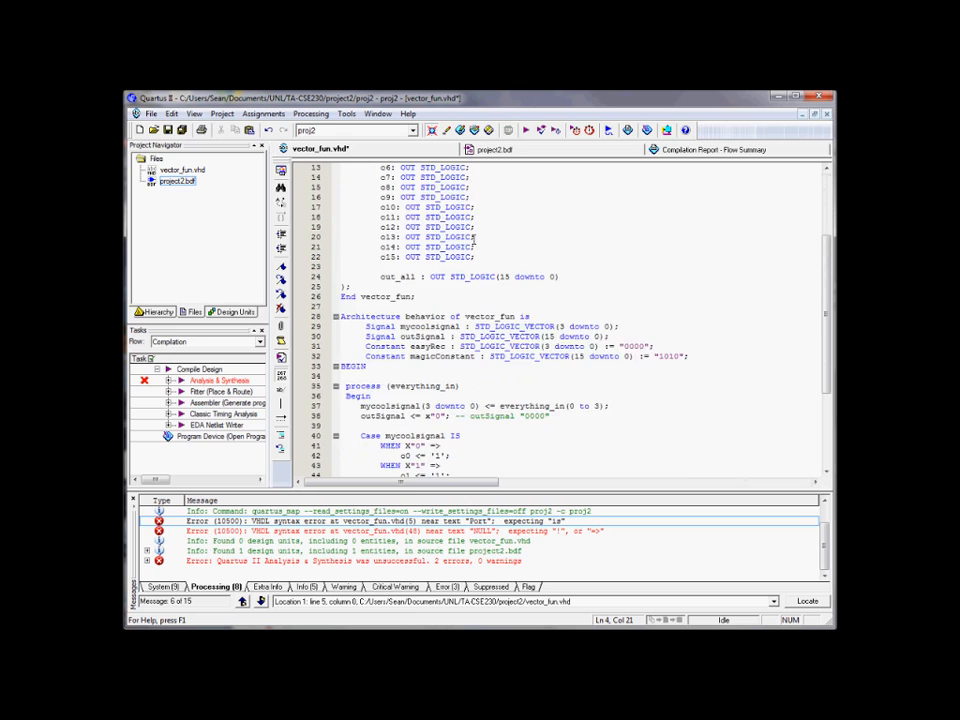
scroll(down, 3)
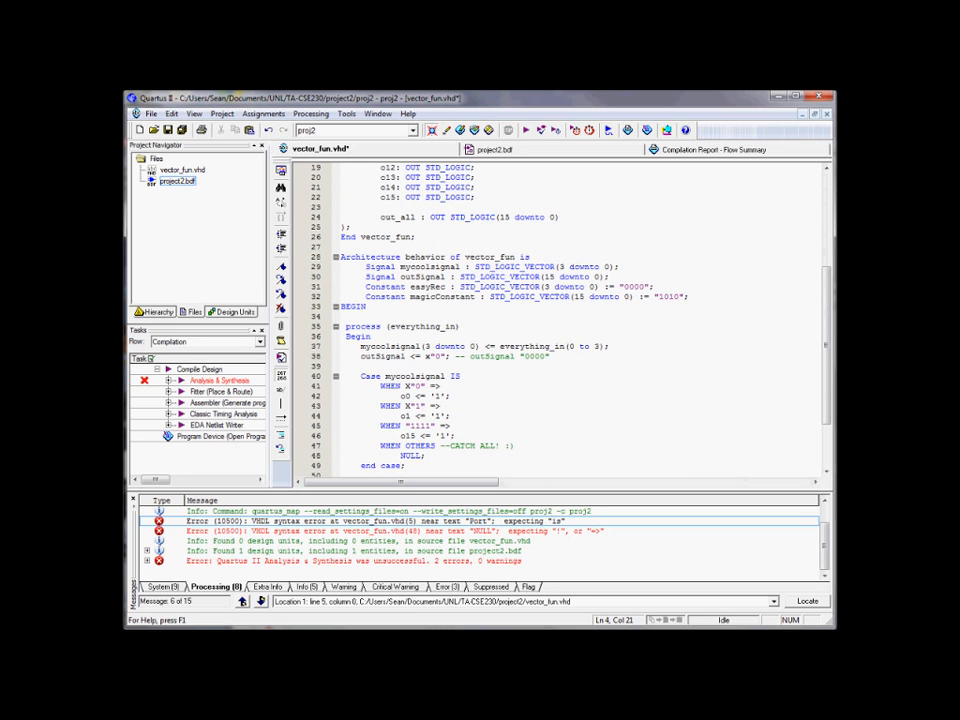
scroll(down, 3)
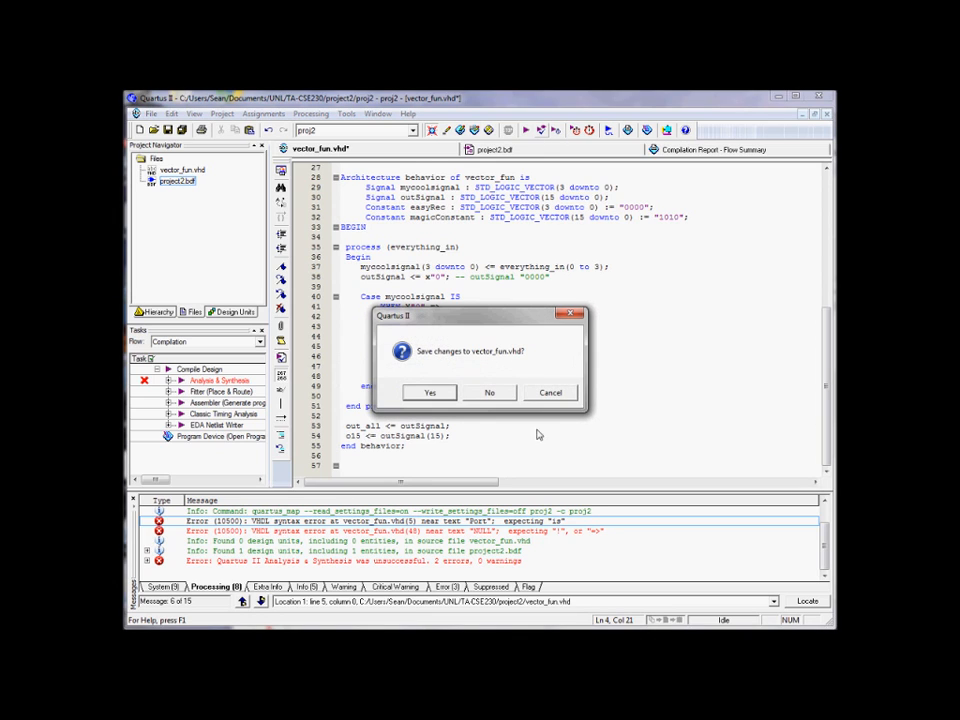
click(429, 392)
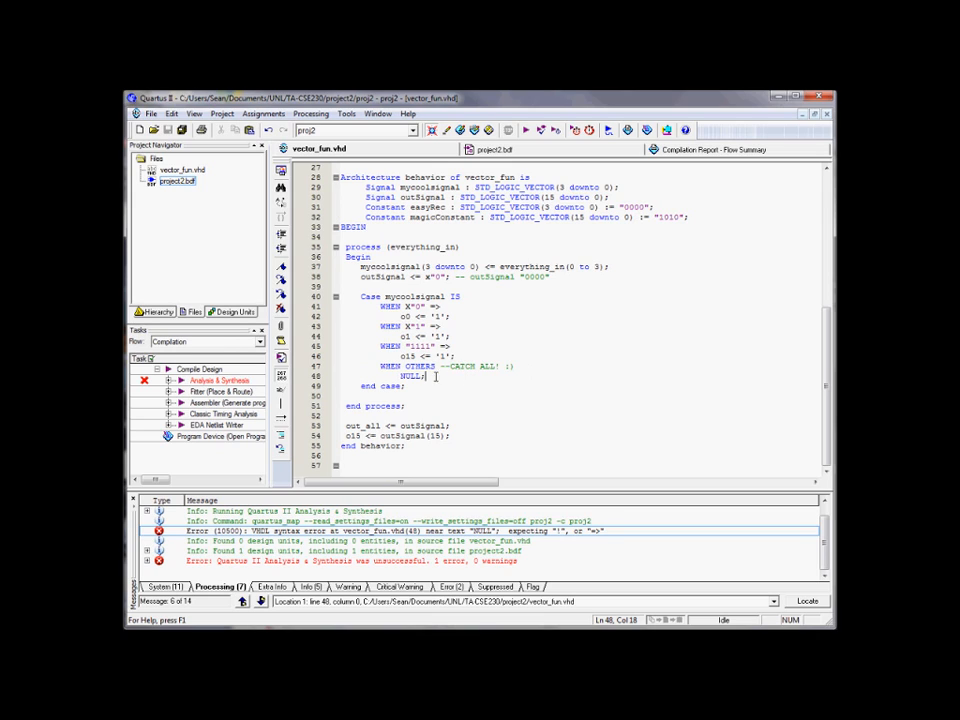
click(460, 366)
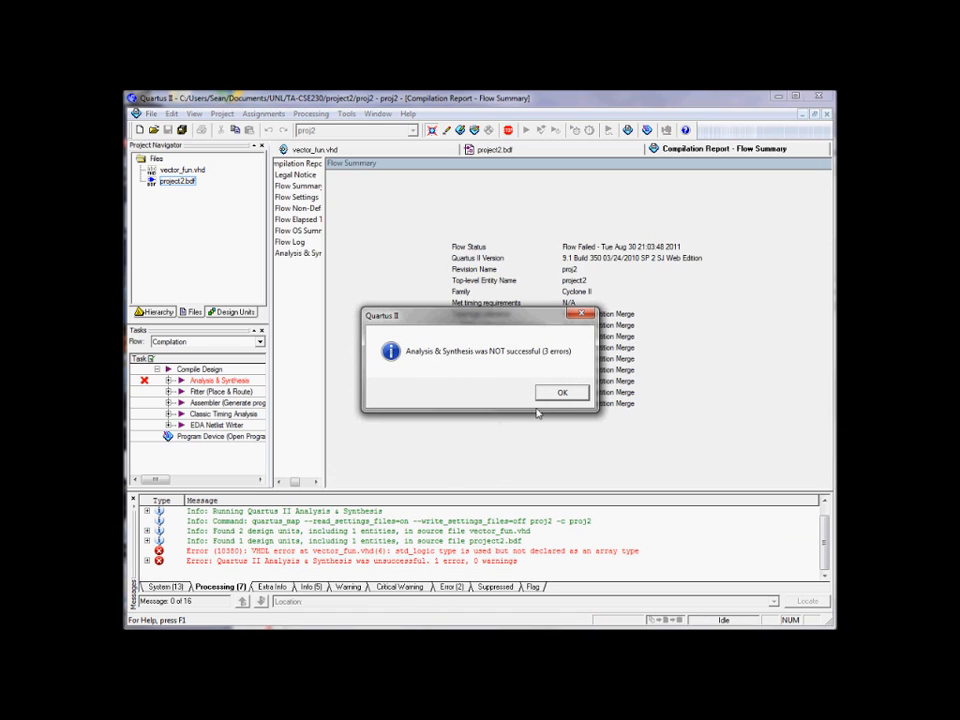
Step: Declare everything_in as STD_LOGIC_VECTOR on line 6, save, and recompile
click(561, 392)
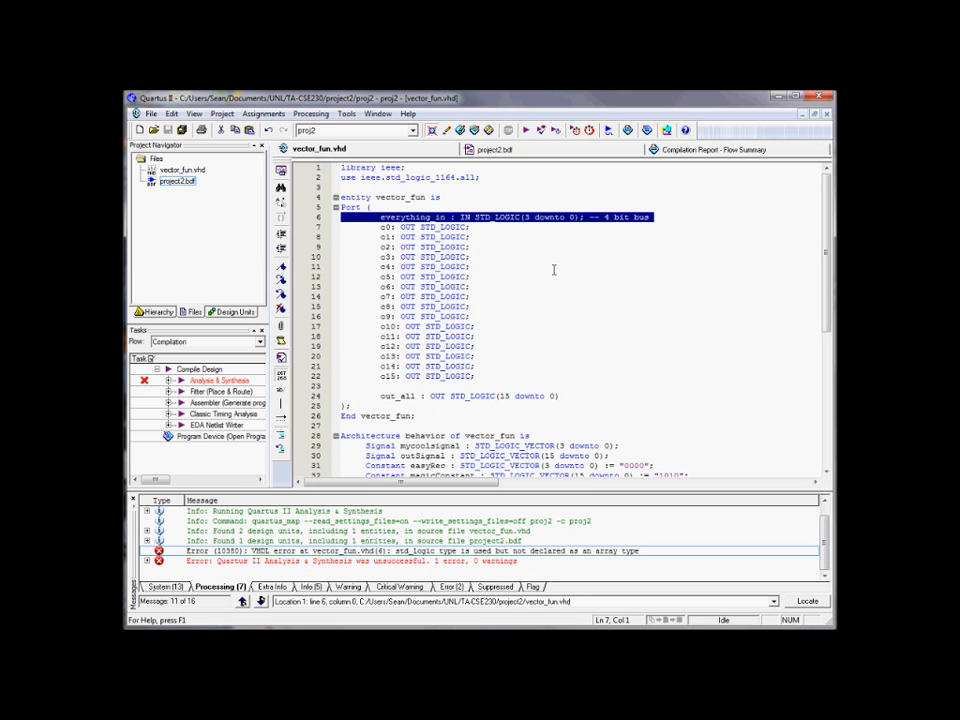
click(538, 289)
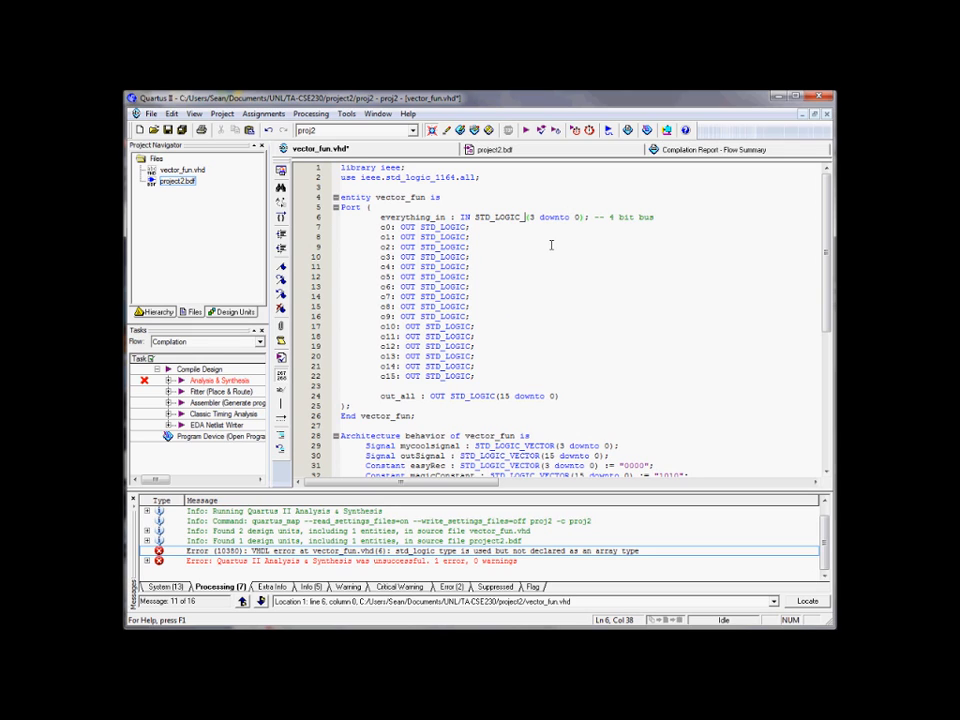
text(_VECTOR)
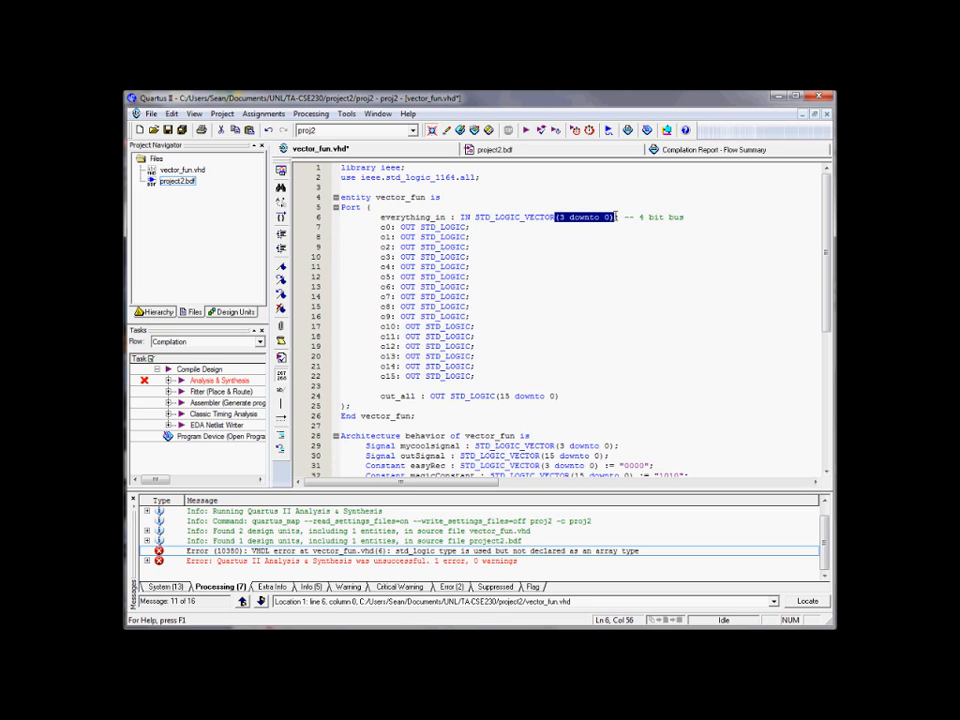
scroll(down, 3)
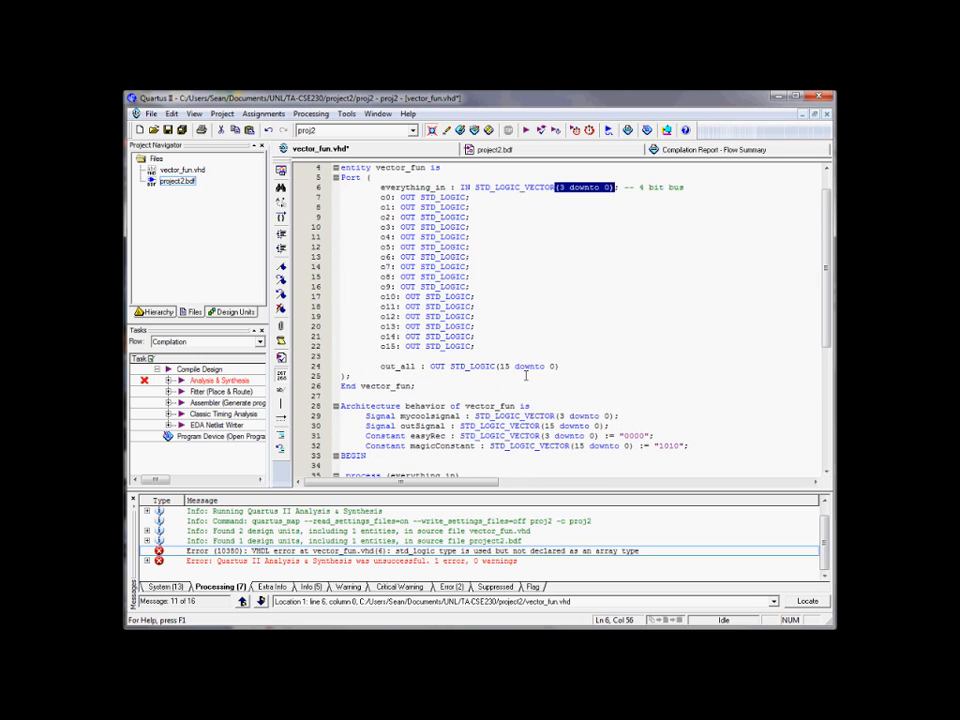
scroll(up, 3)
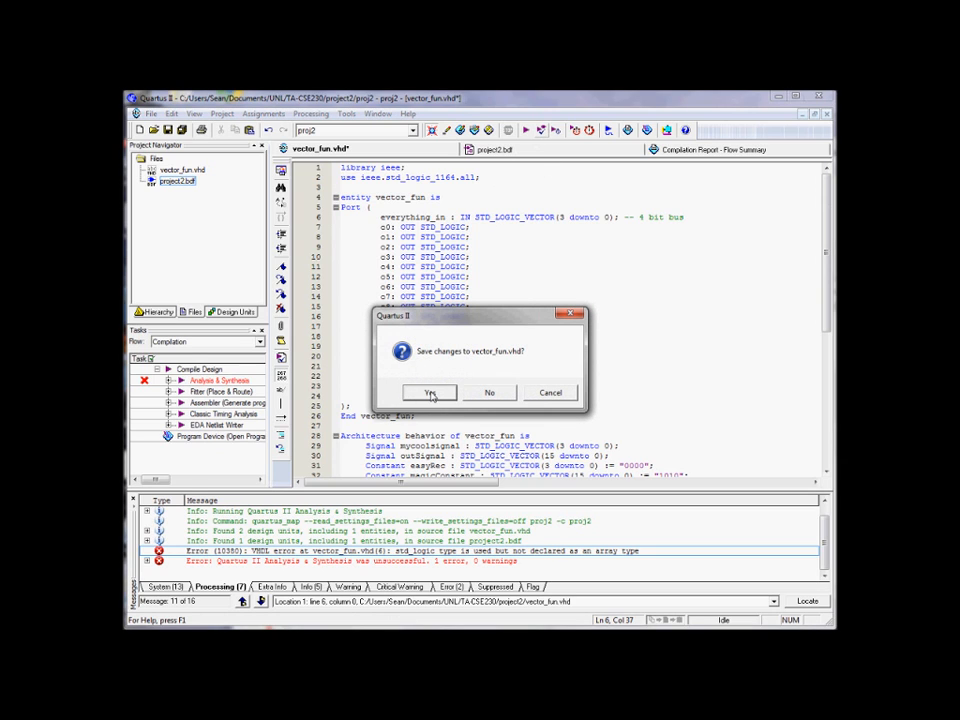
click(431, 392)
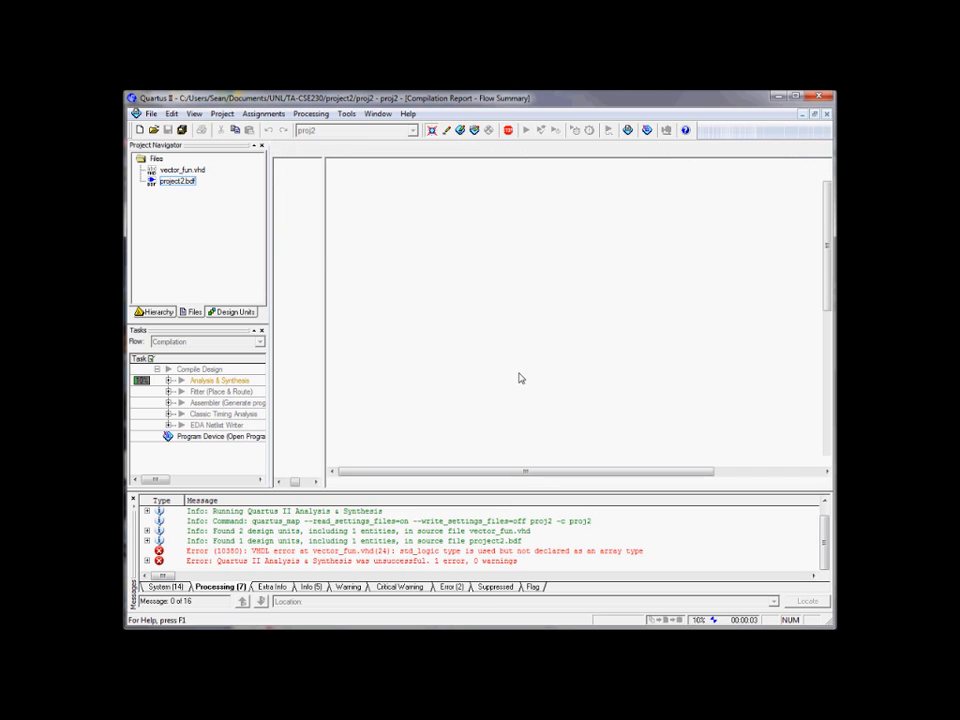
click(537, 130)
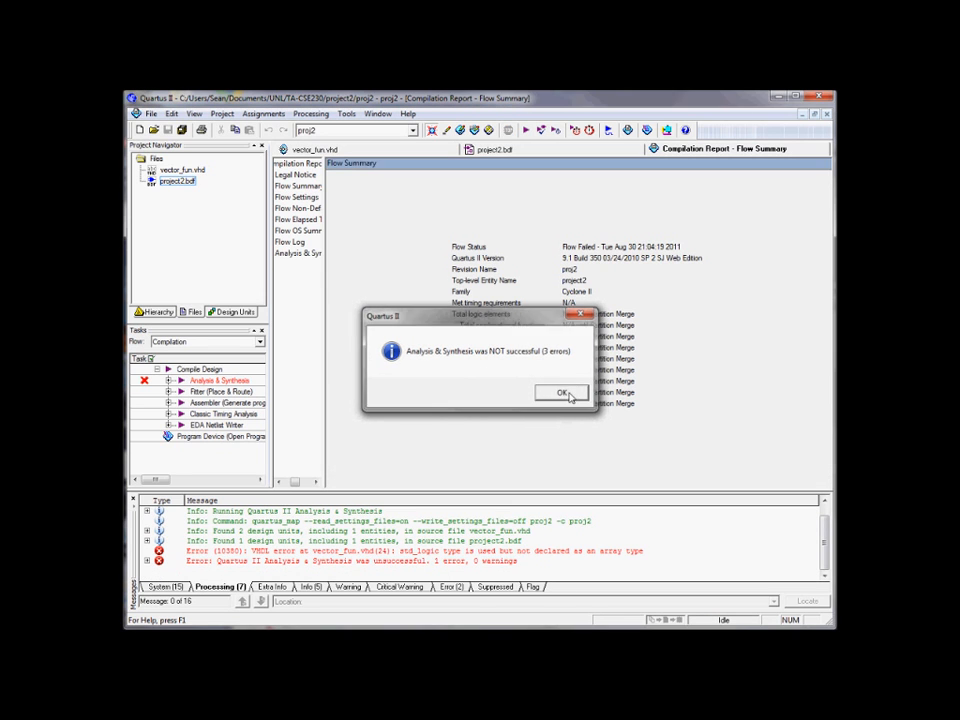
Step: Change out_all on line 24 to STD_LOGIC_VECTOR and save before recompiling
click(563, 392)
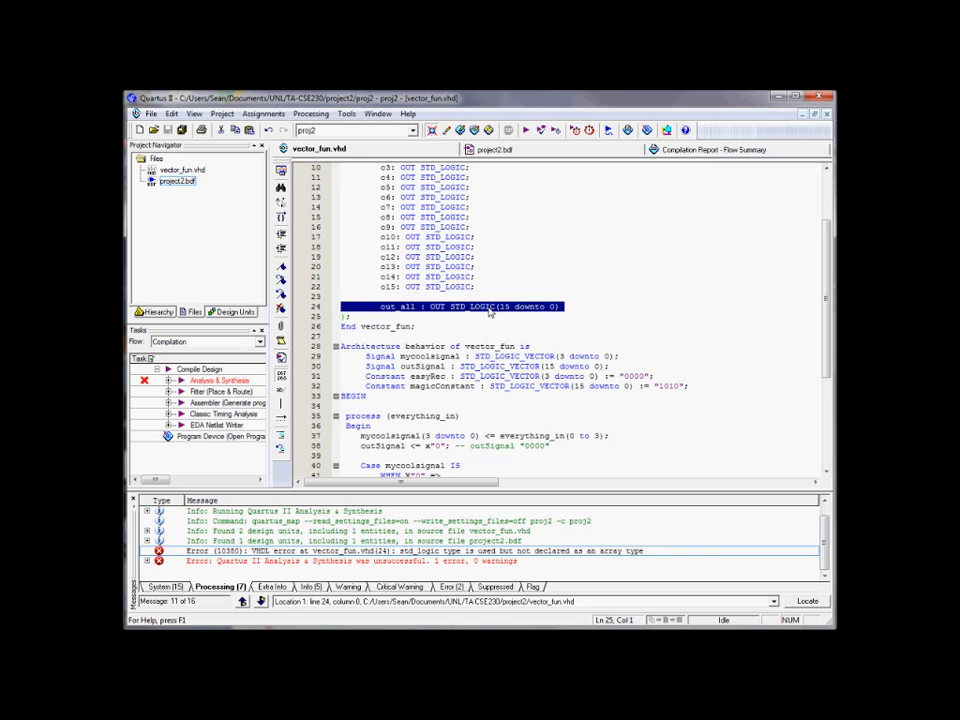
click(505, 306)
text(_VECTOR)
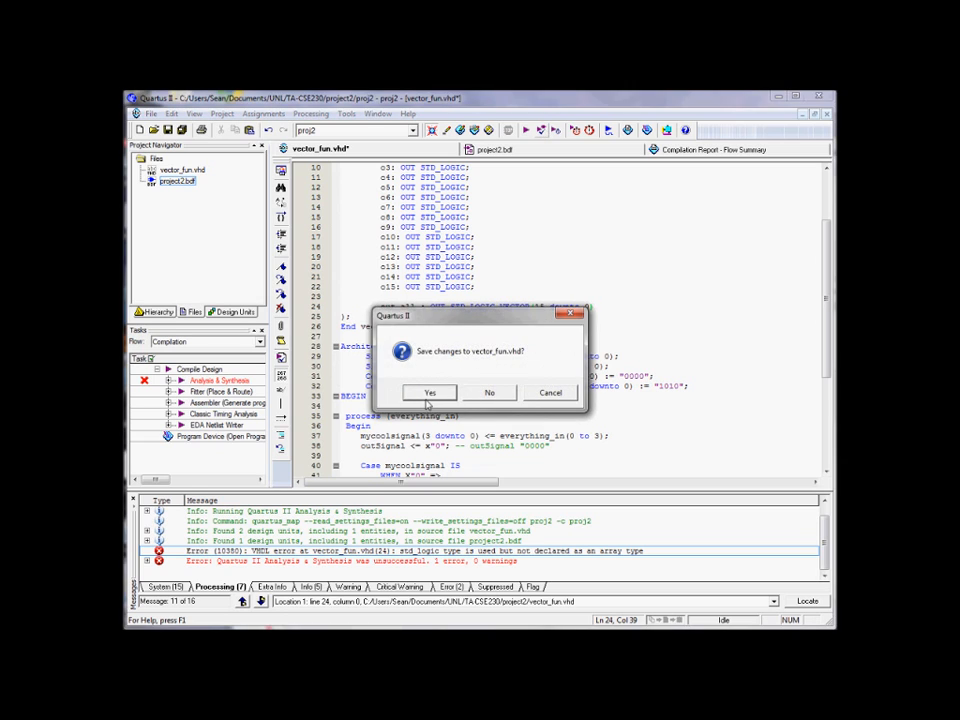
click(430, 391)
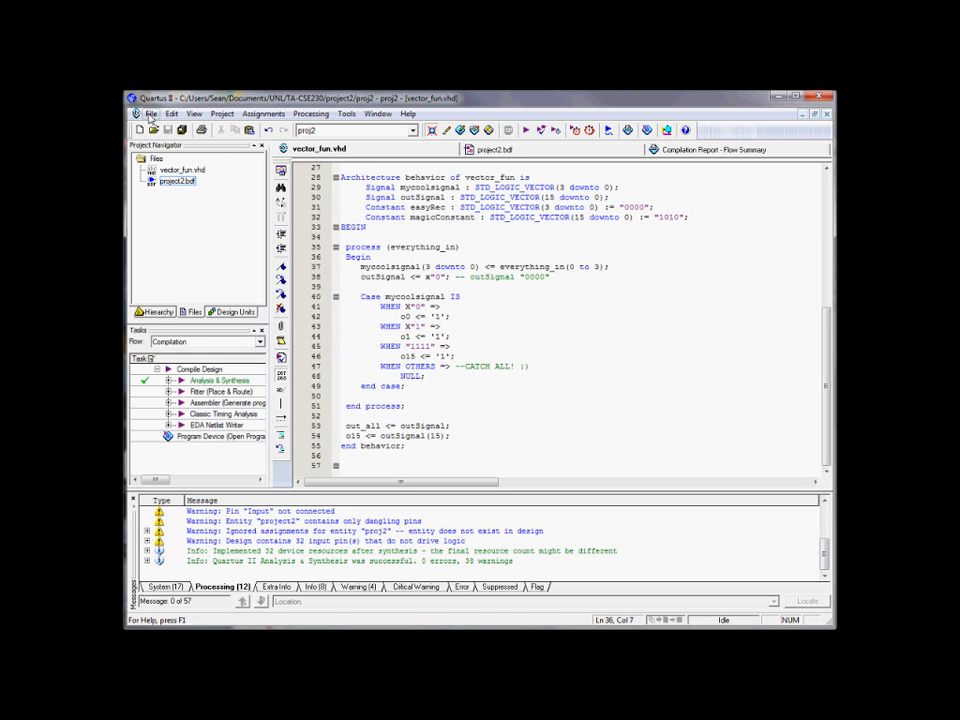
Step: Create the vector_fun symbol file and insert its block into project2.bdf
click(151, 114)
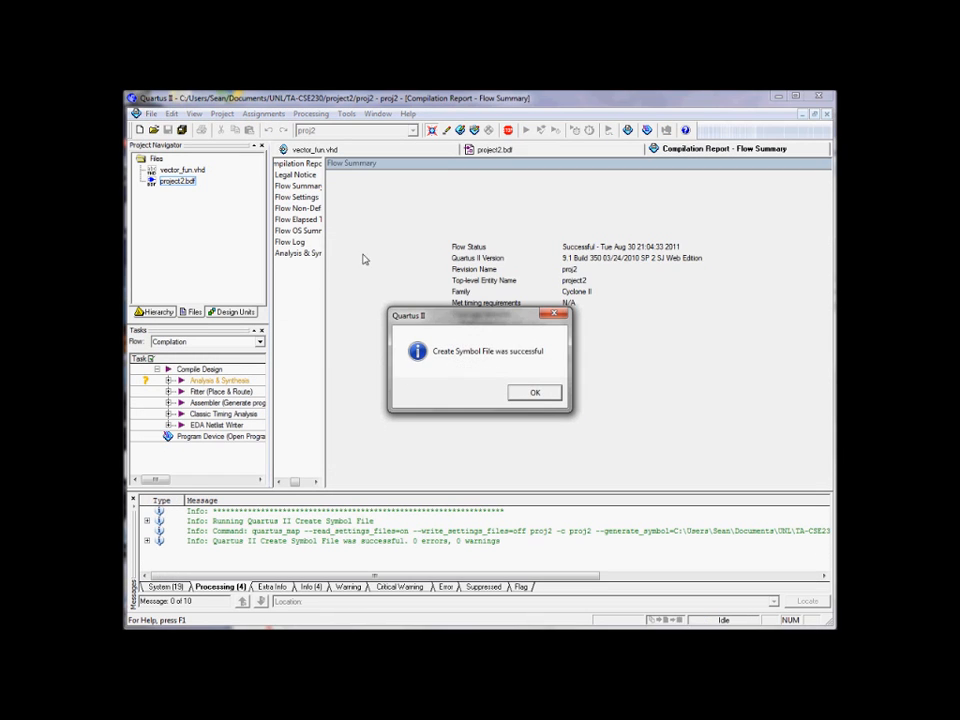
click(534, 391)
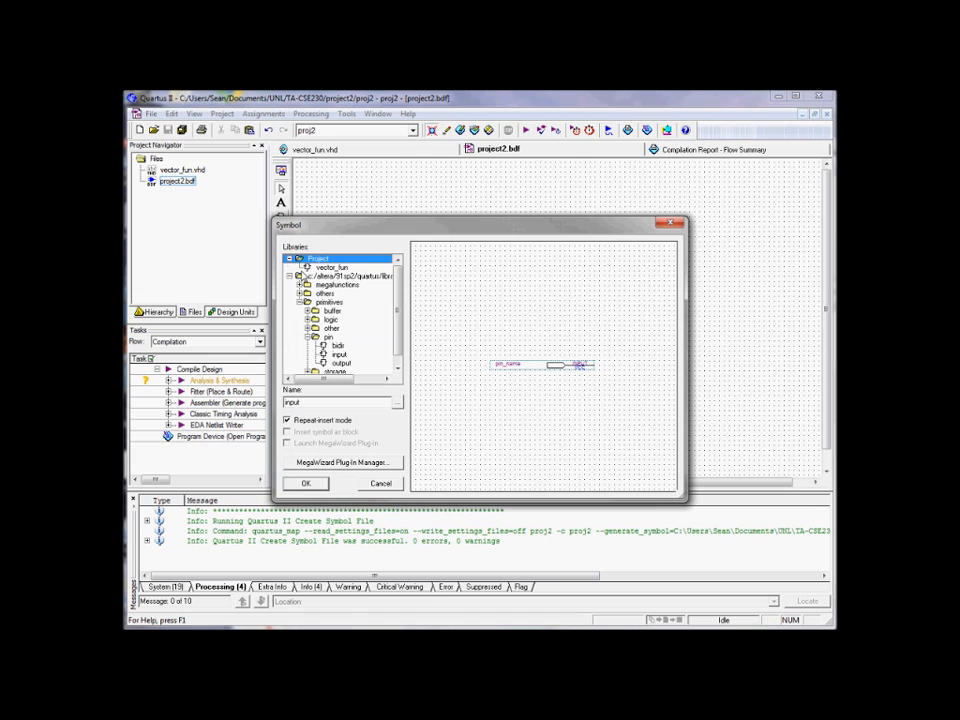
click(330, 268)
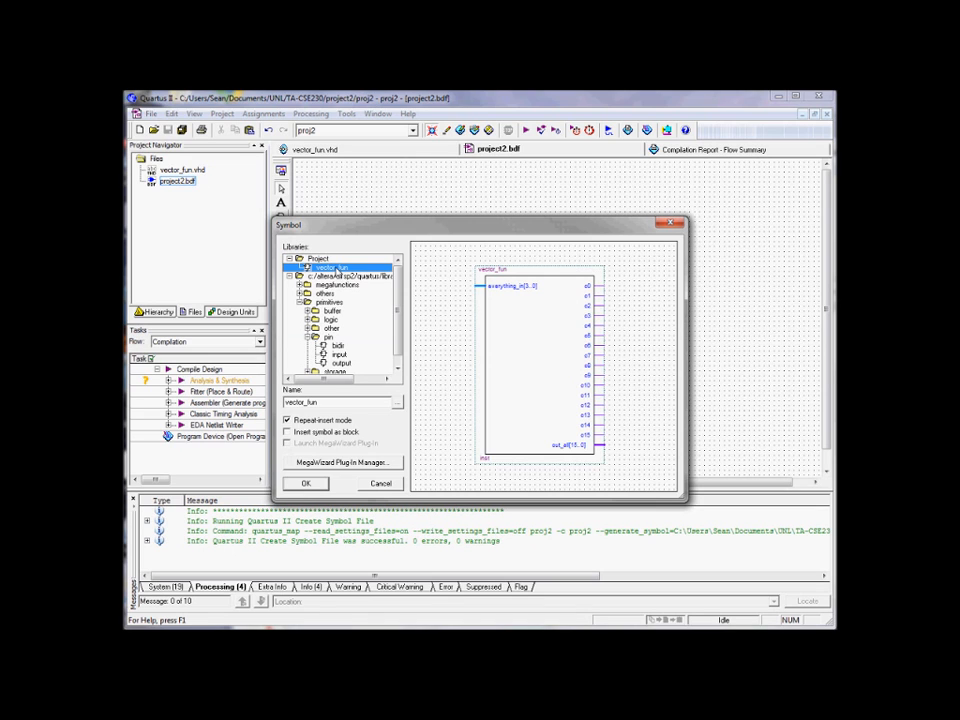
click(305, 483)
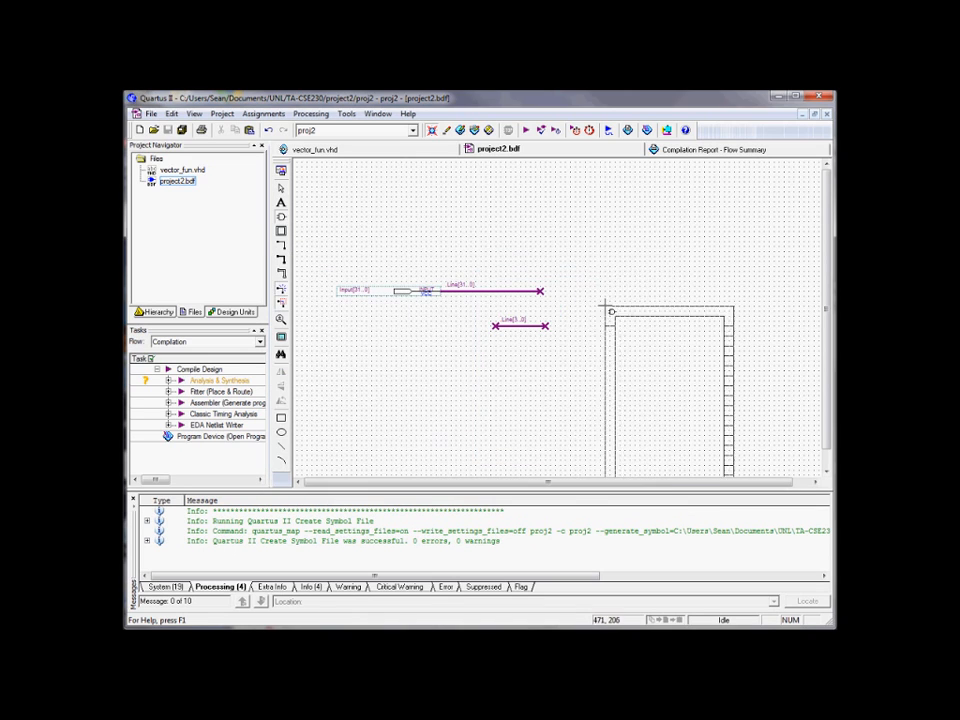